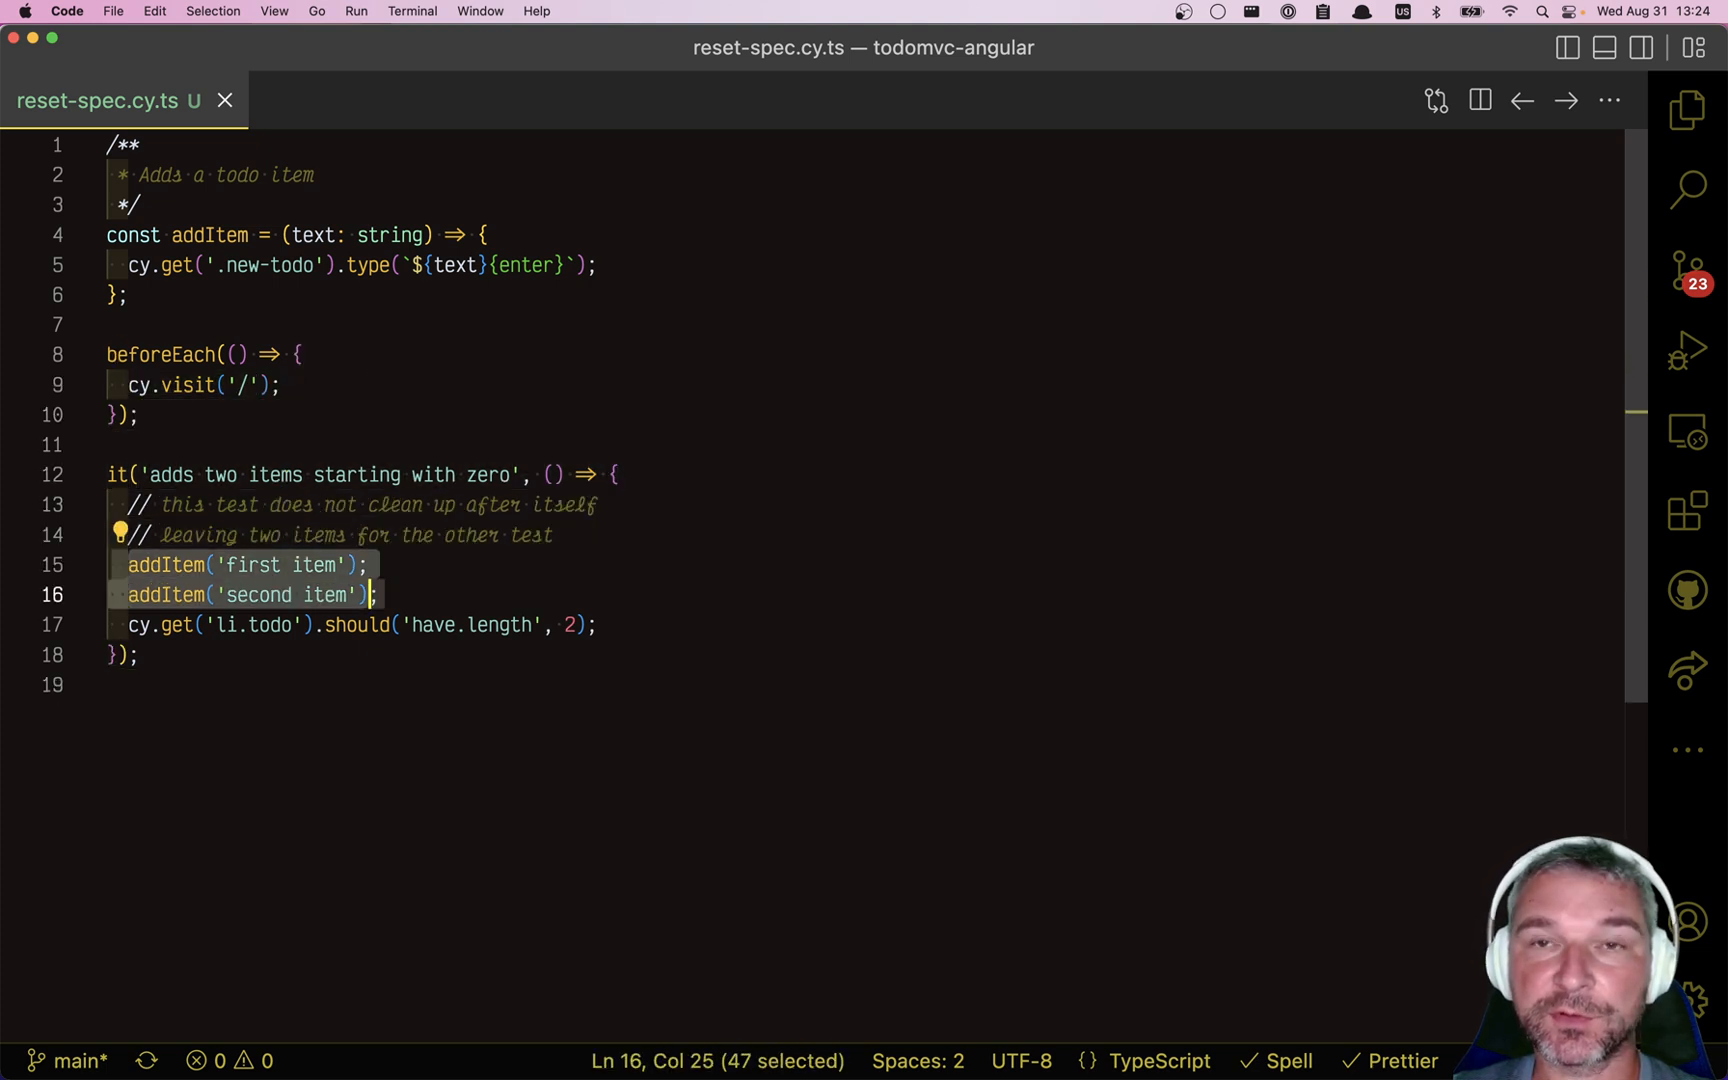
Select the two-item todo test in reset-spec.cy.ts to explain it.
double_click(207, 235)
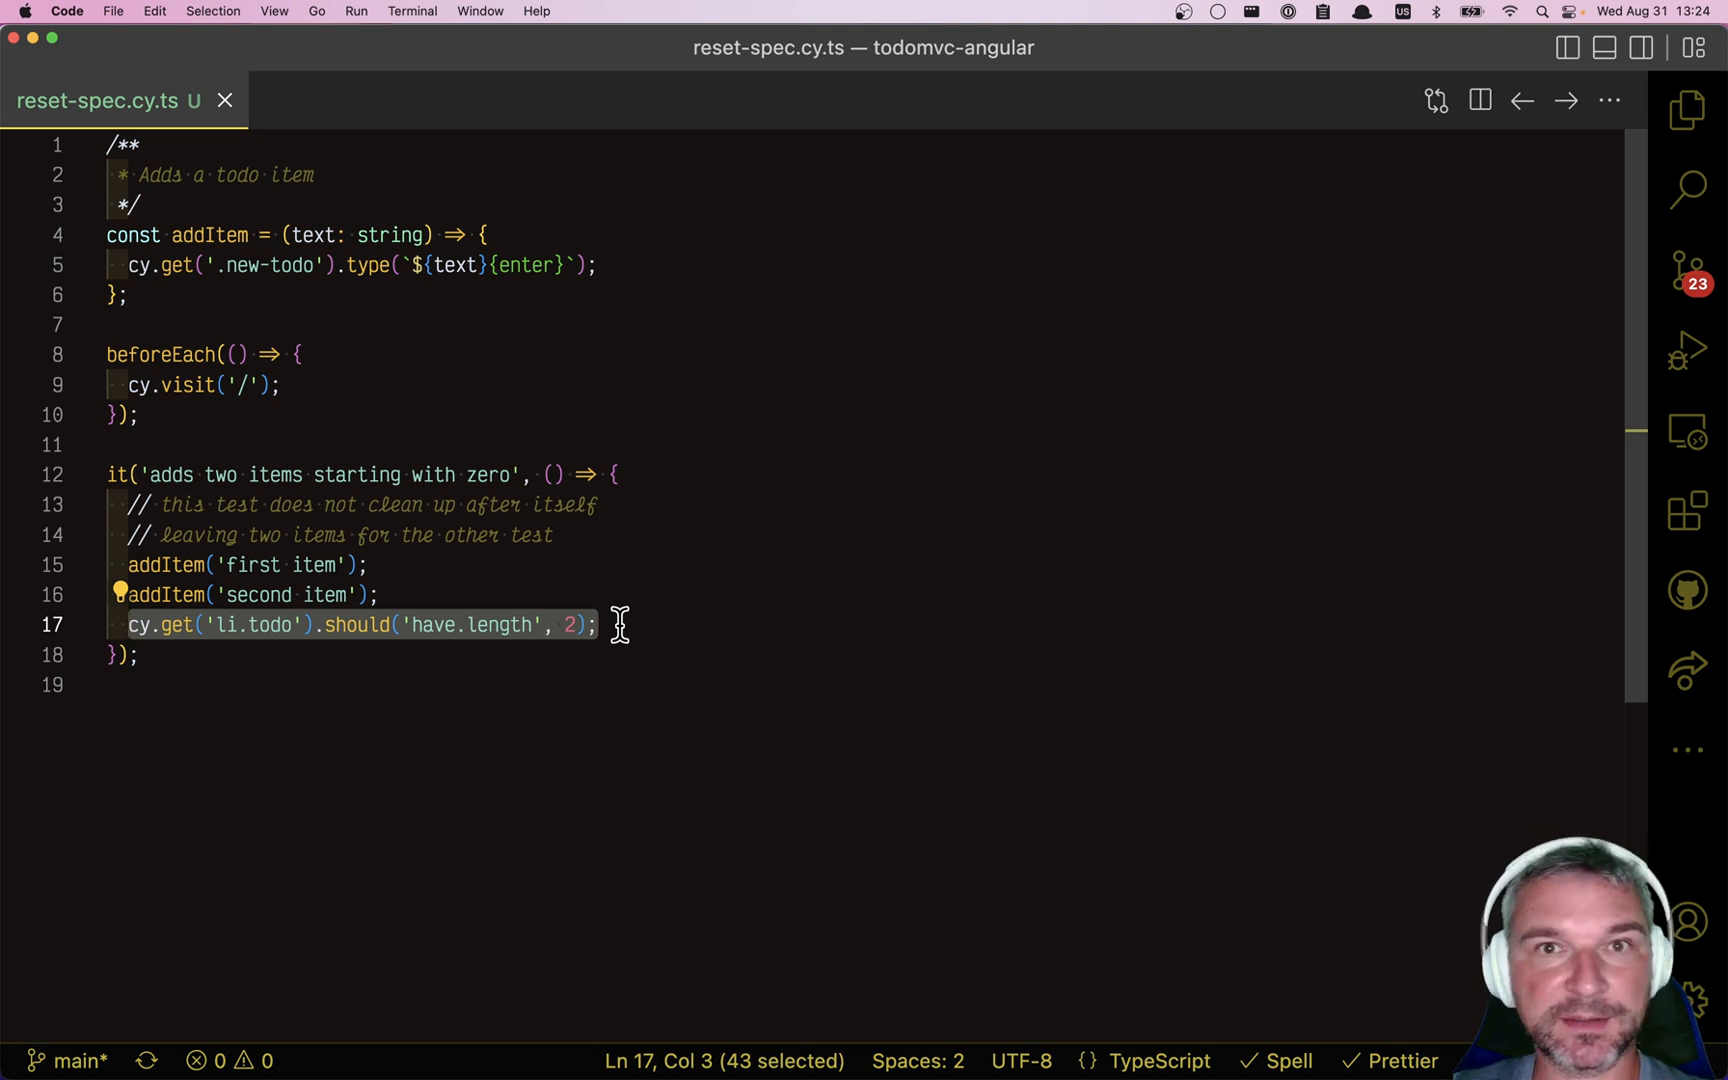
mouse_move(792, 790)
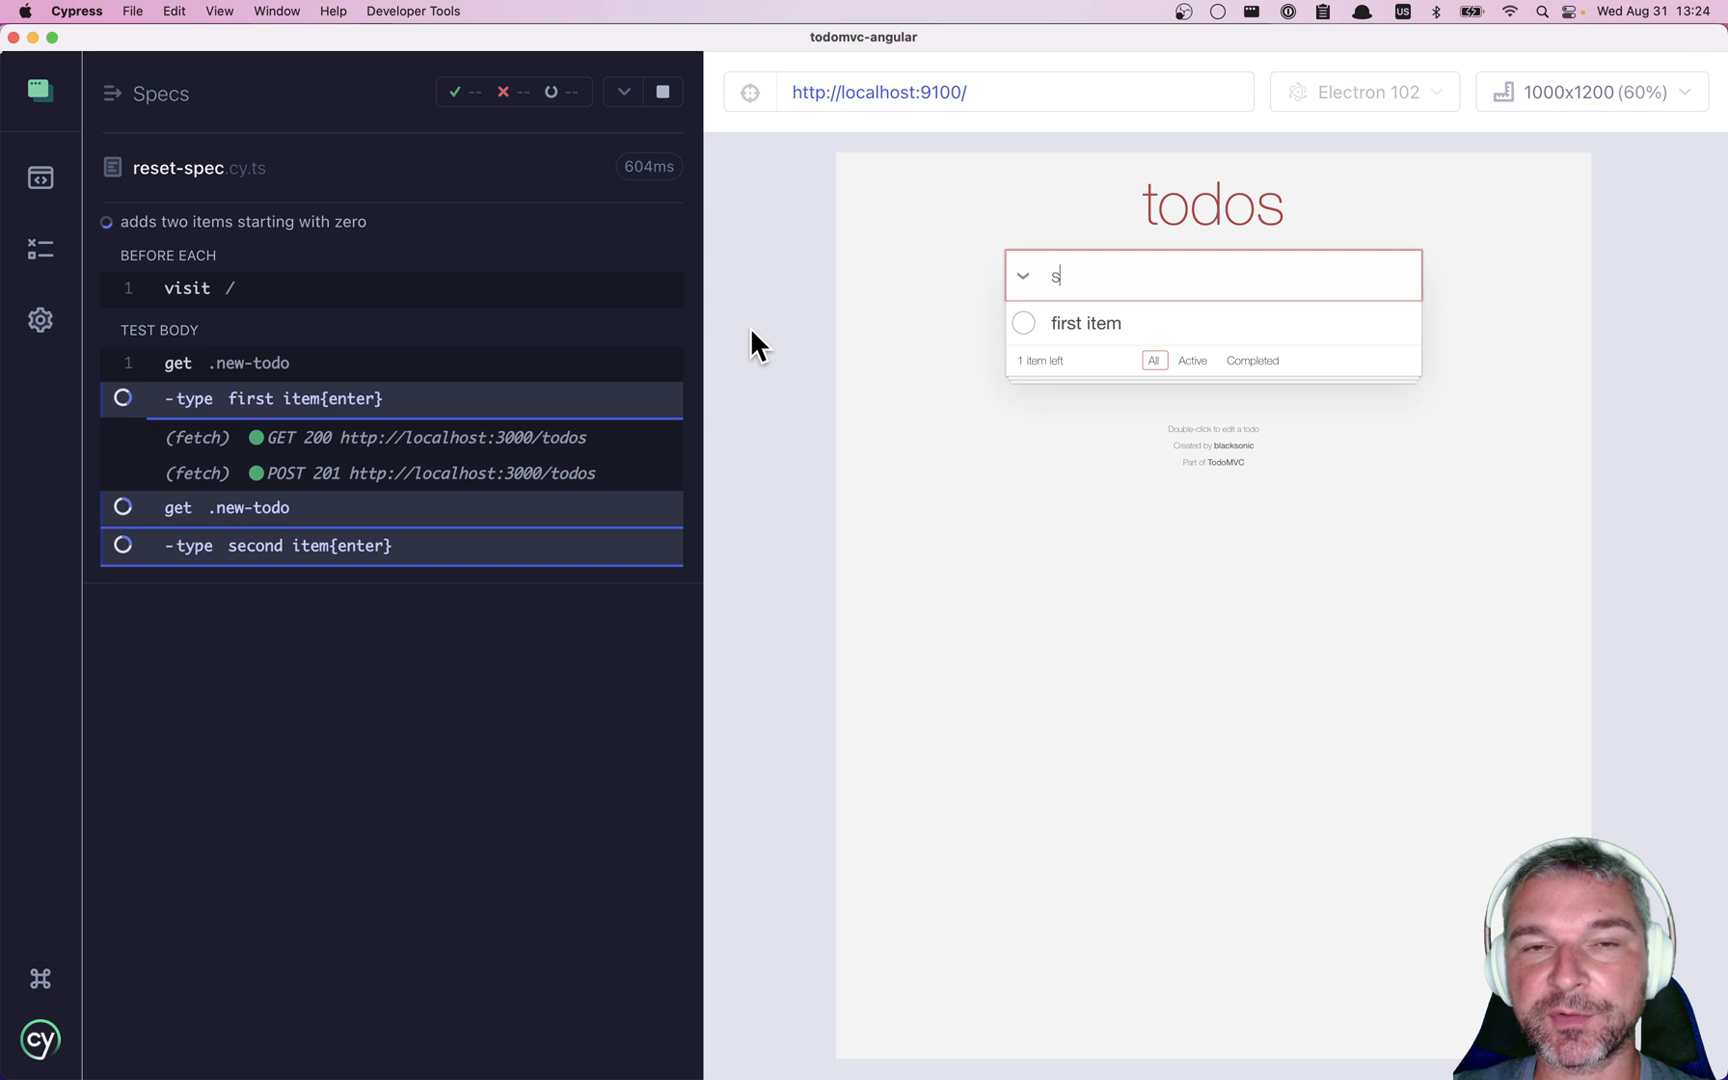
Rerun all reset spec tests; it fails with six todo items instead of two.
left_click(662, 91)
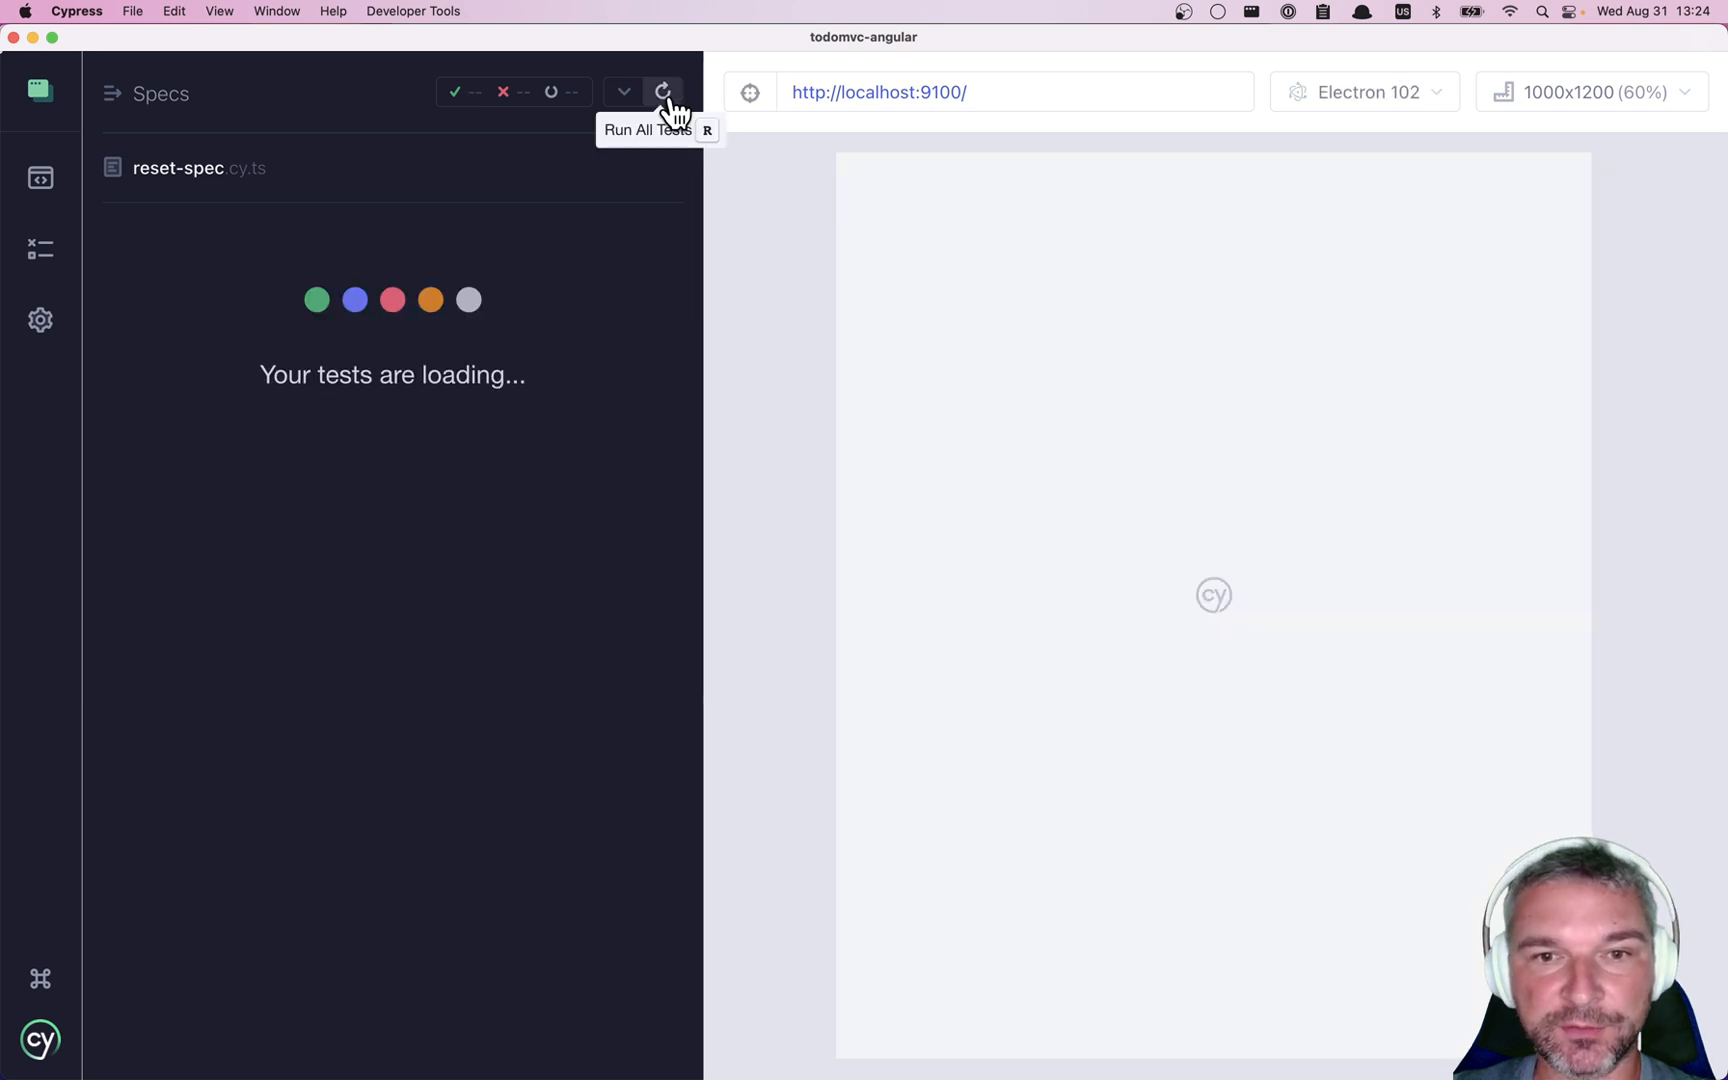
left_click(664, 91)
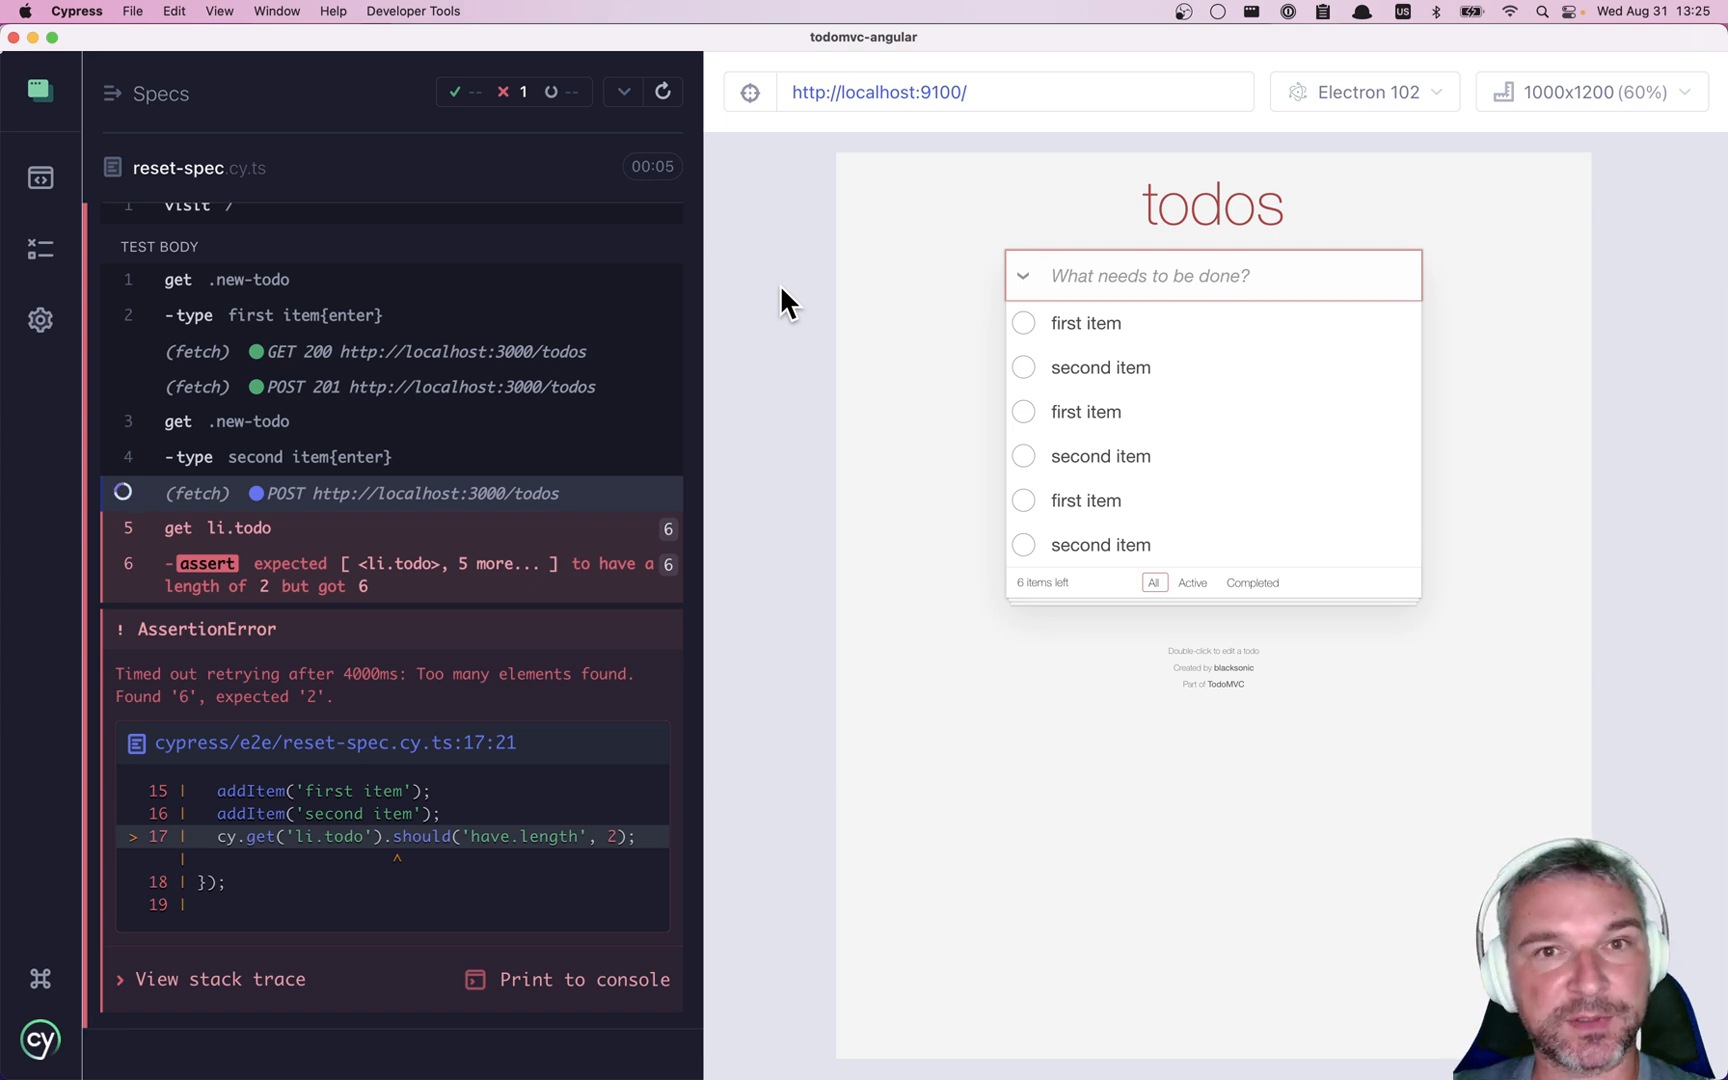
mouse_move(1361, 340)
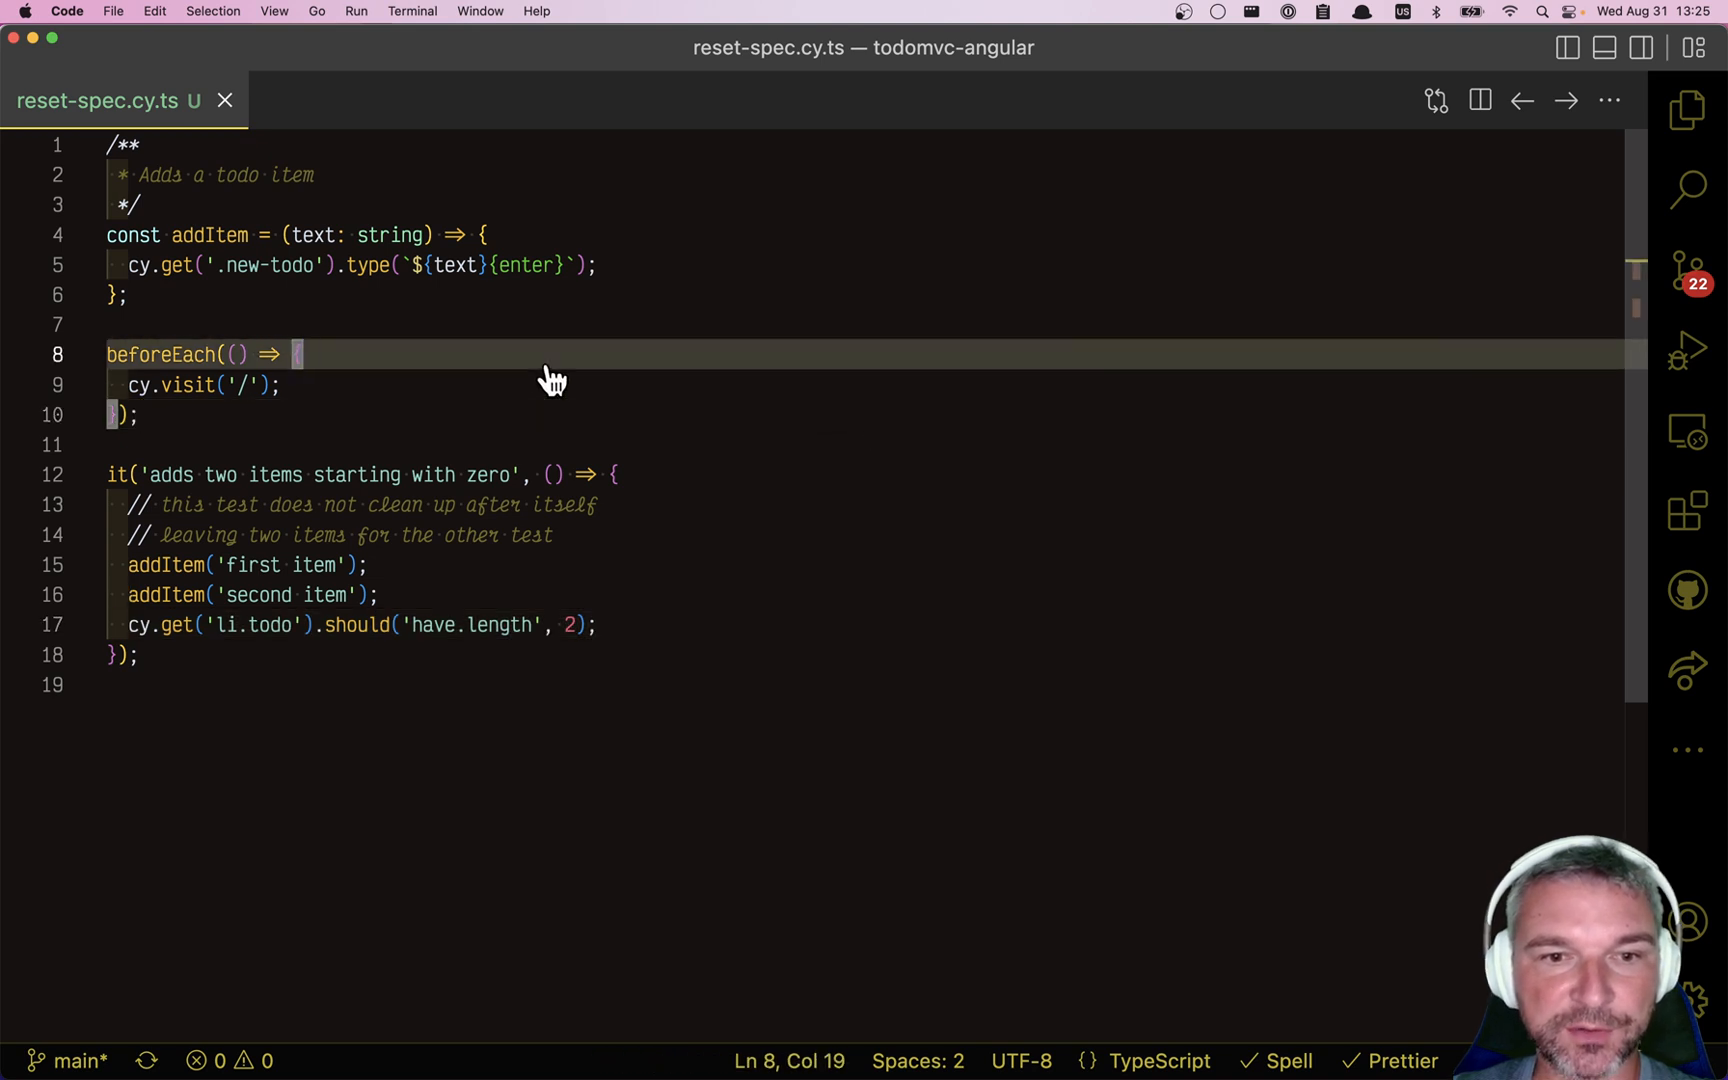
Add cy.wait(1000) and cy.get('li.todo').should(() => {}).then(...) to beforeEach.
type("cy")
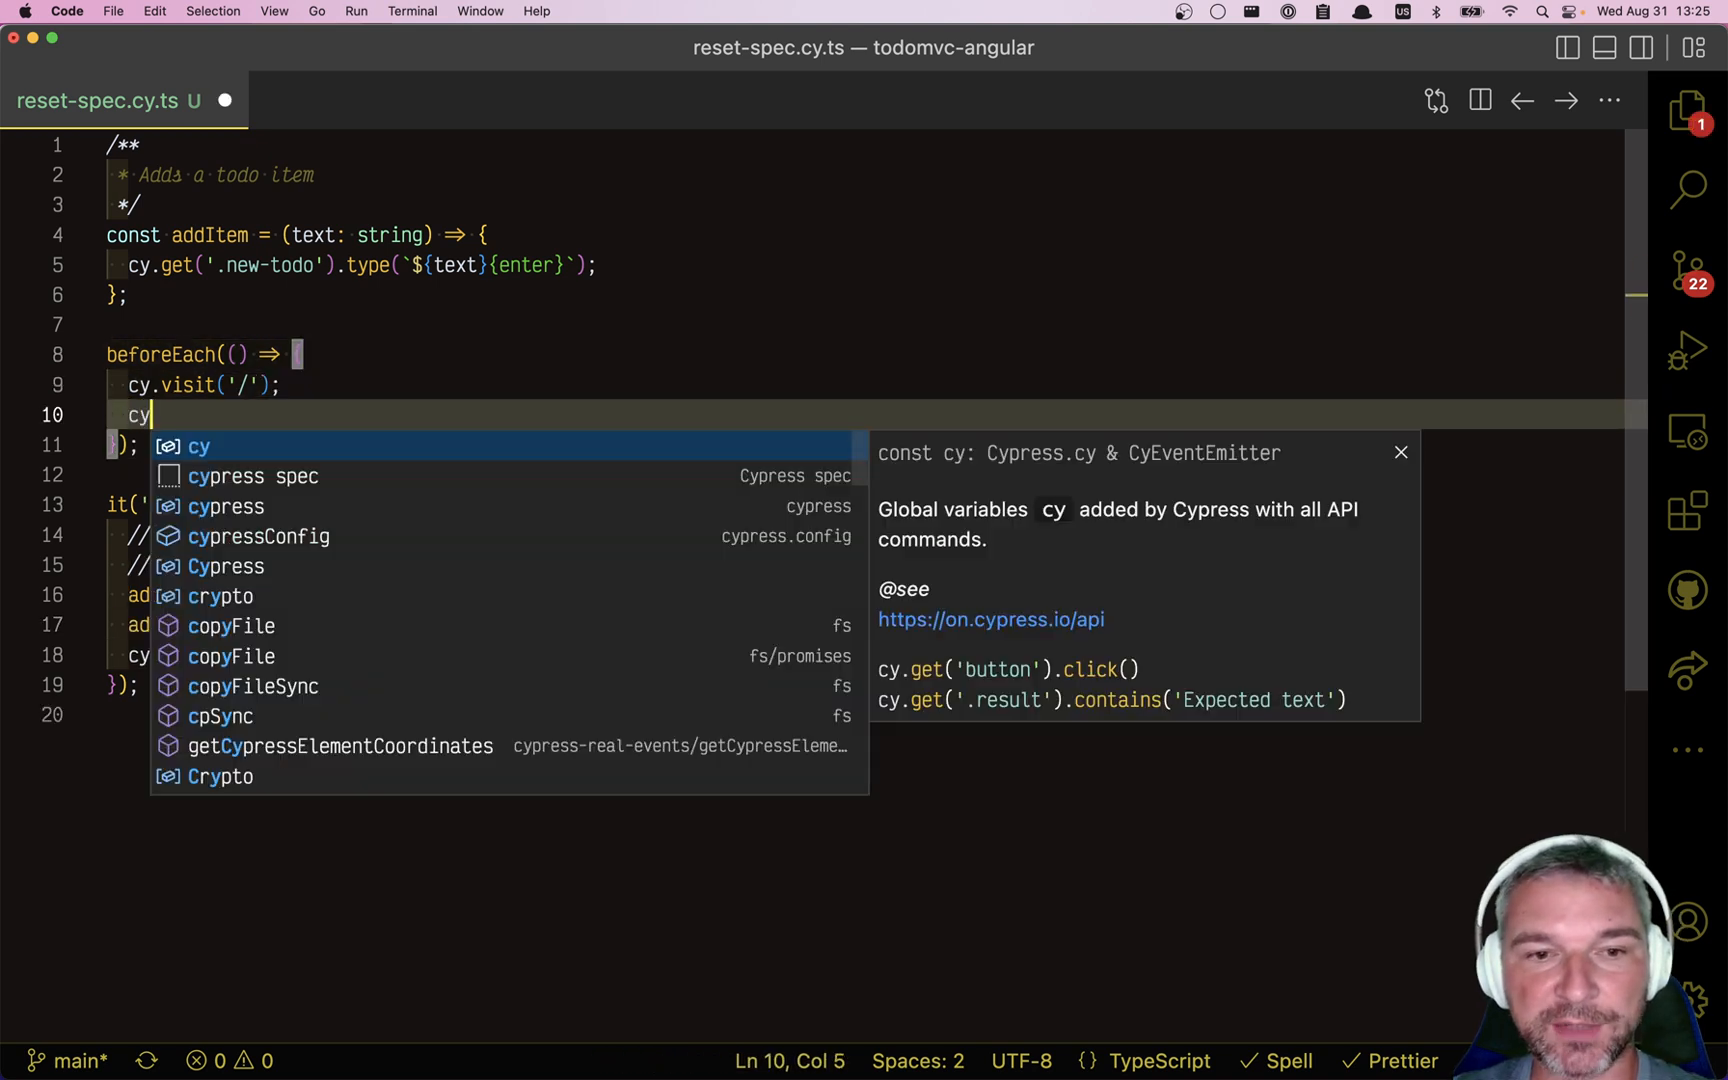
type(".wait(1000")
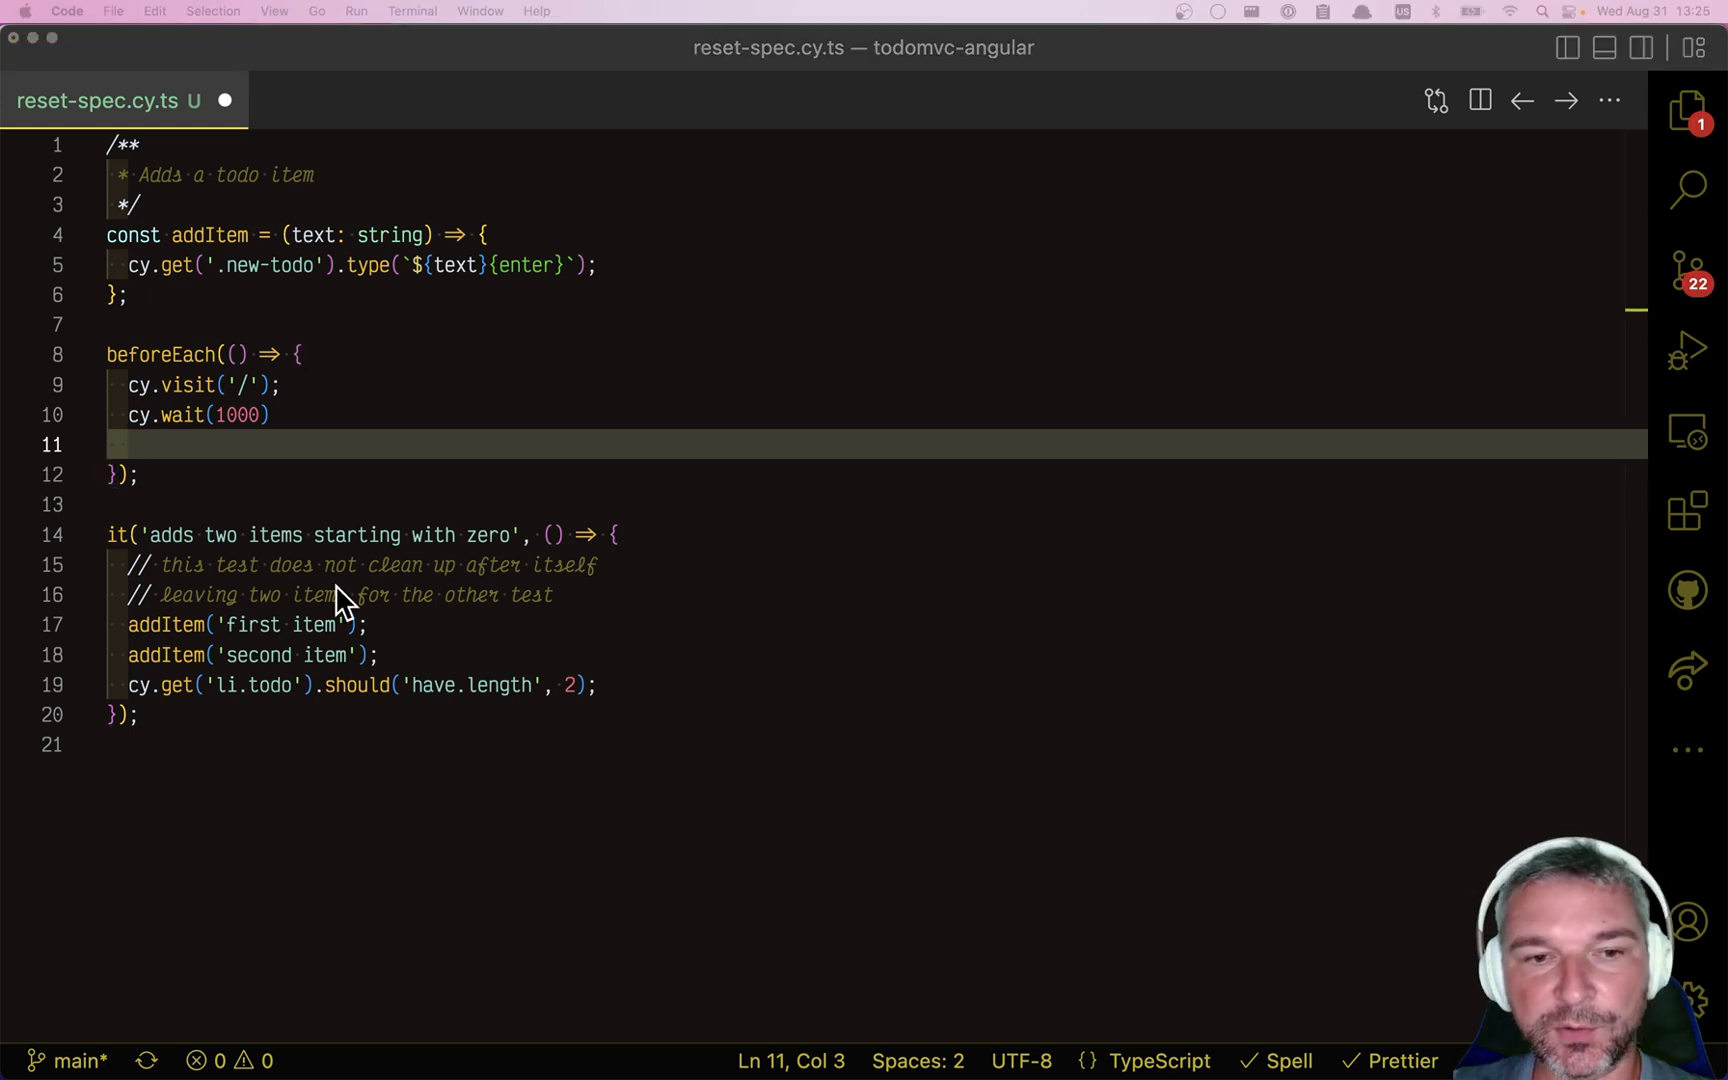
type("cy.get('li.todo');")
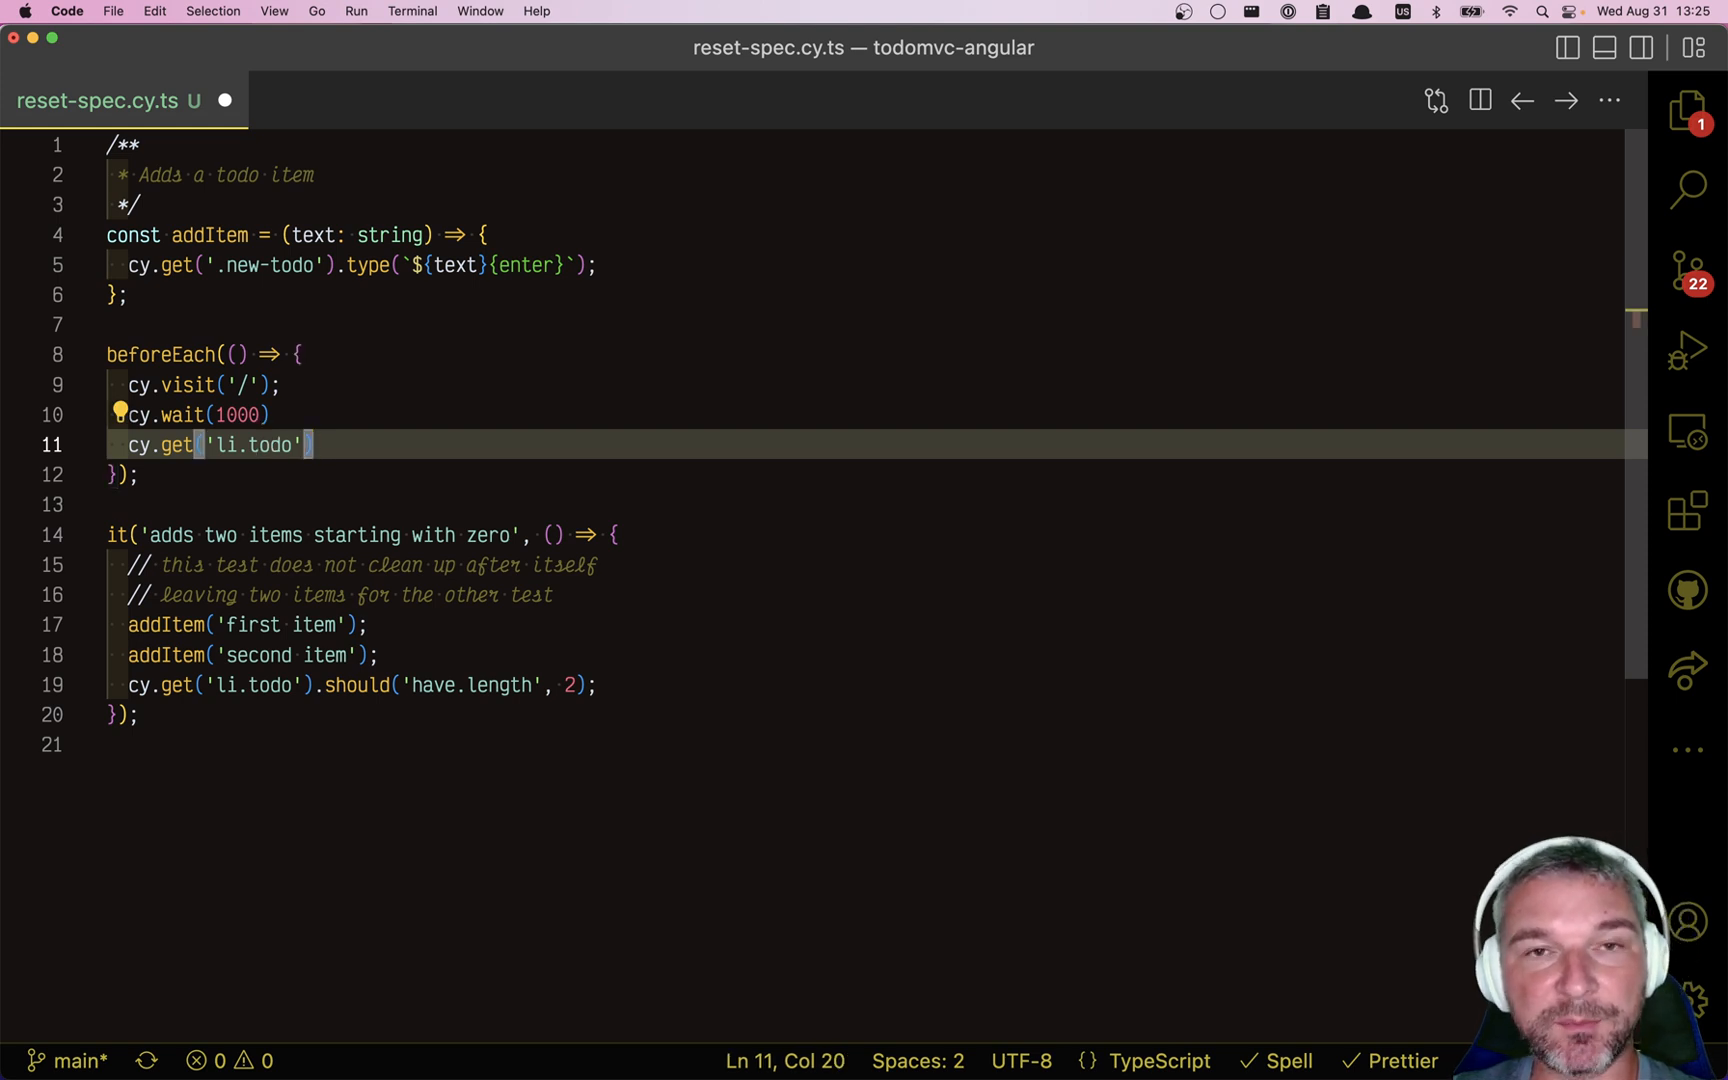
type(".should((")
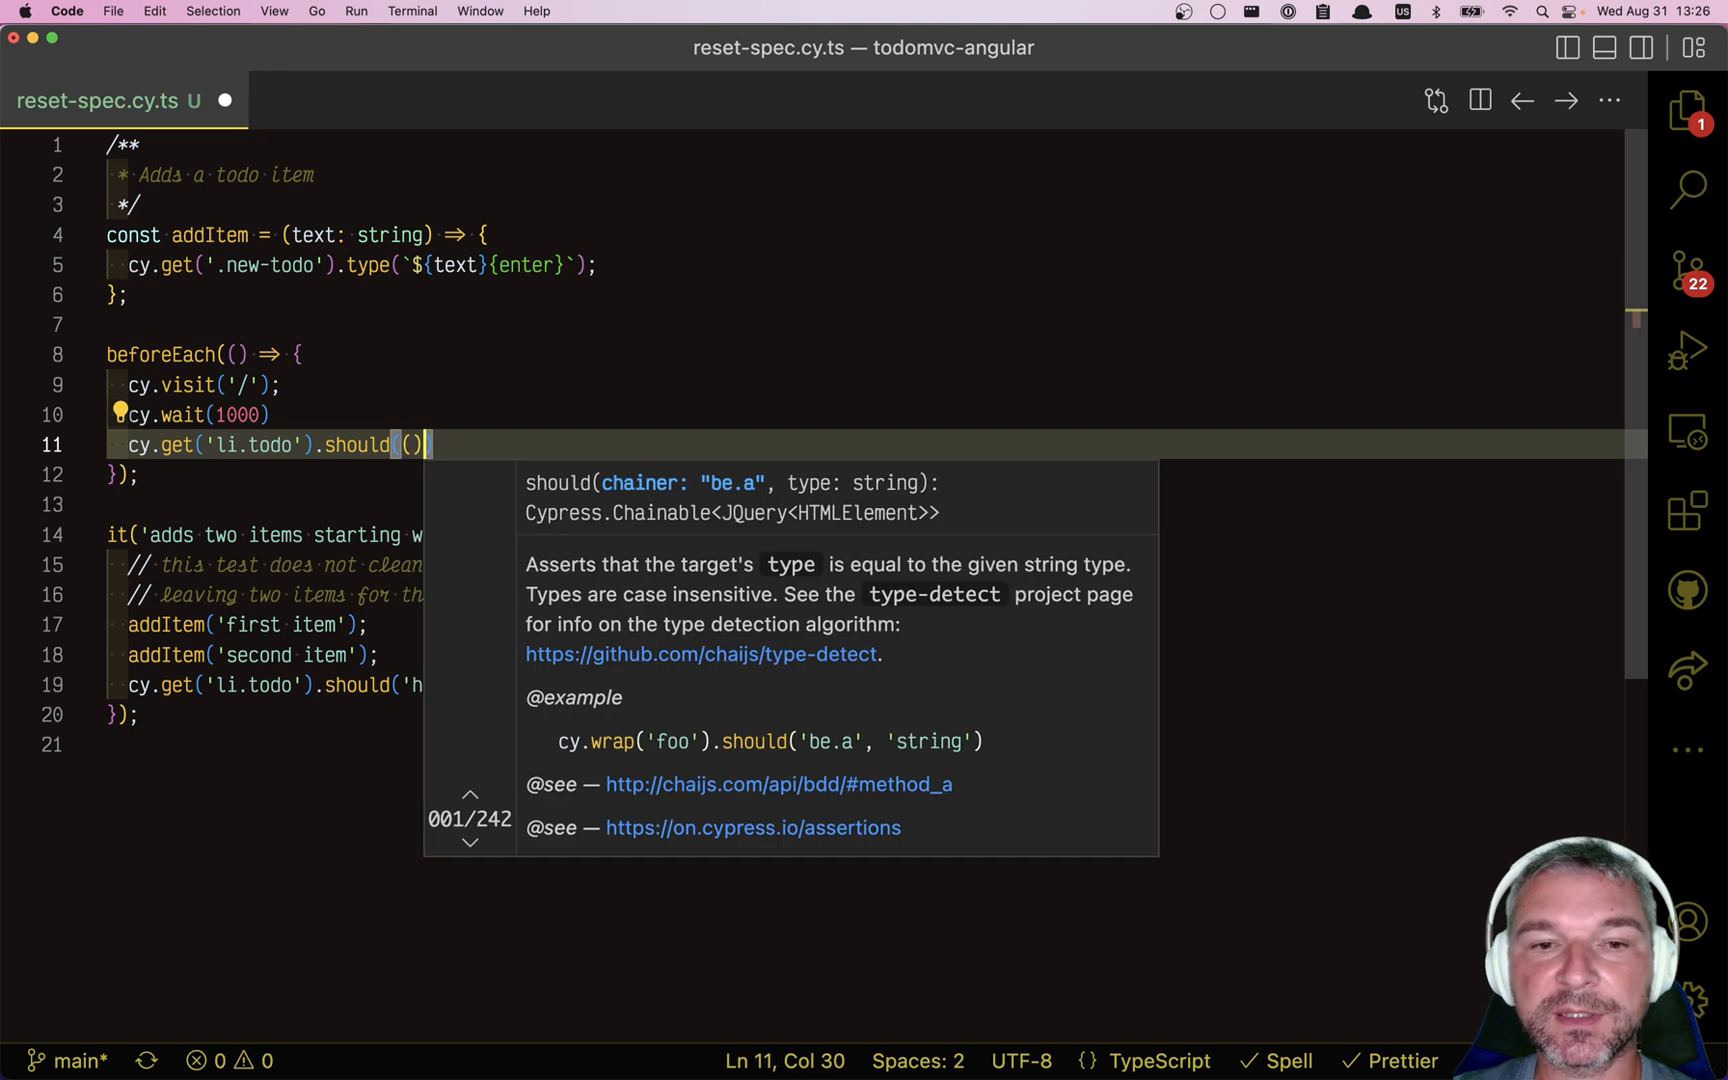
type("() => {}")
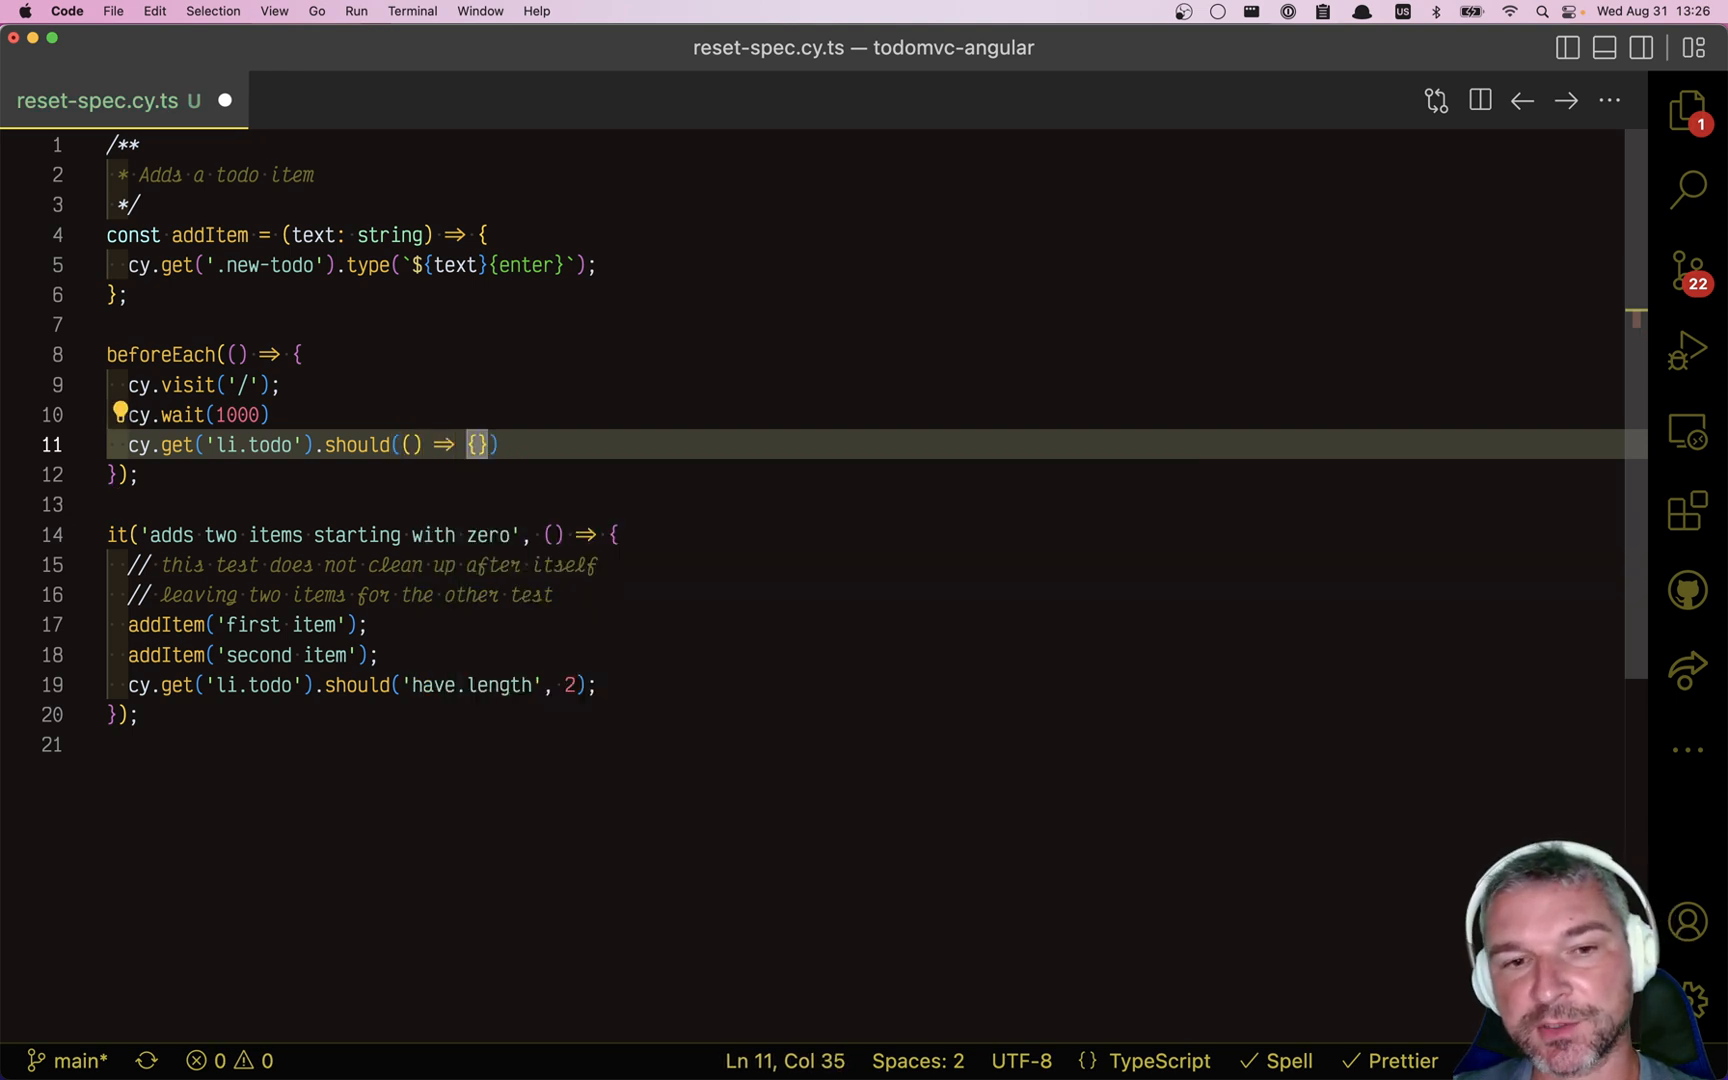
double_click(165, 445)
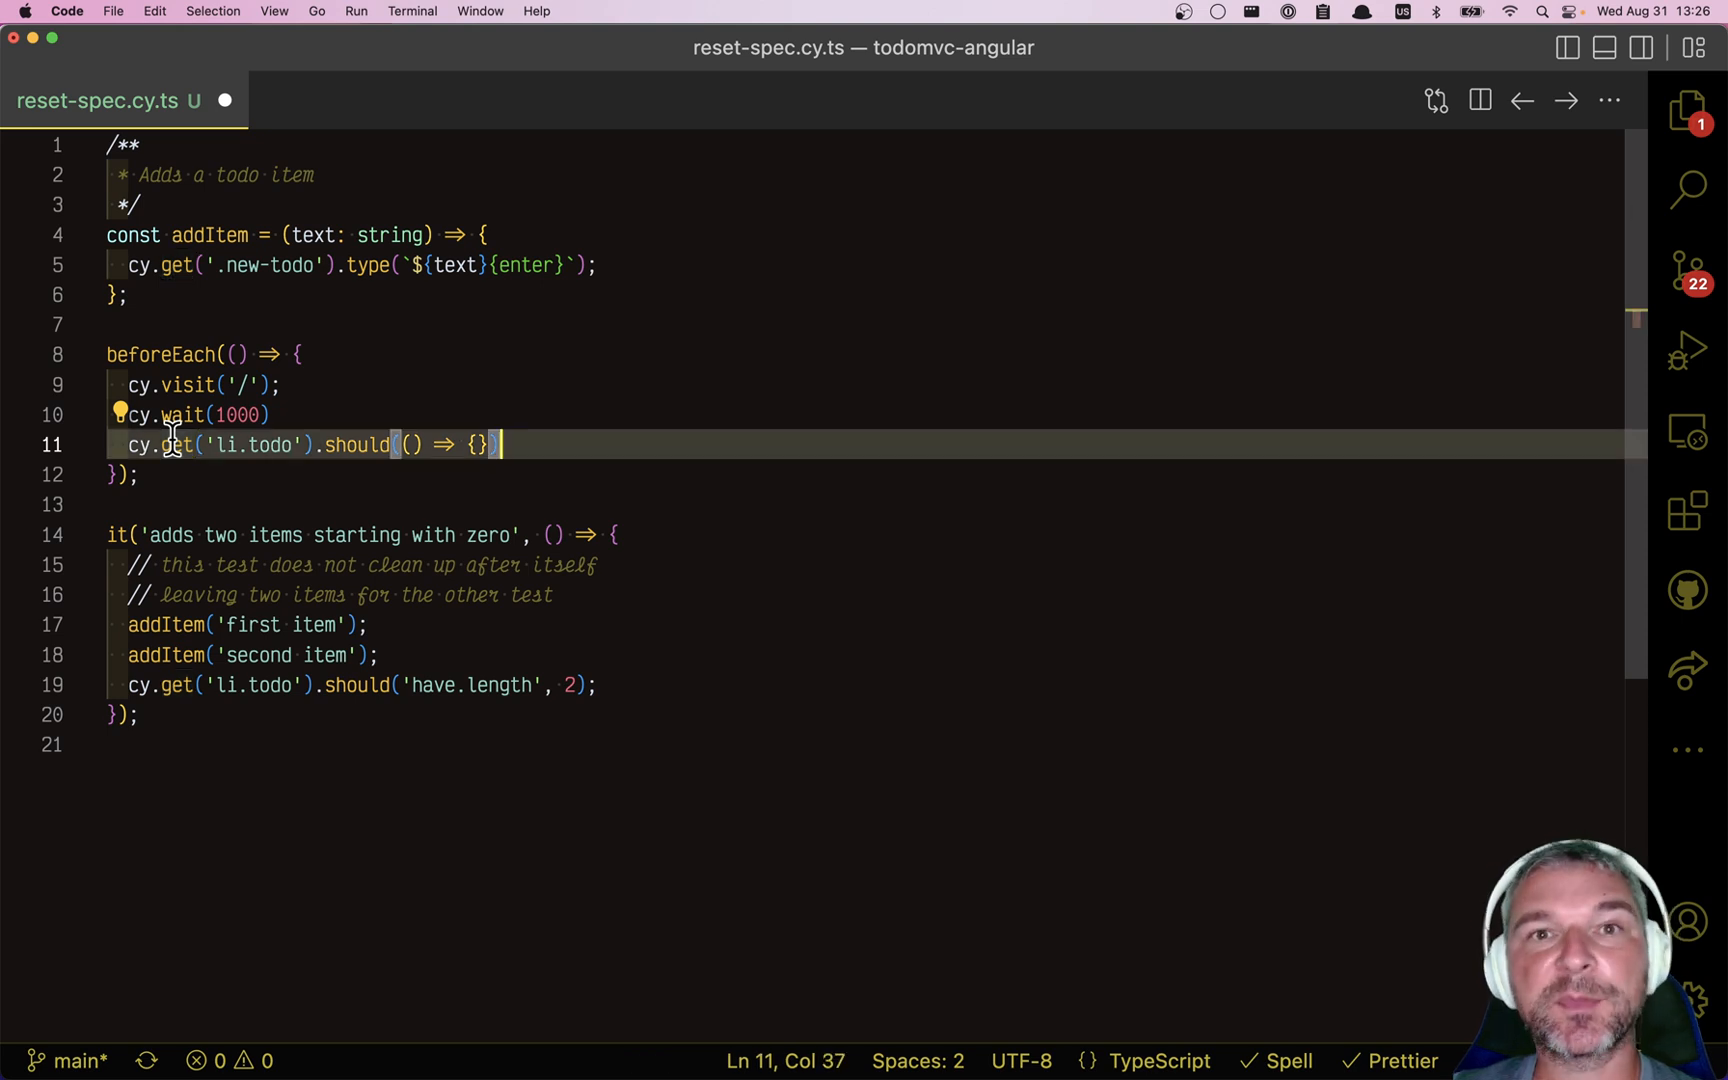
type(".then($todos => {")
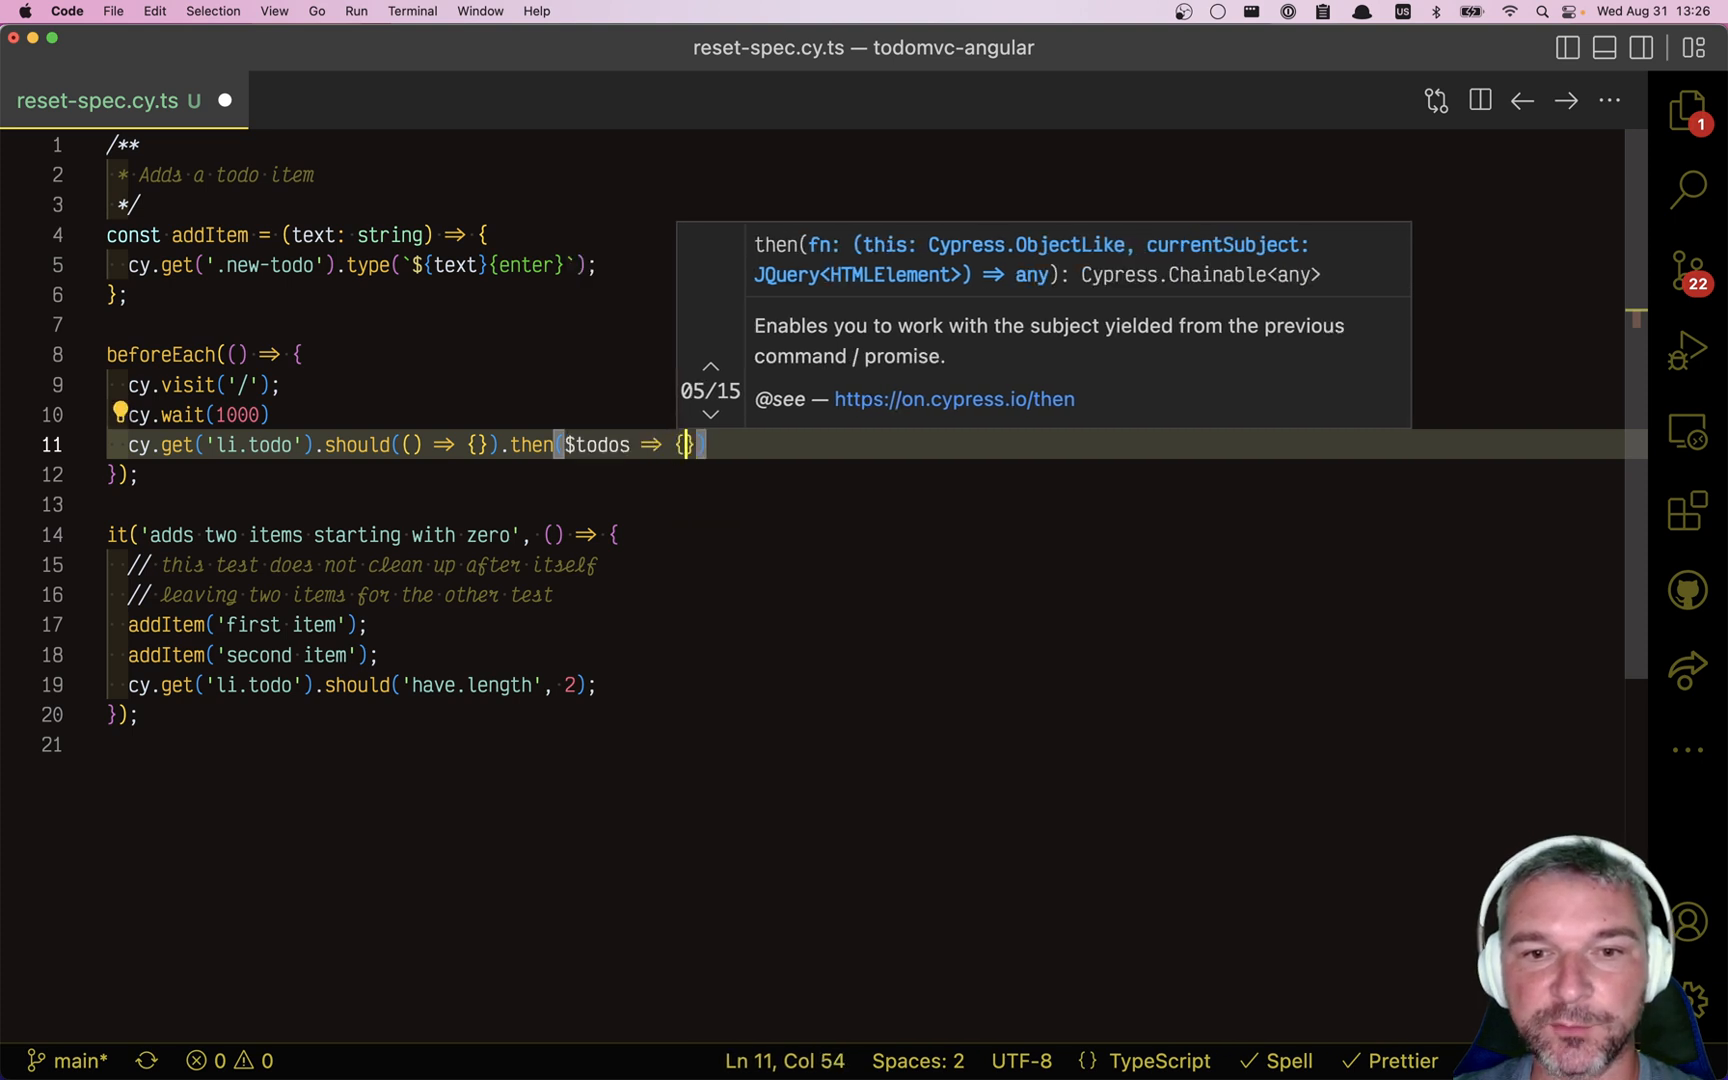
In the then callback, return if no todos, else cy.wrap($todos).find('.destroy').click({ force: true, multiple: true }).
key("Enter")
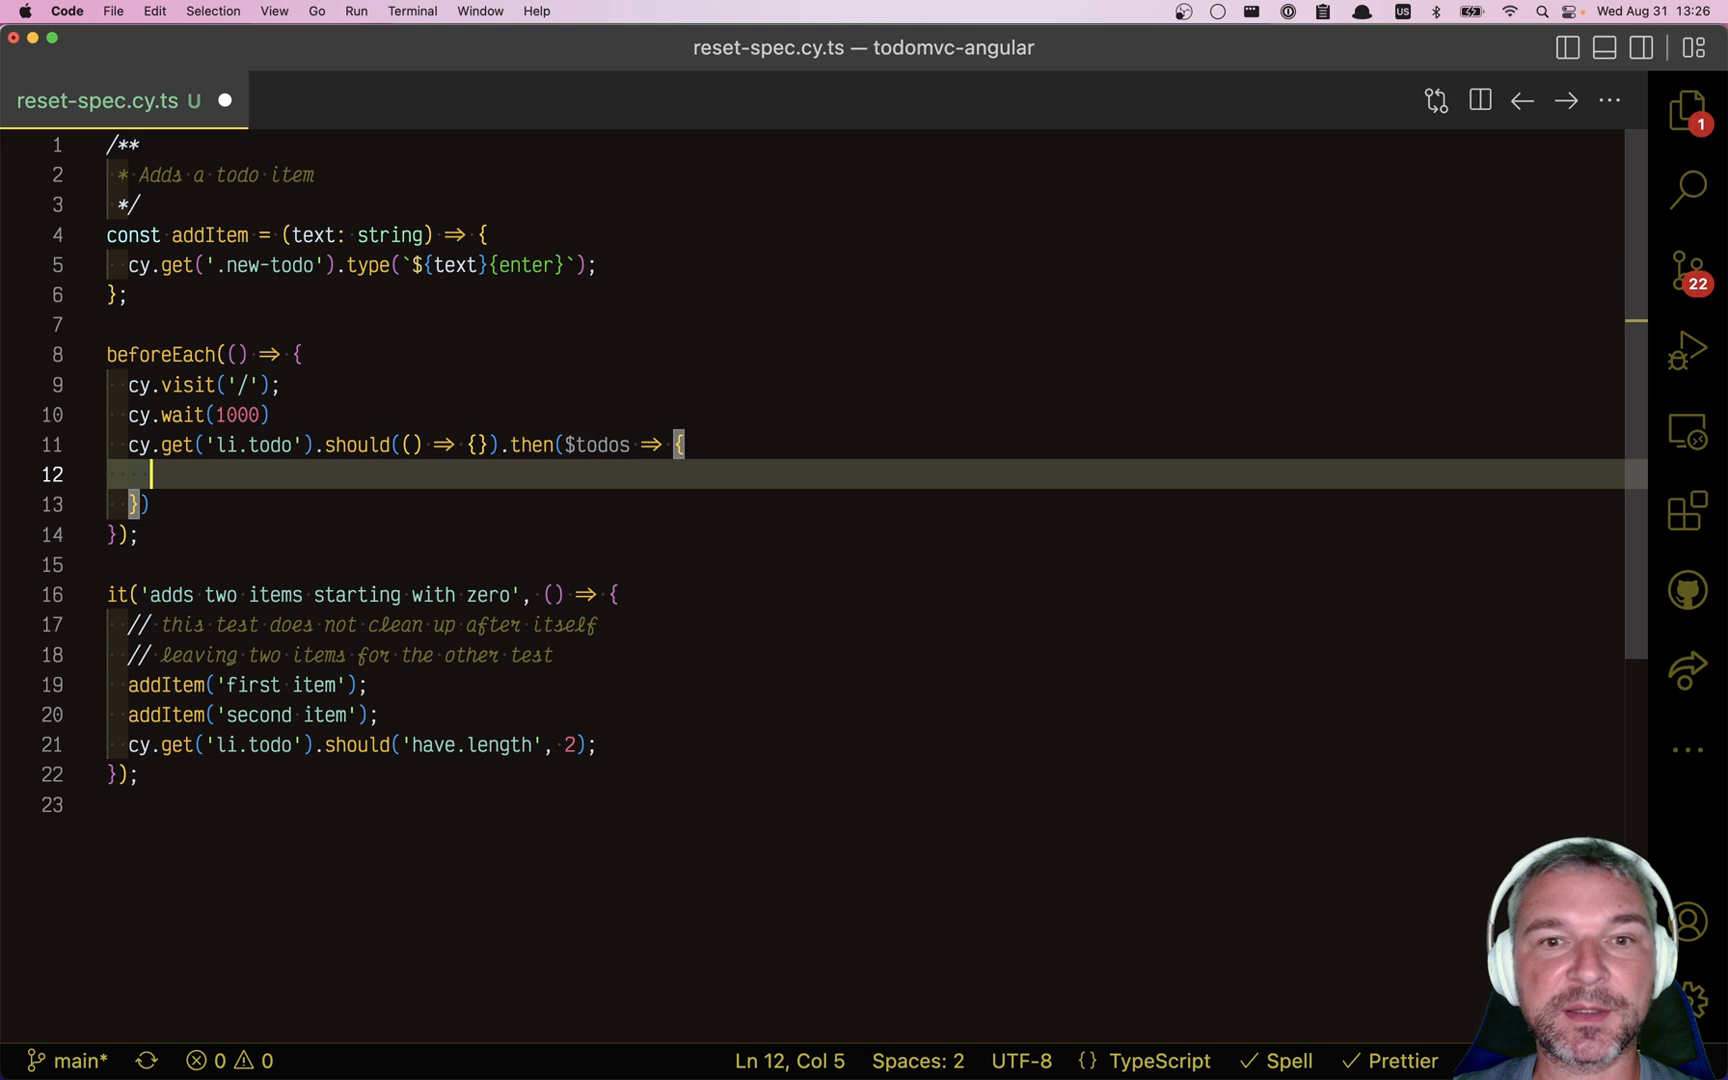
mouse_move(197, 470)
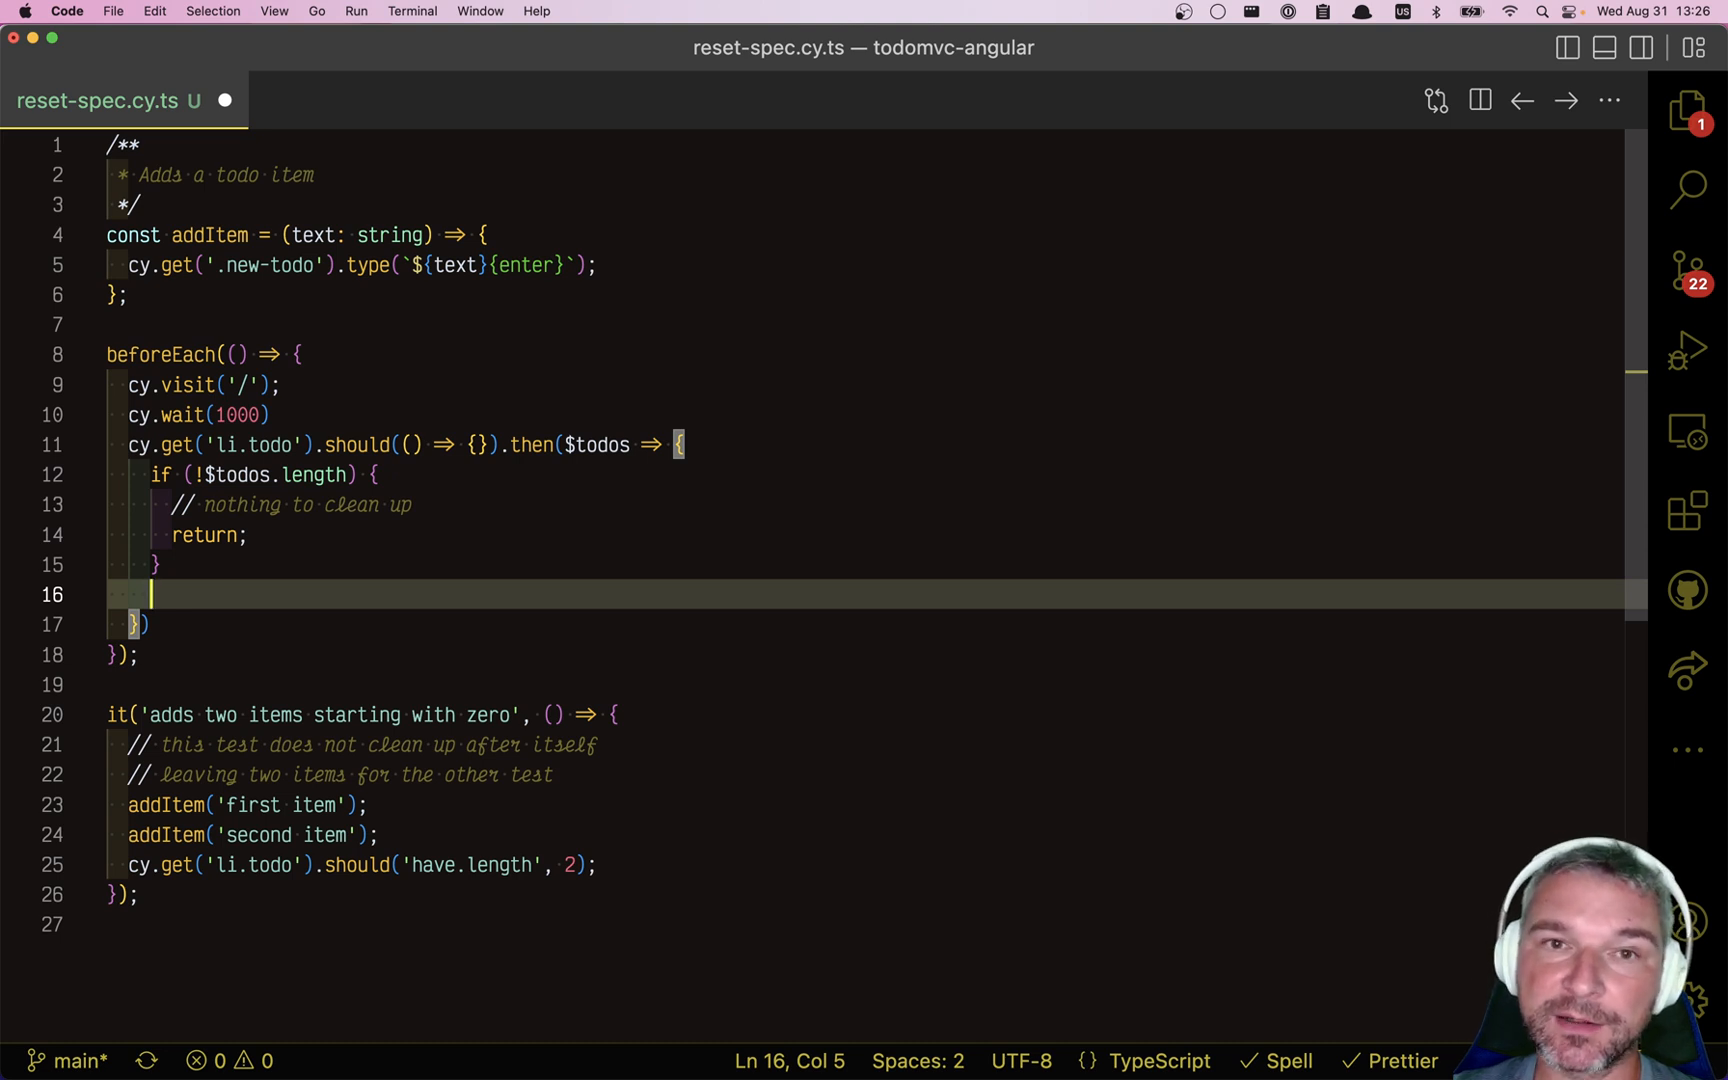
type("cy.wrap($todos).find('.destroy');")
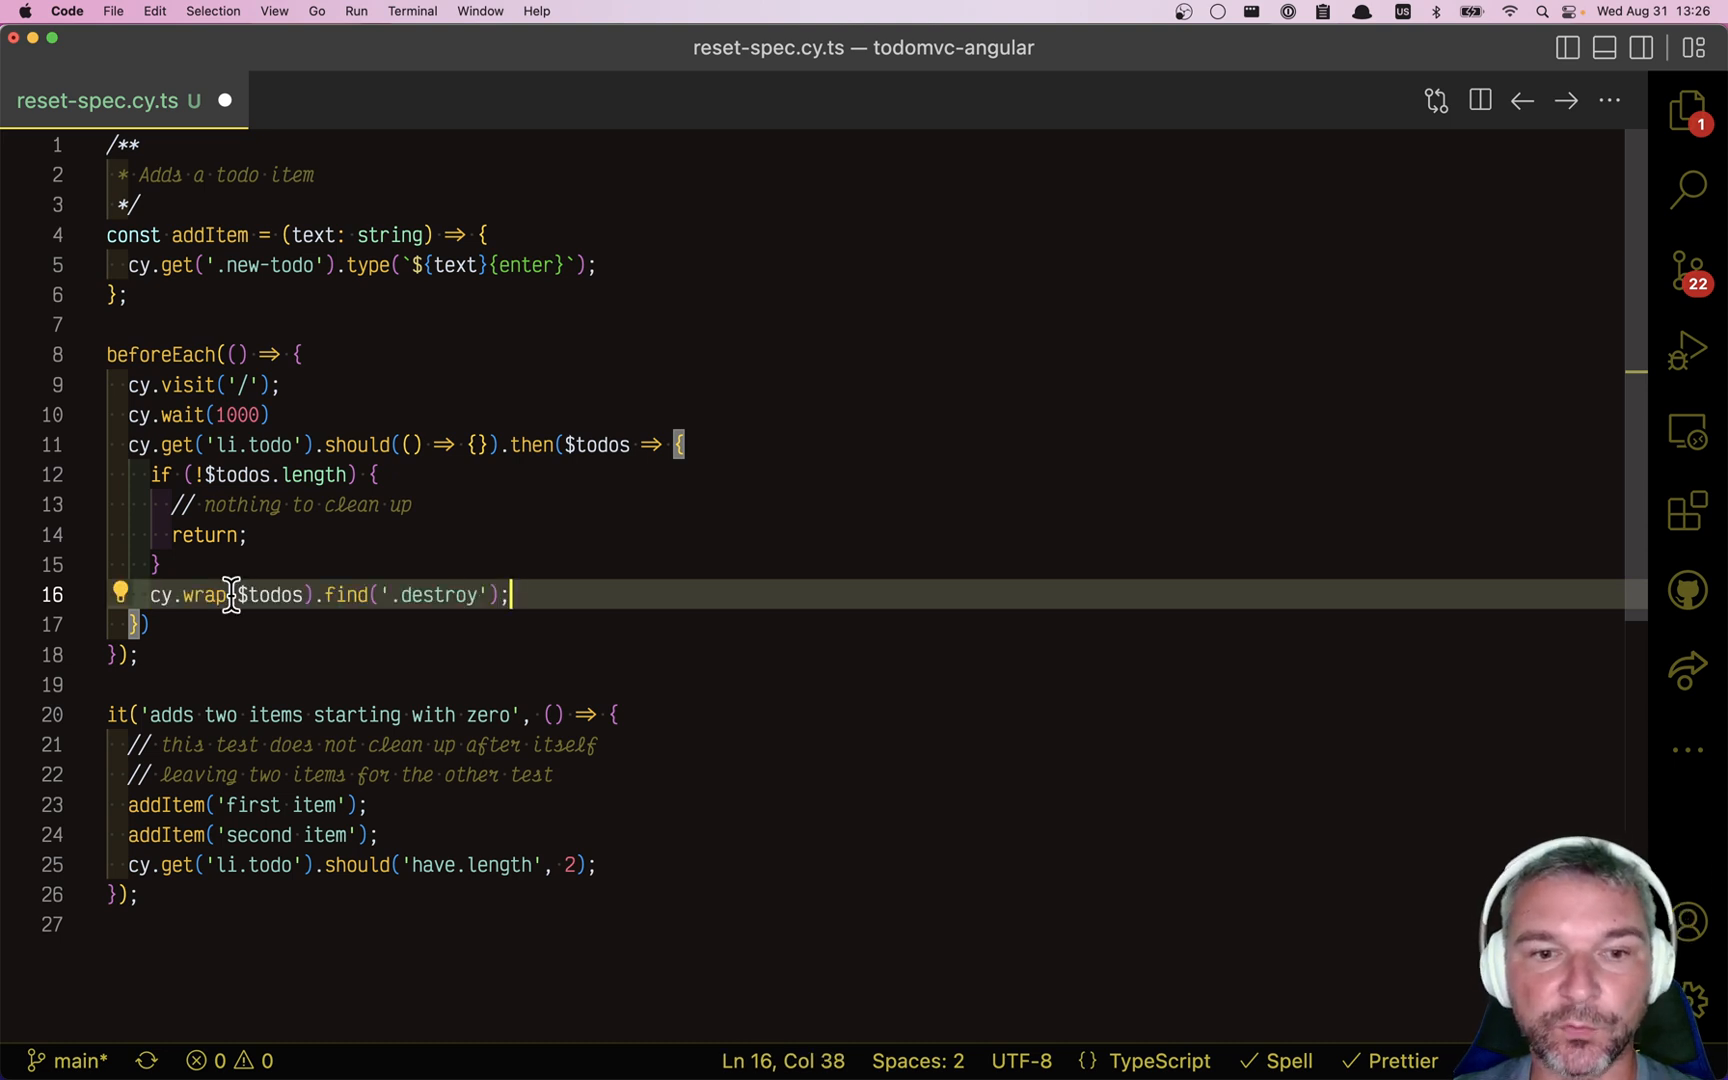
double_click(270, 595)
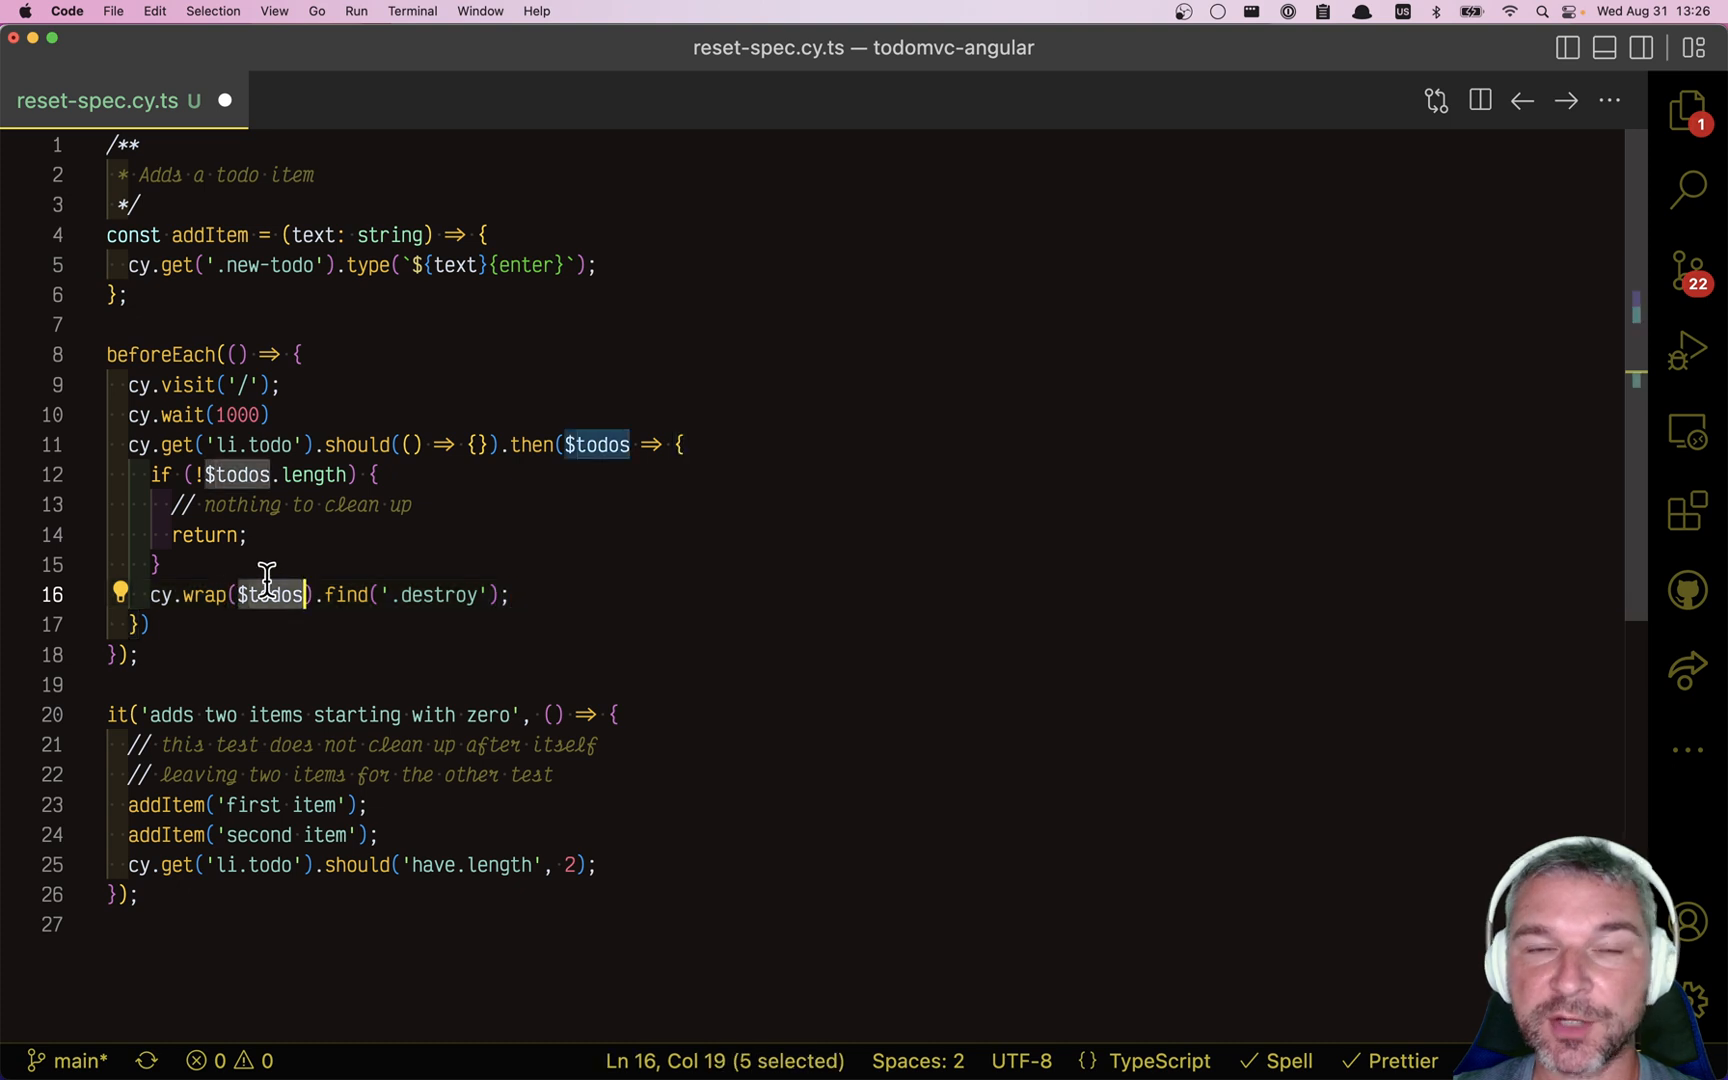
mouse_move(335, 595)
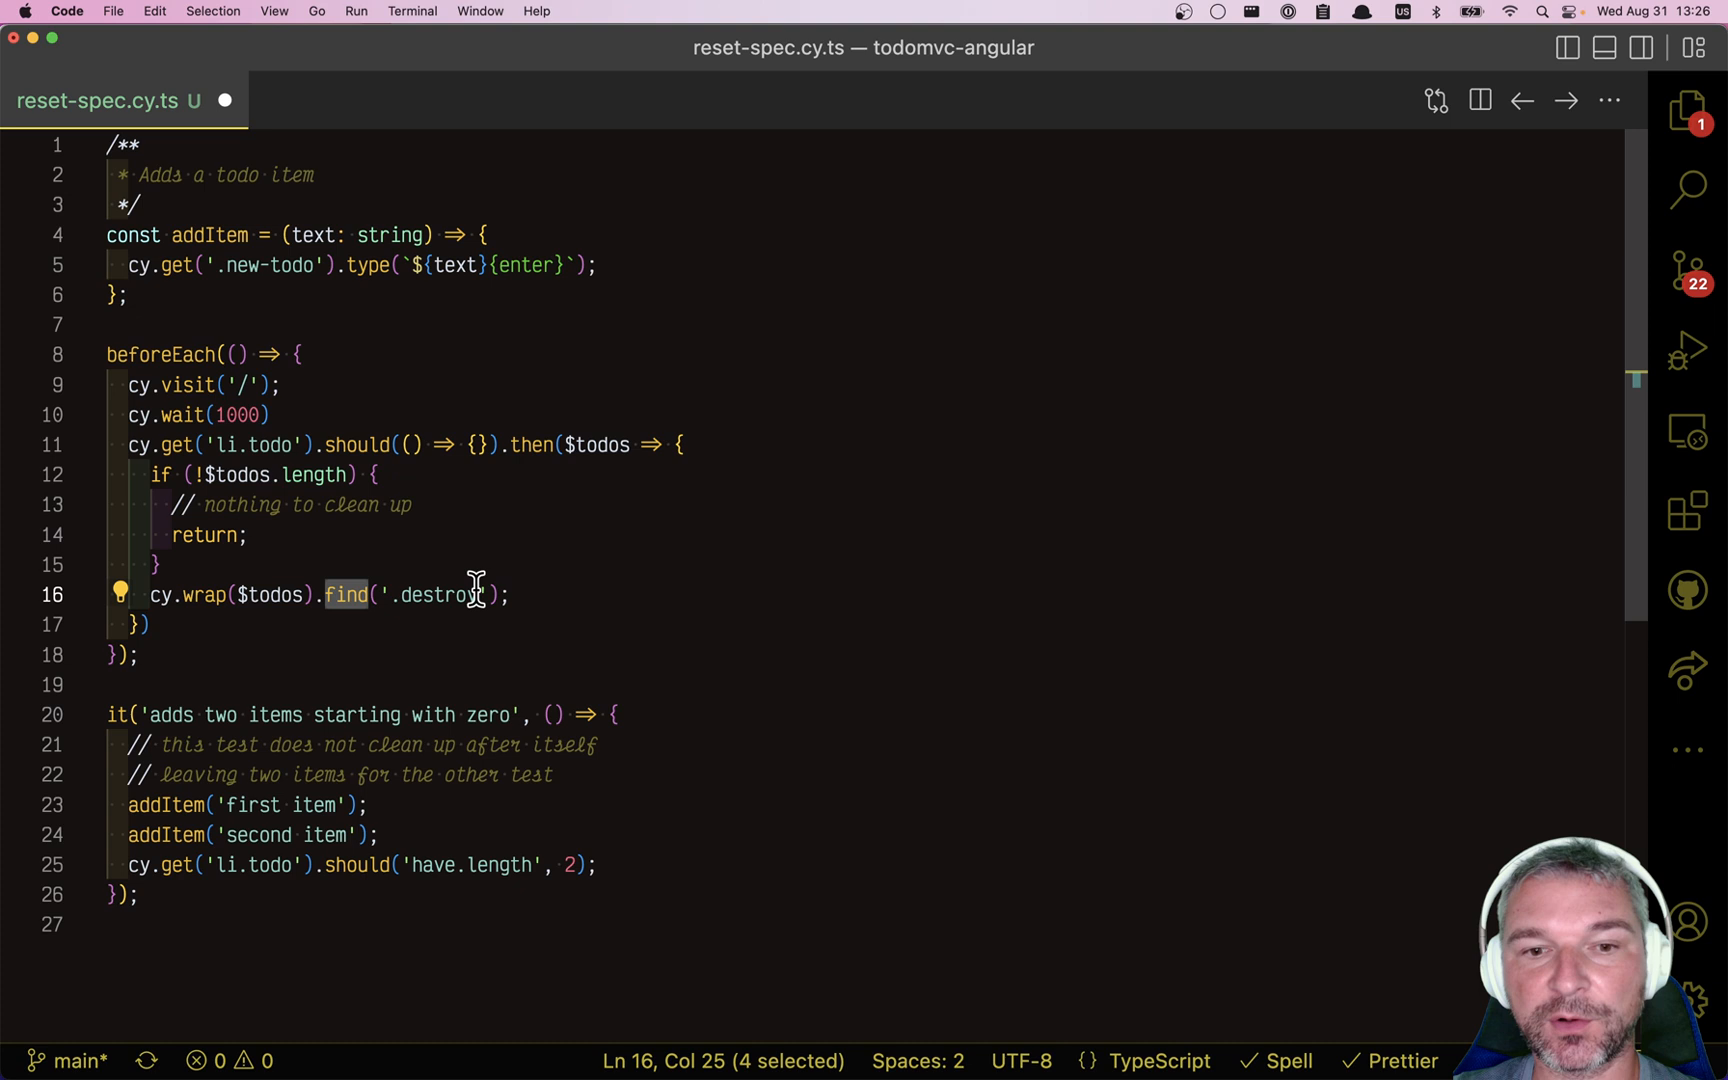
type(".click(")
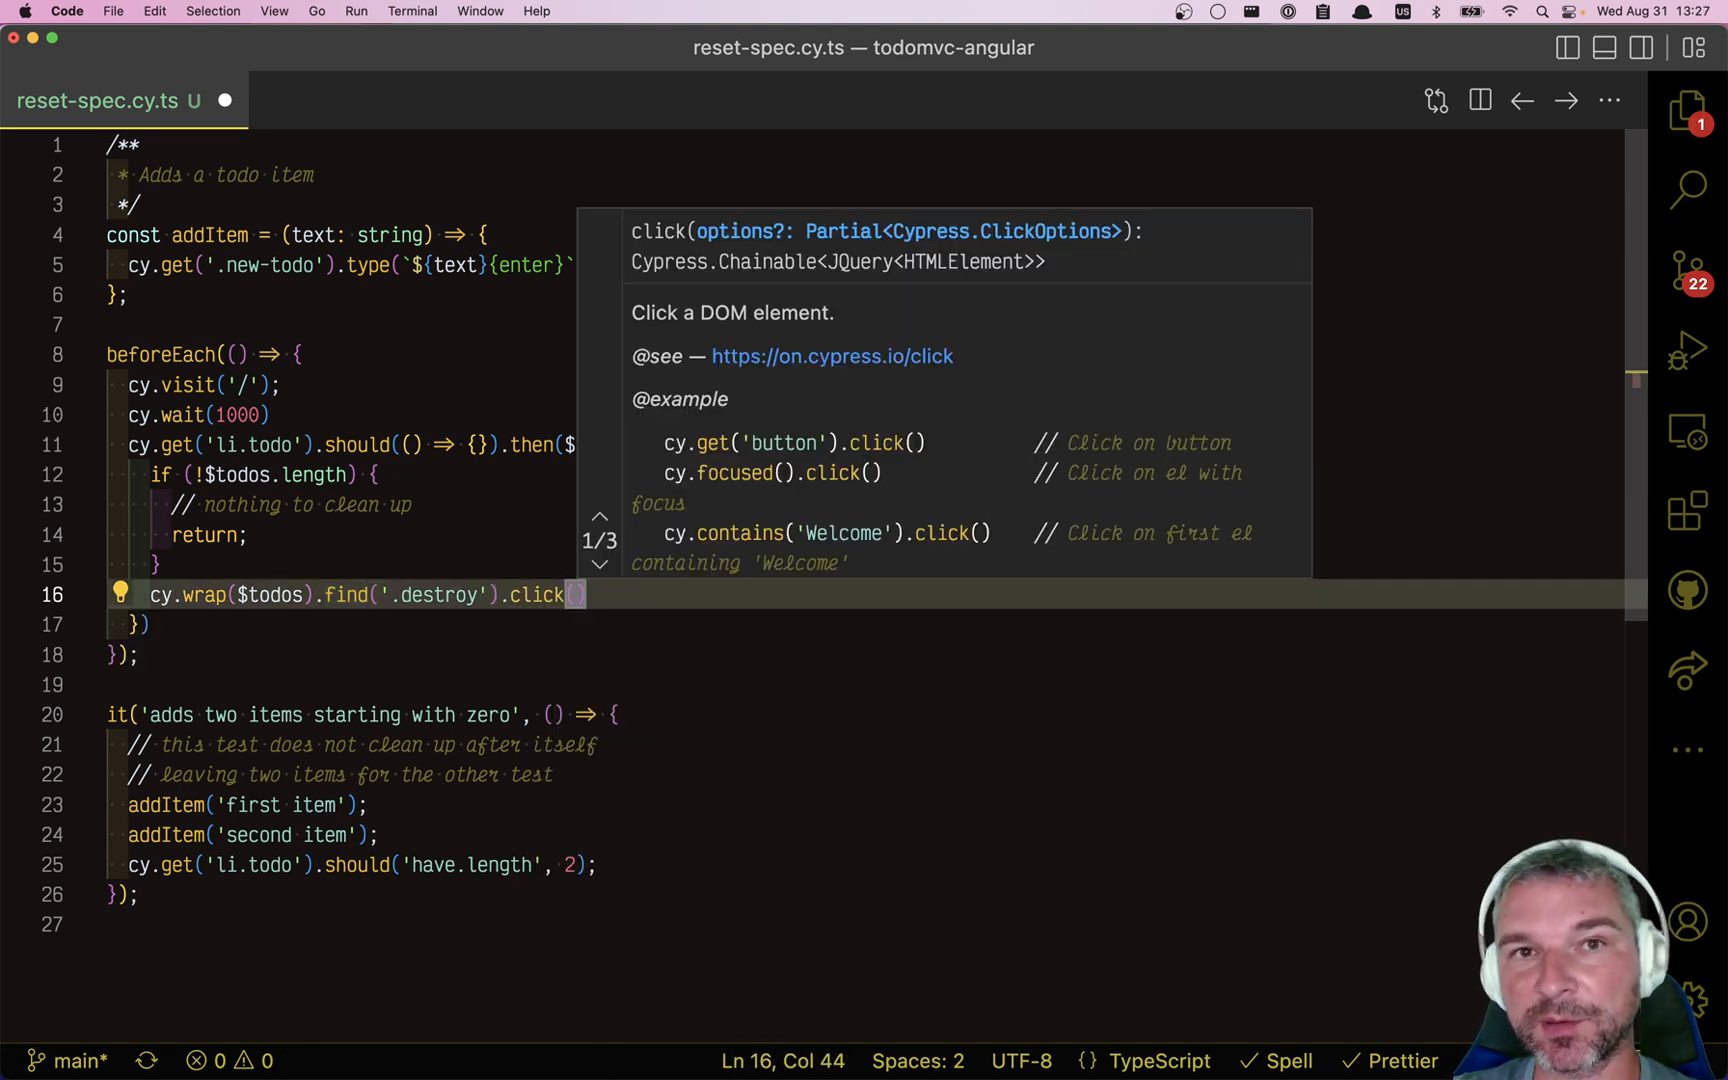
type("({f")
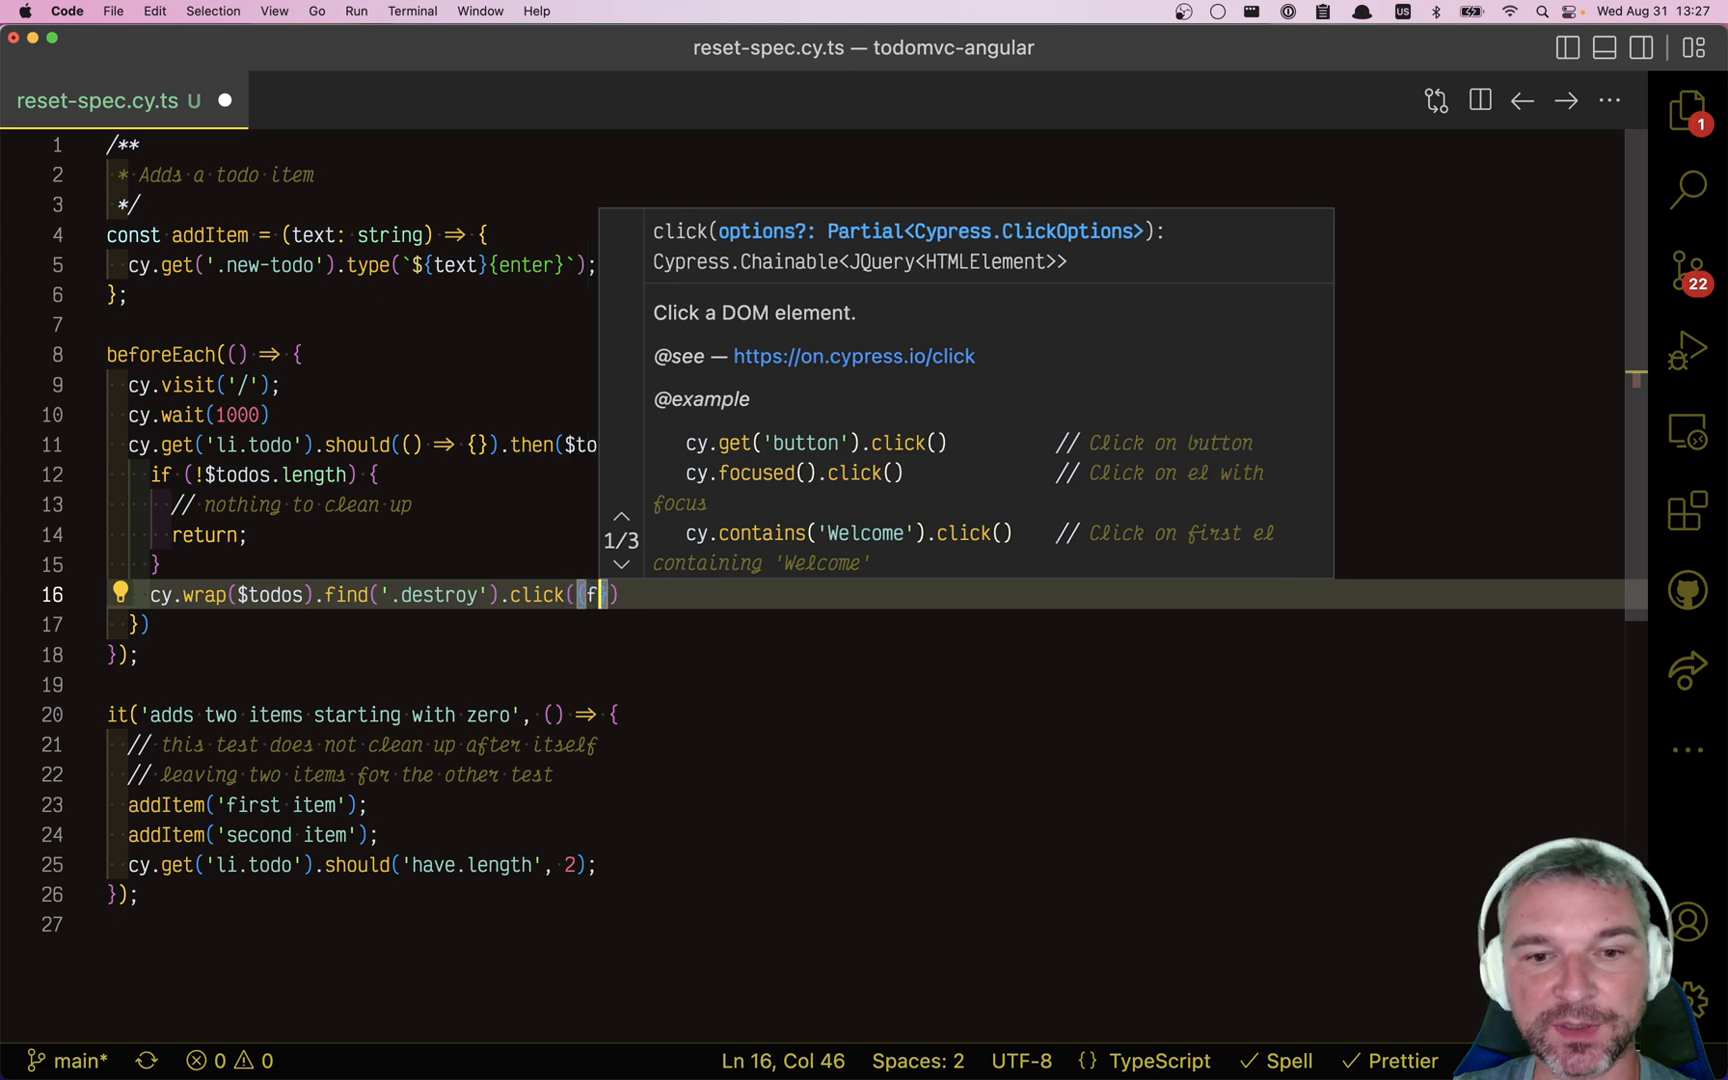
type("orce: true,")
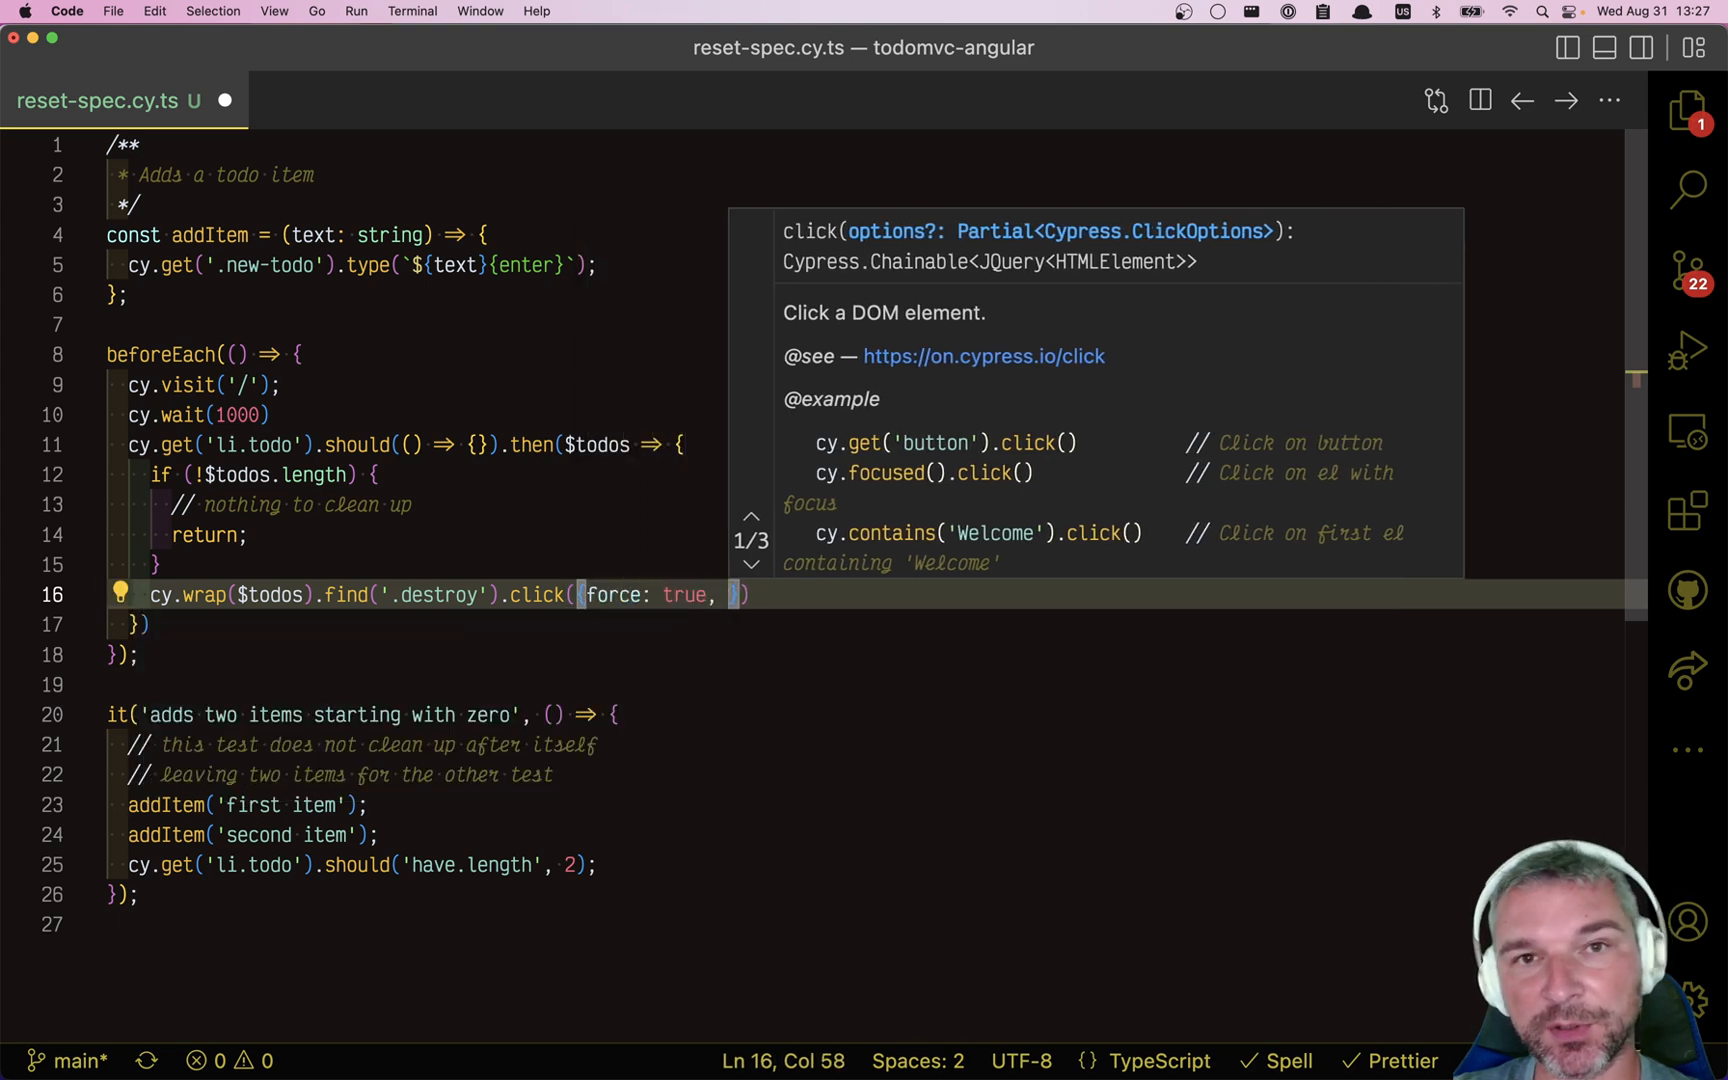
type("mul")
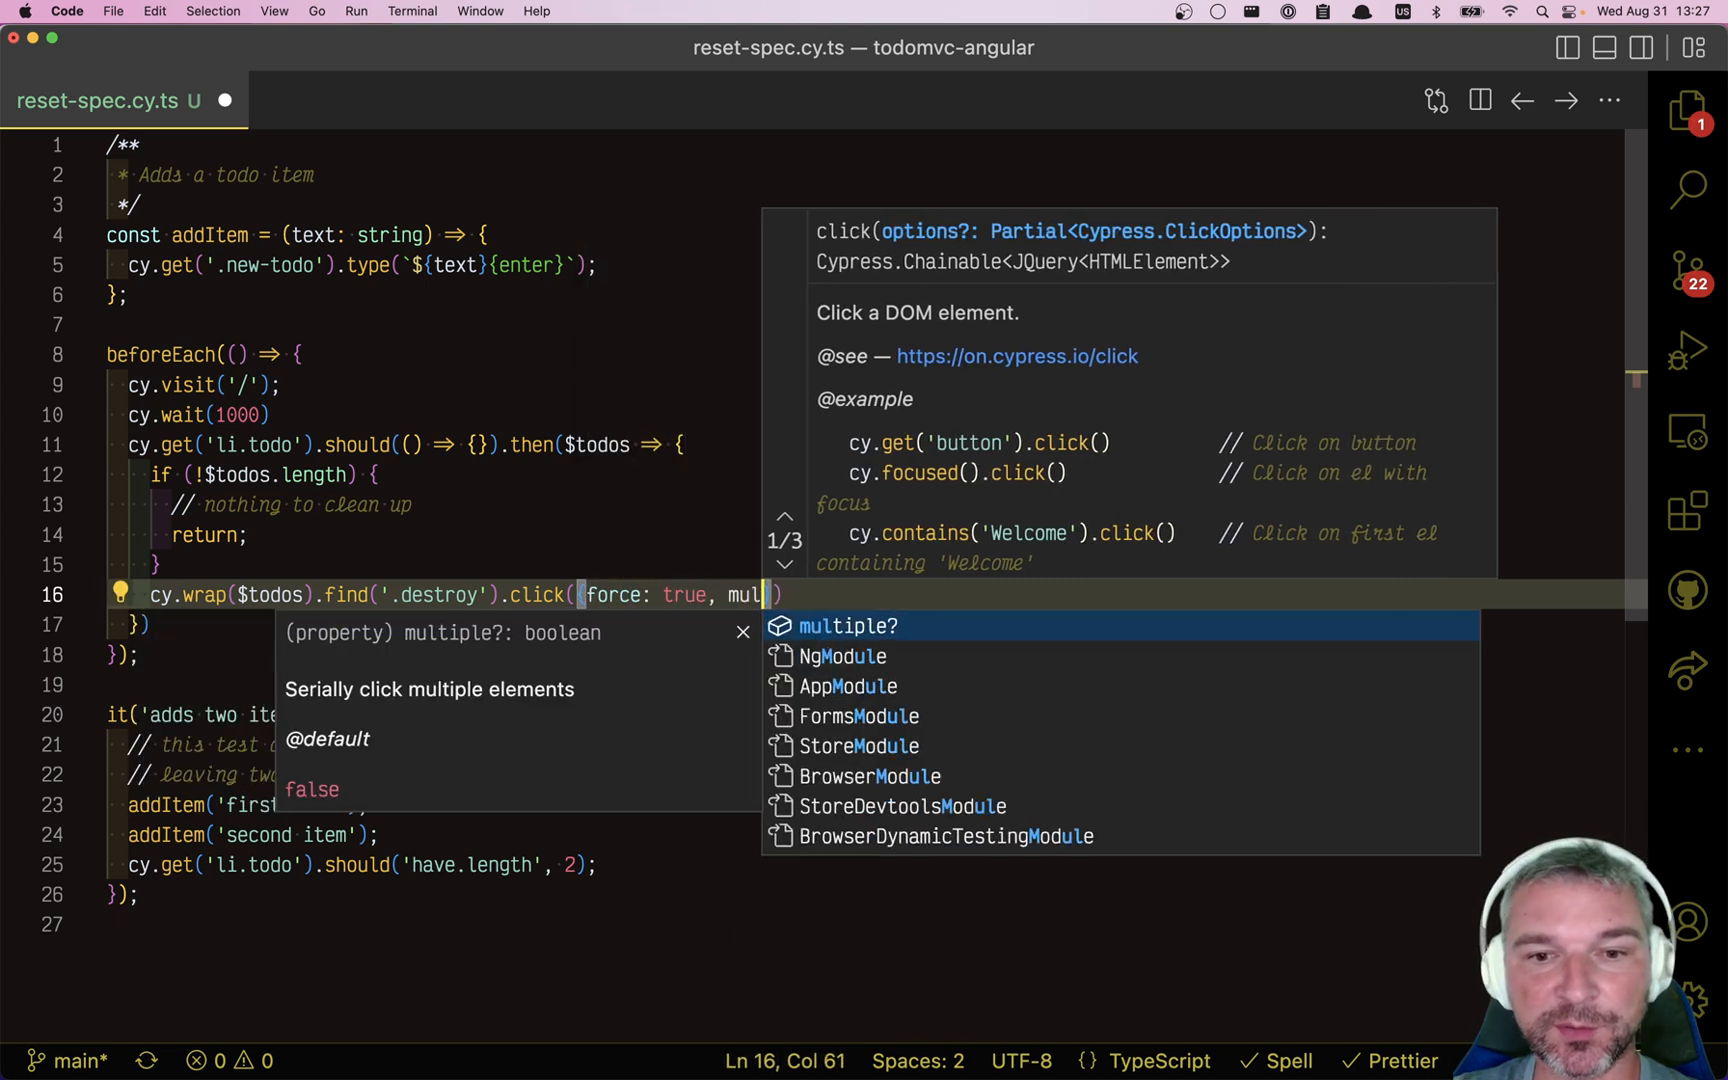
type("multiple: true });")
type("cy")
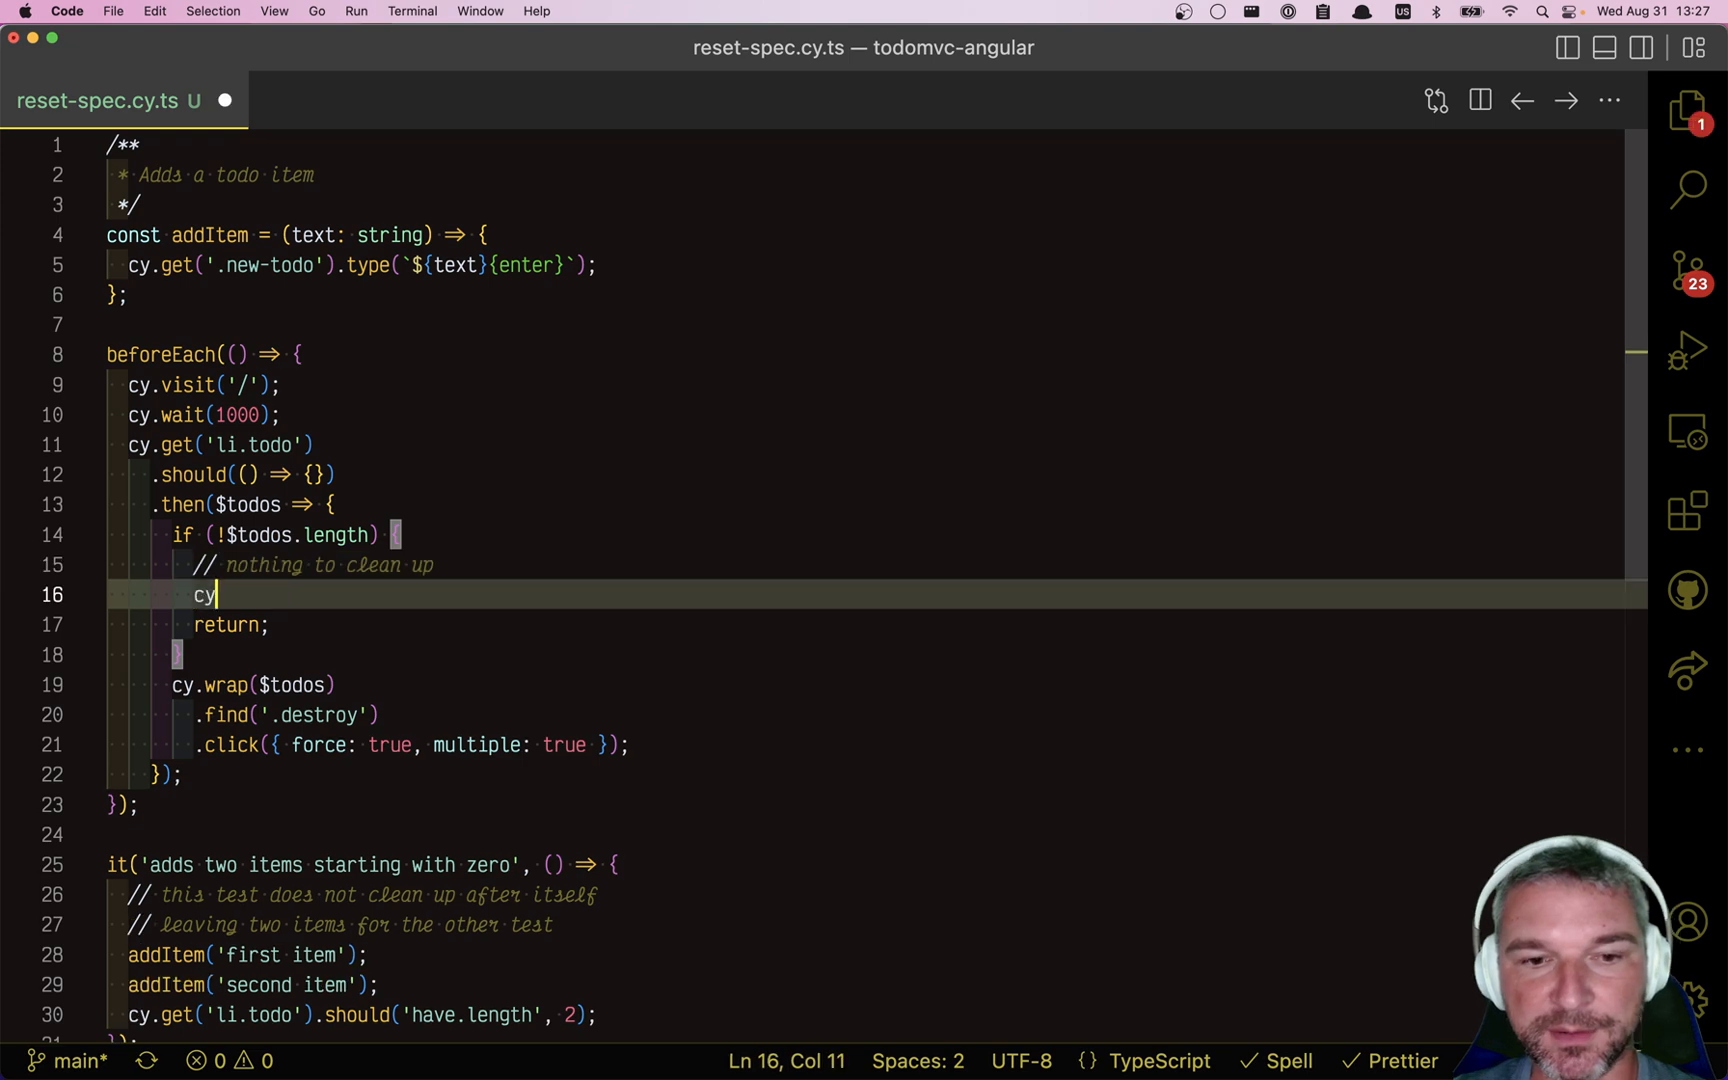
Log '**nothing to clean up**' before returning and assert li.todo has length 0.
type(".log('**nothing to clean up**');")
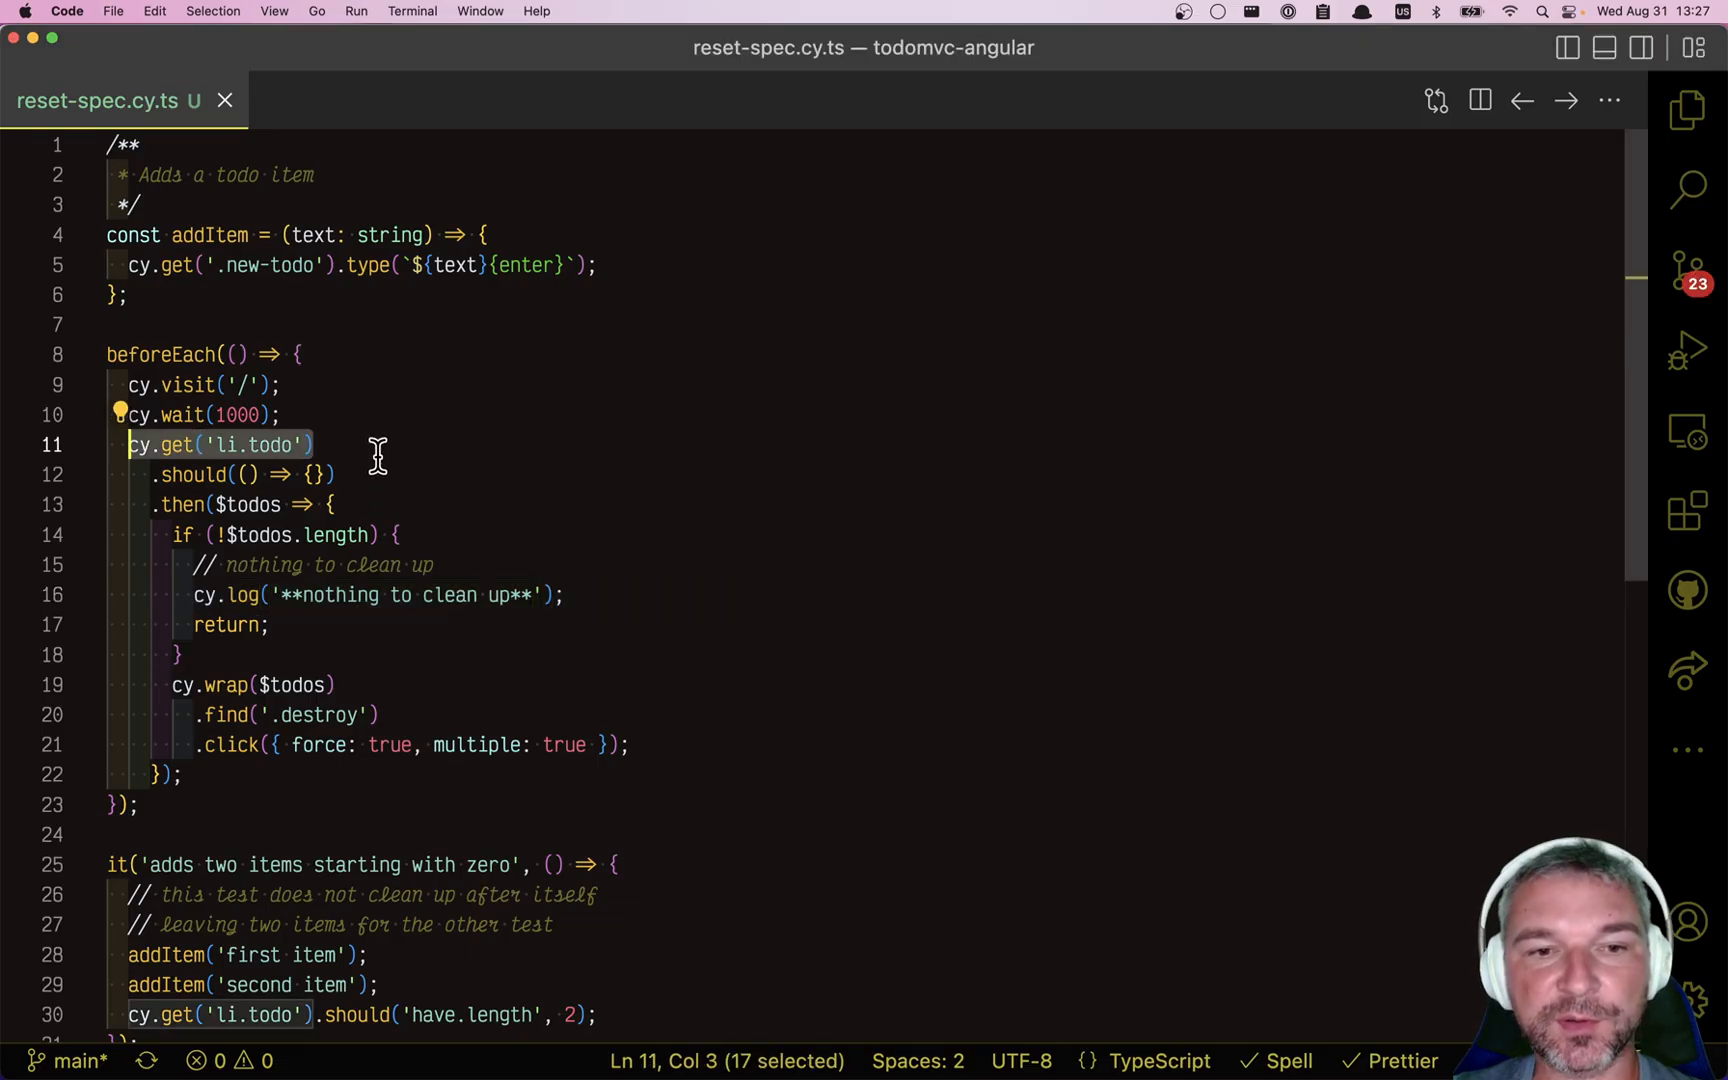
type("cy.get('li.todo');")
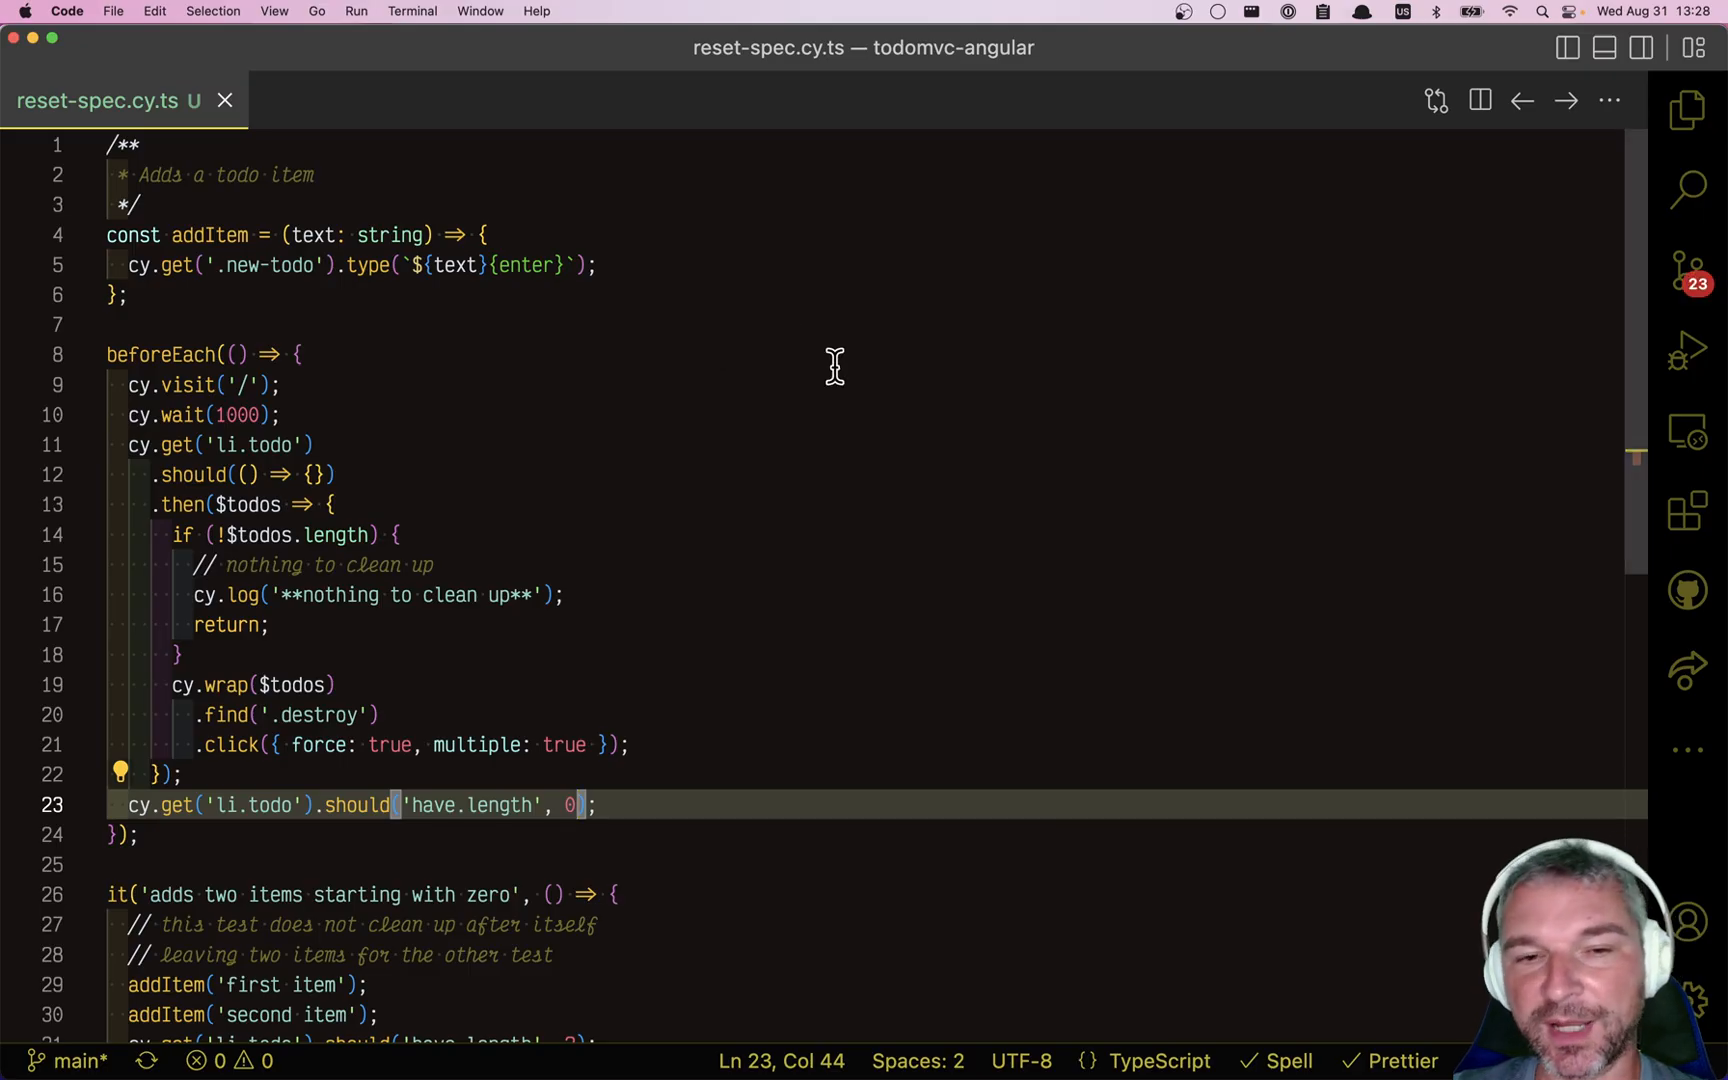
mouse_move(518, 507)
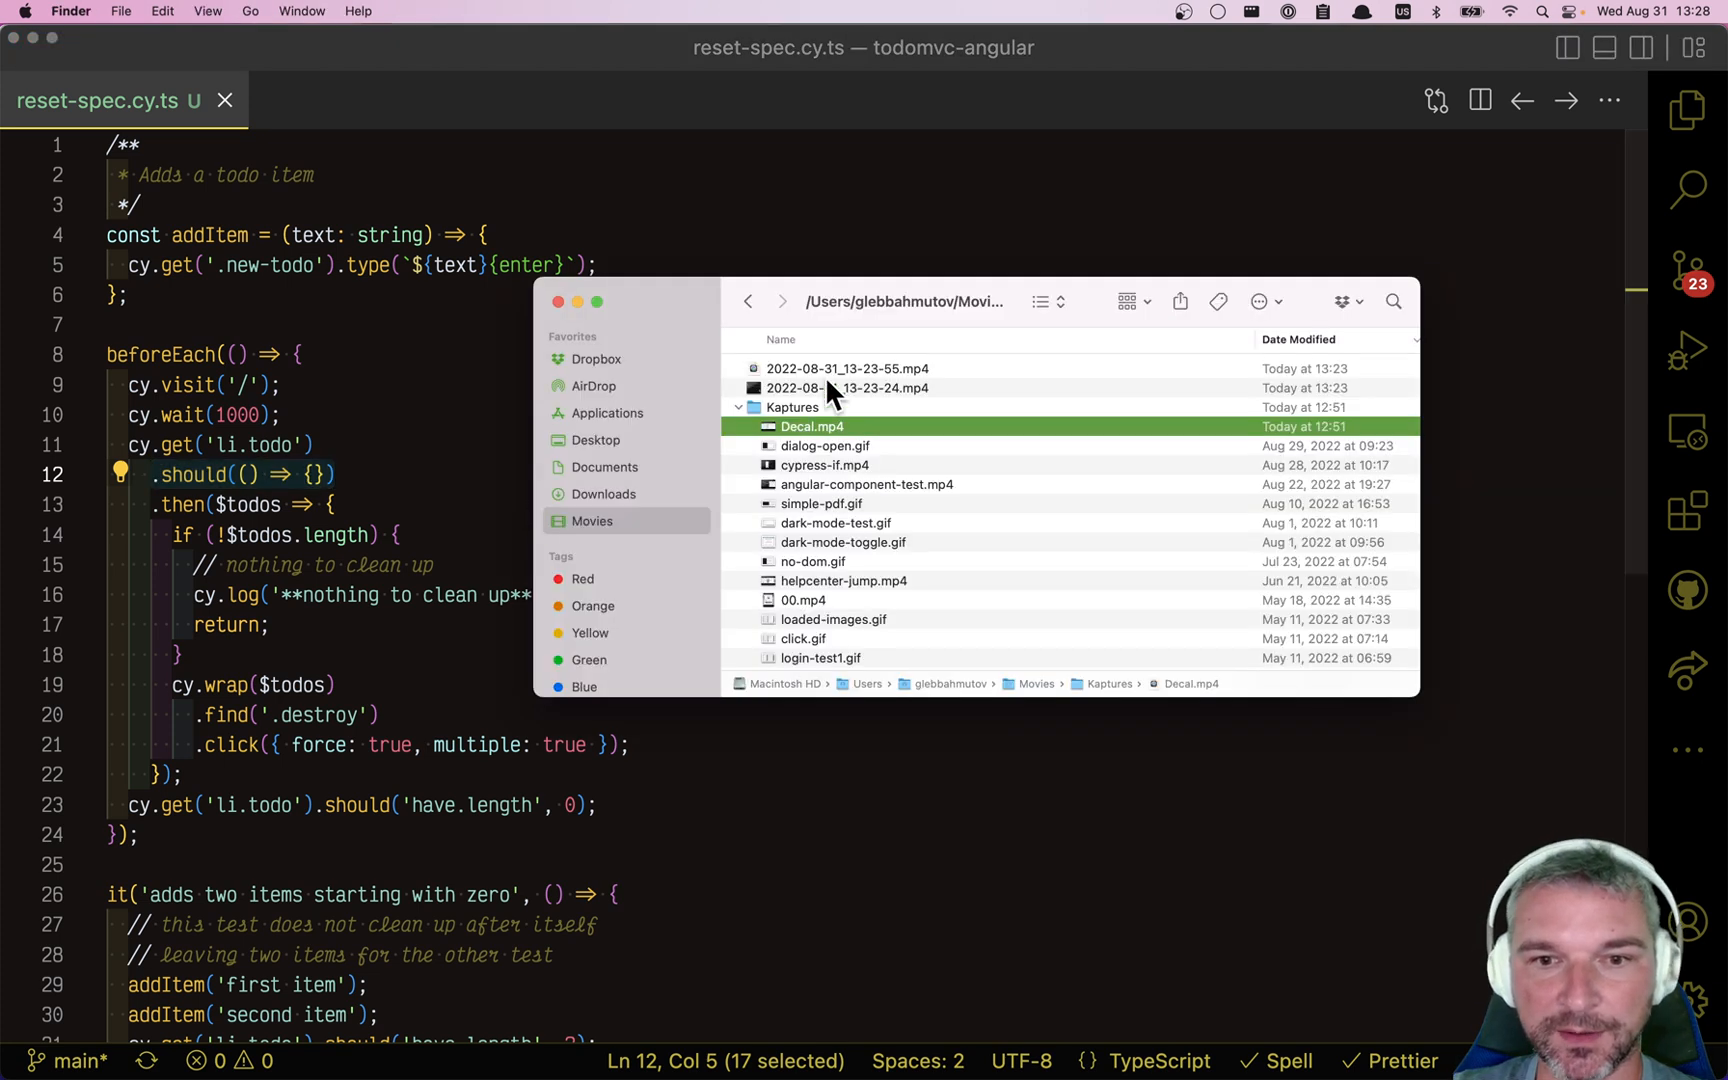
left_click(595, 440)
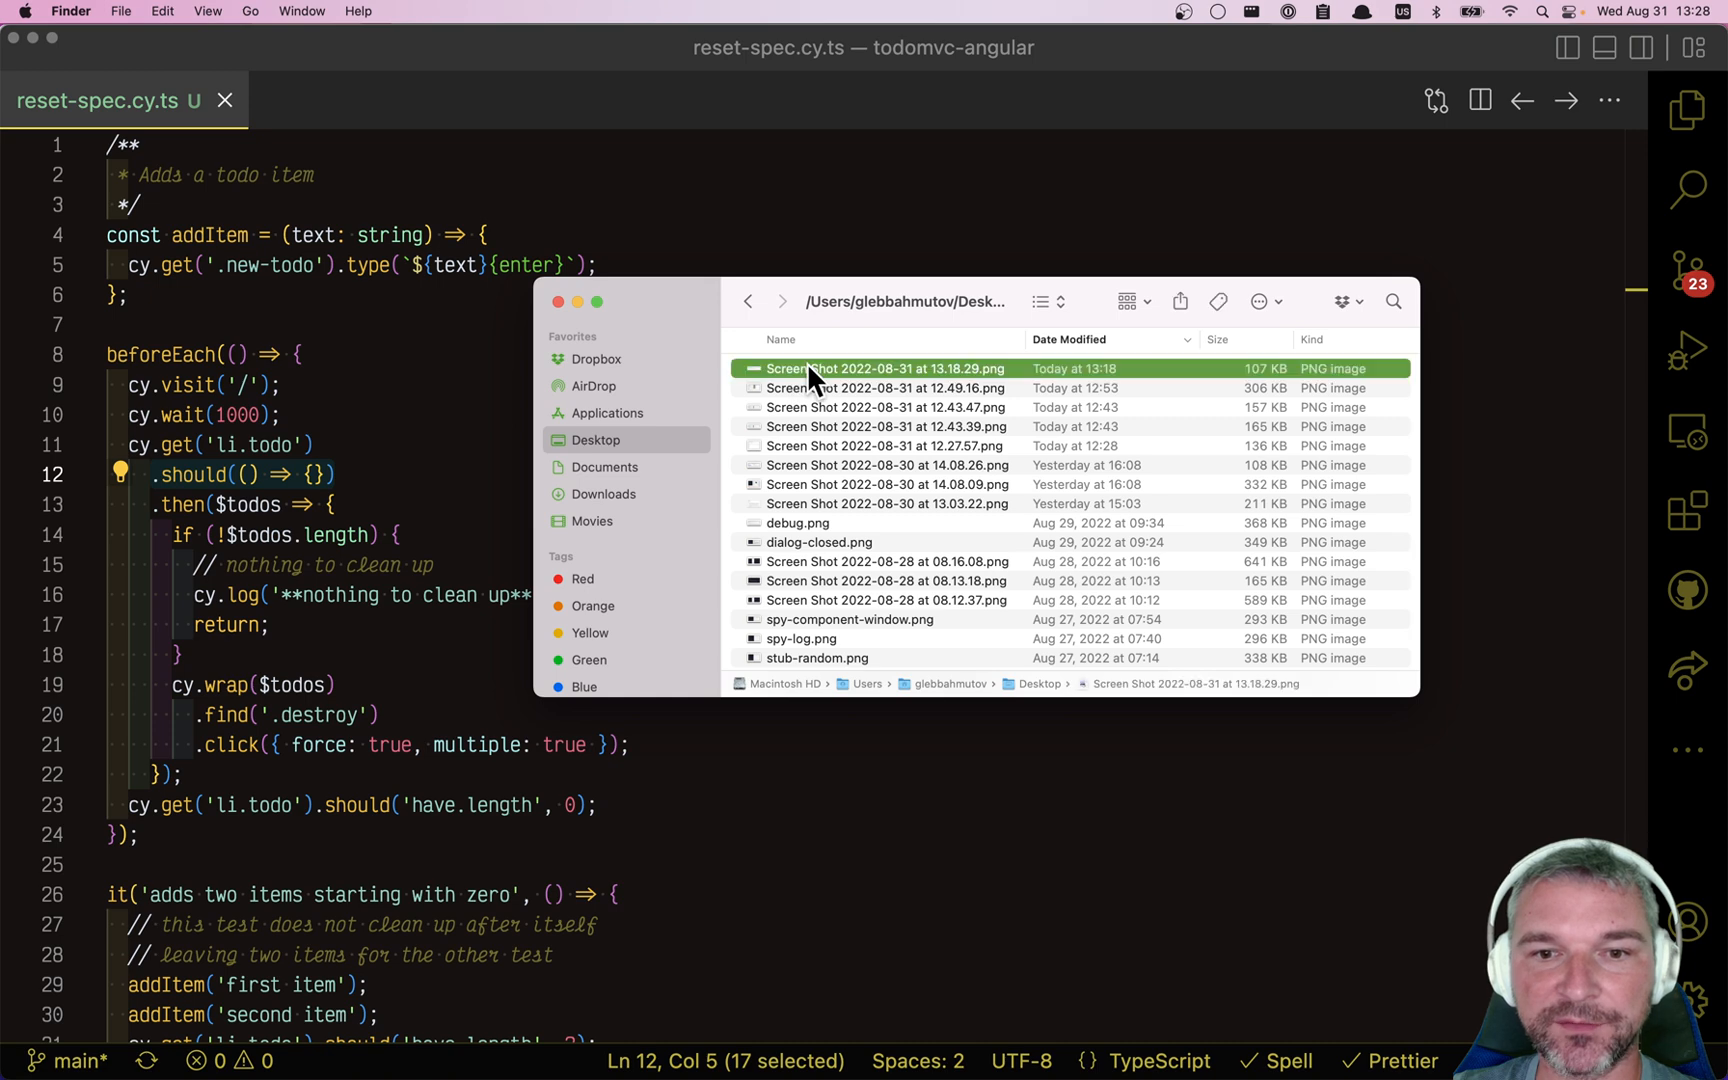
double_click(891, 368)
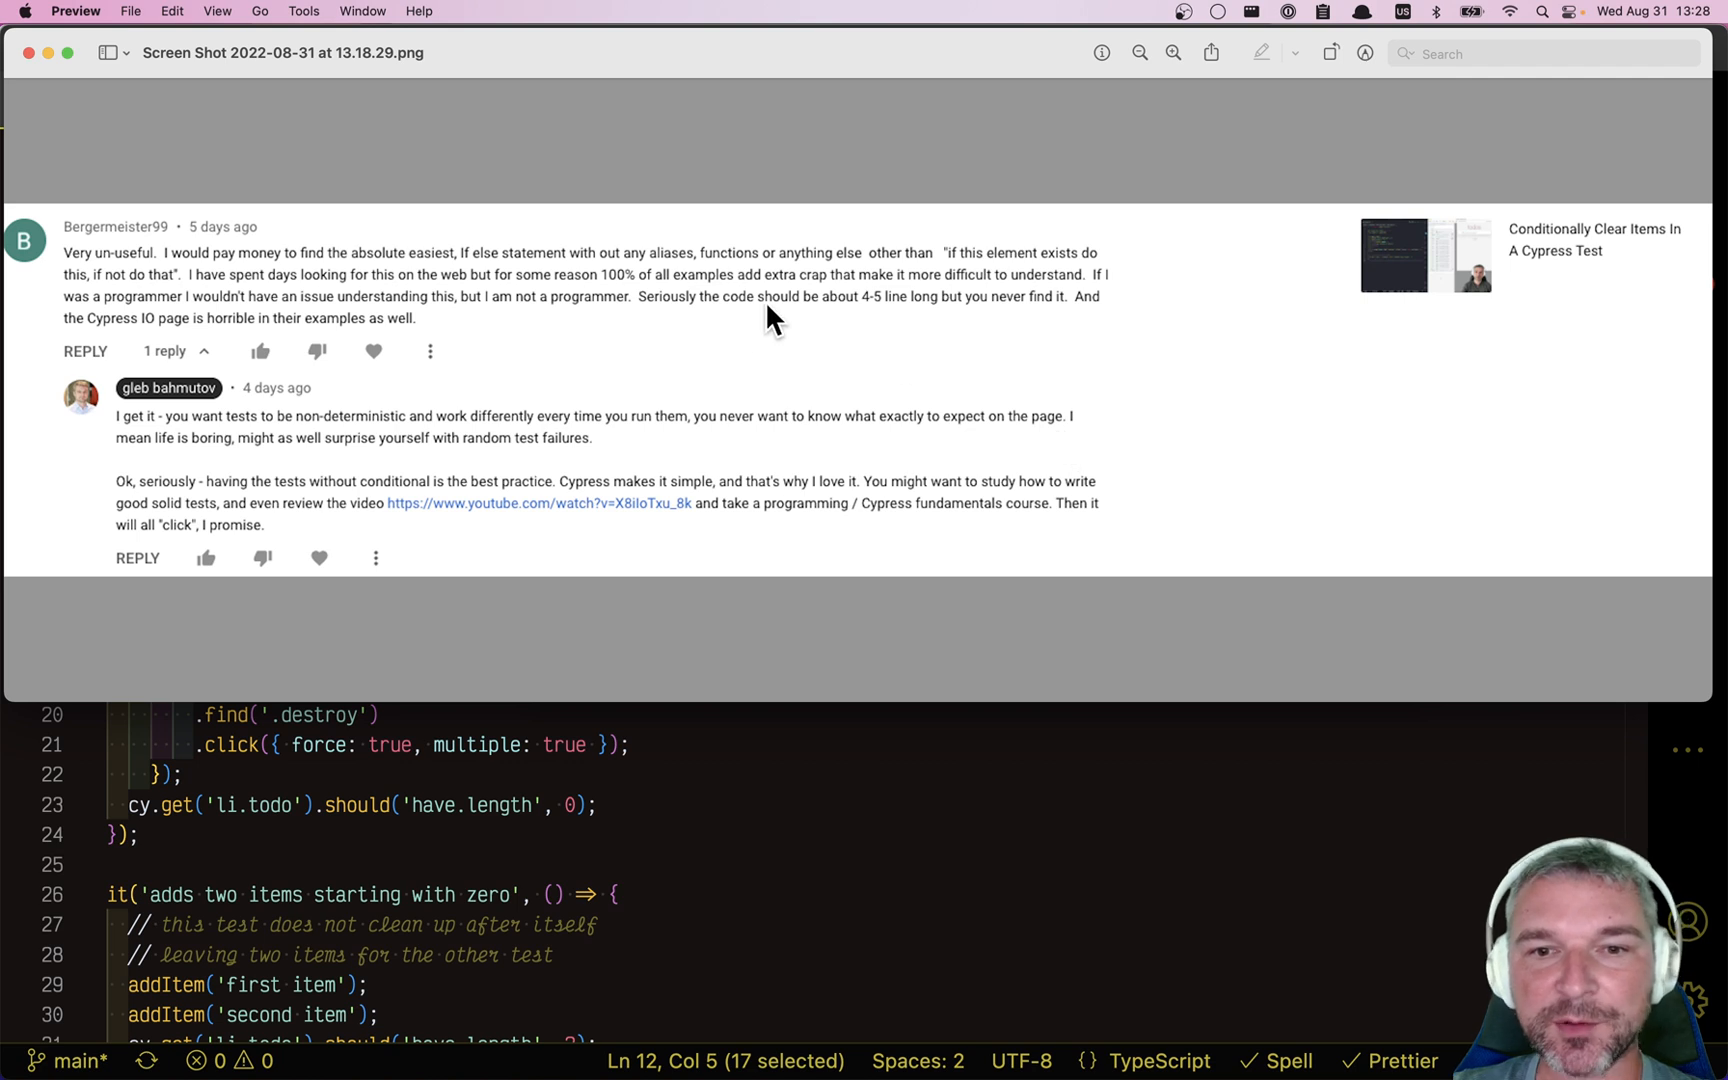
mouse_move(896, 313)
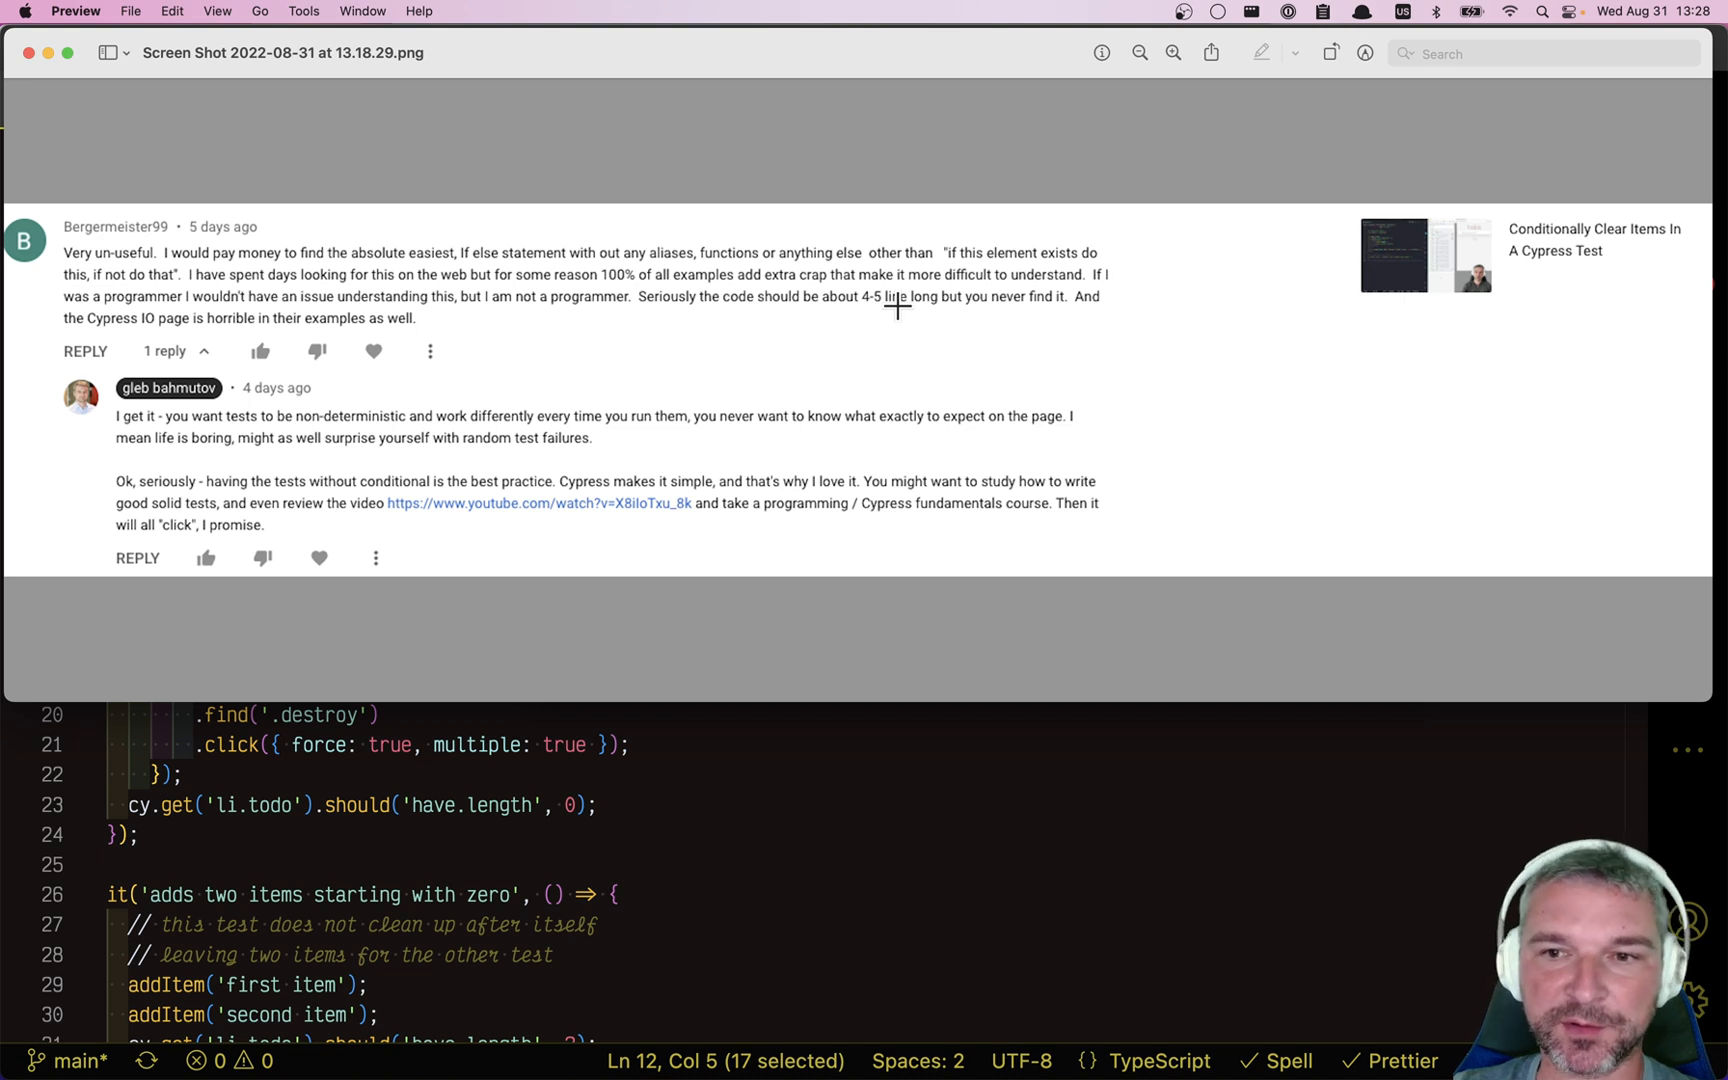
mouse_move(296, 220)
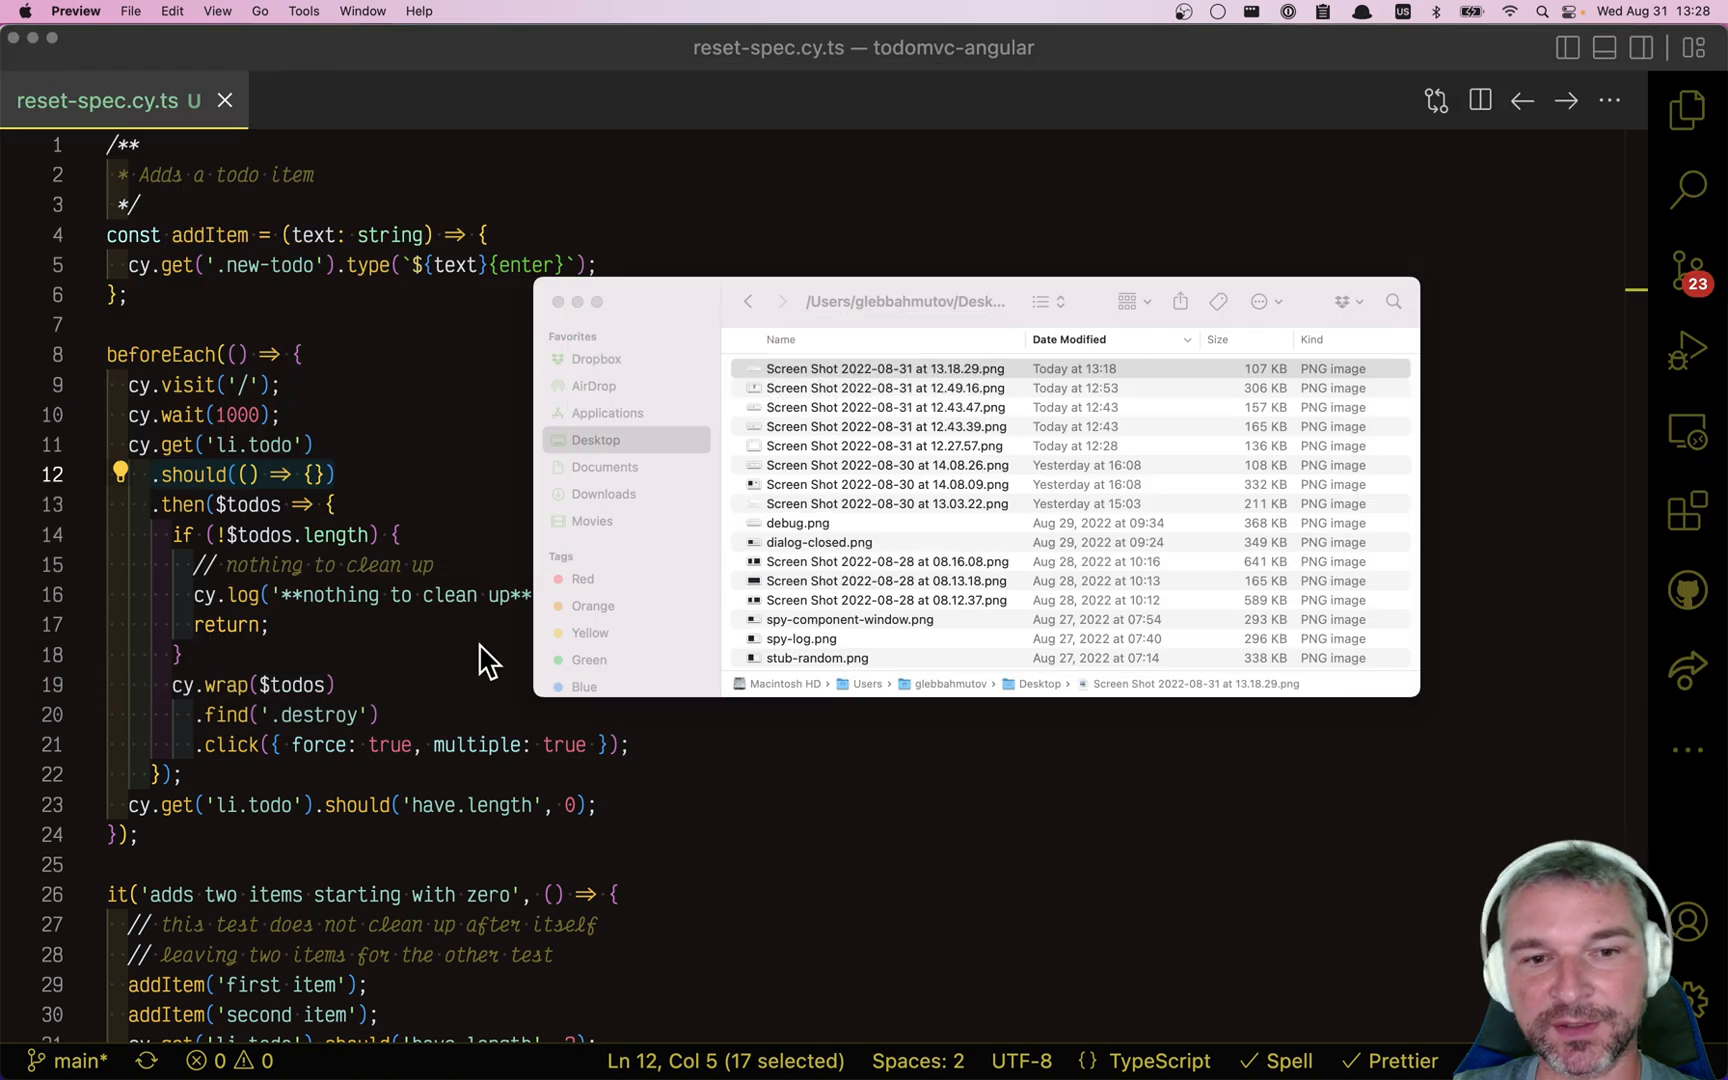
left_click(549, 504)
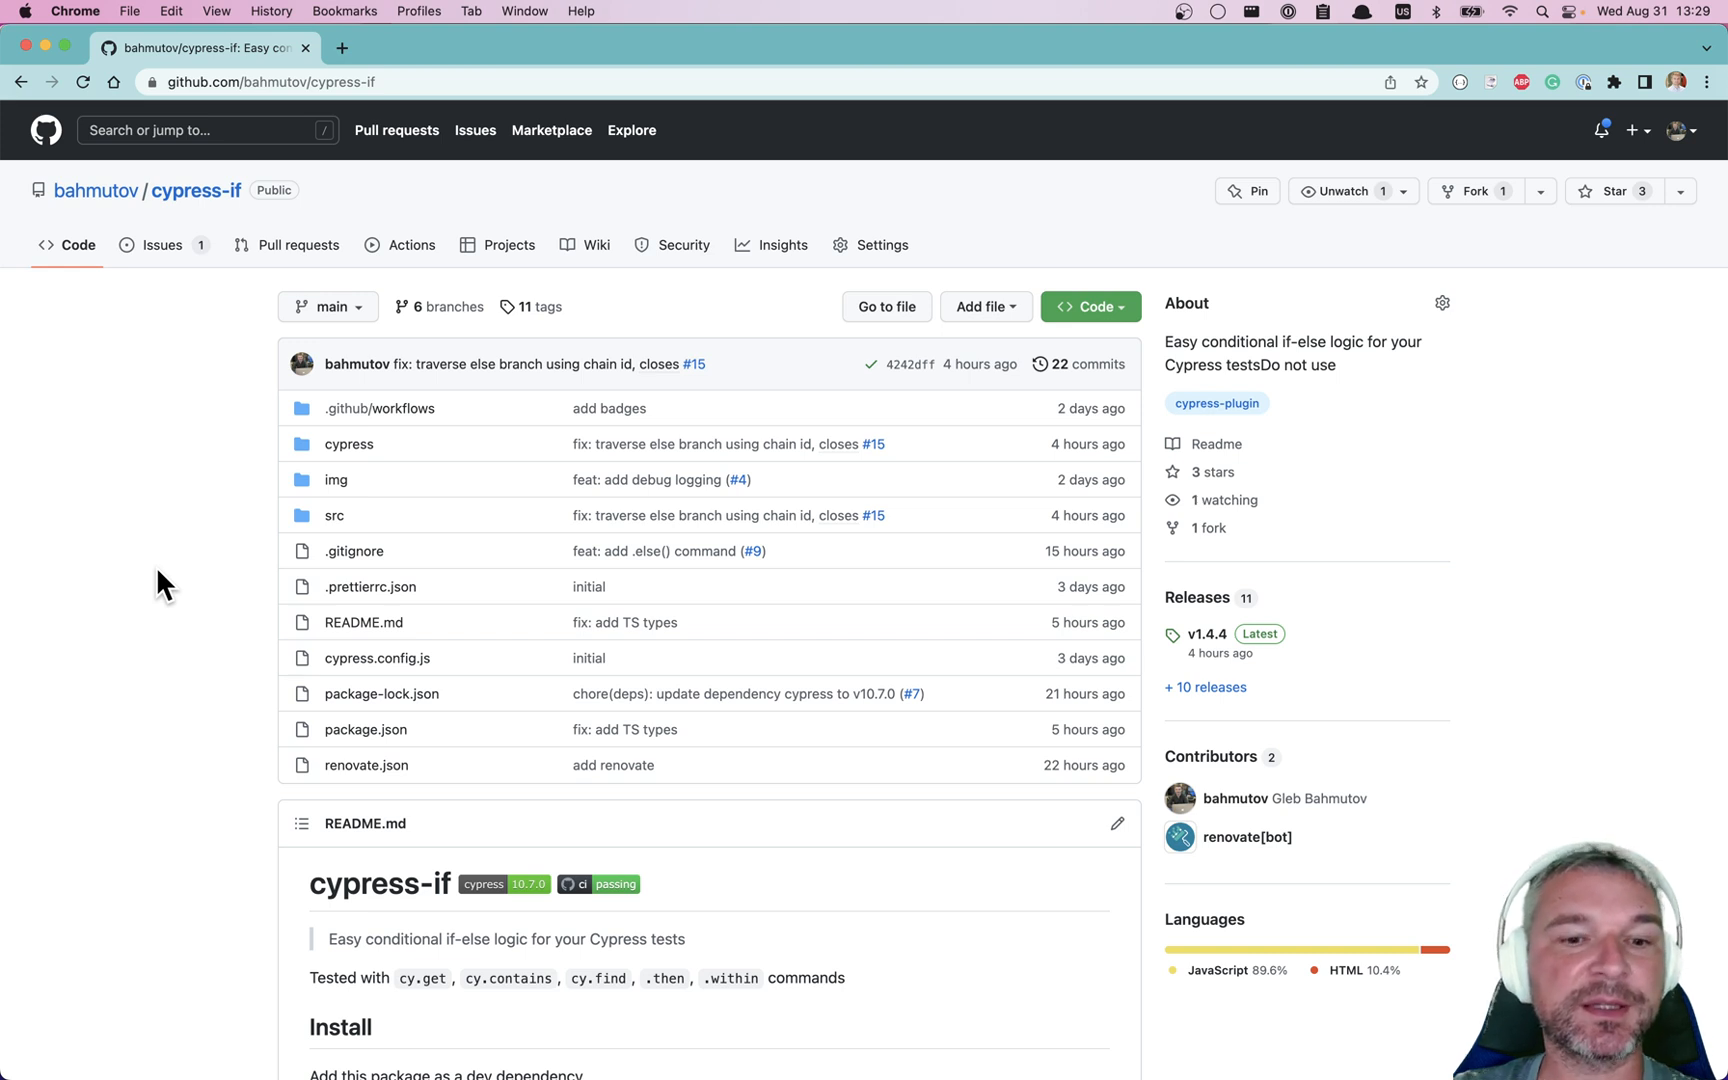
Scroll through the bahmutov/cypress-if repository page on GitHub.
scroll("down", 3)
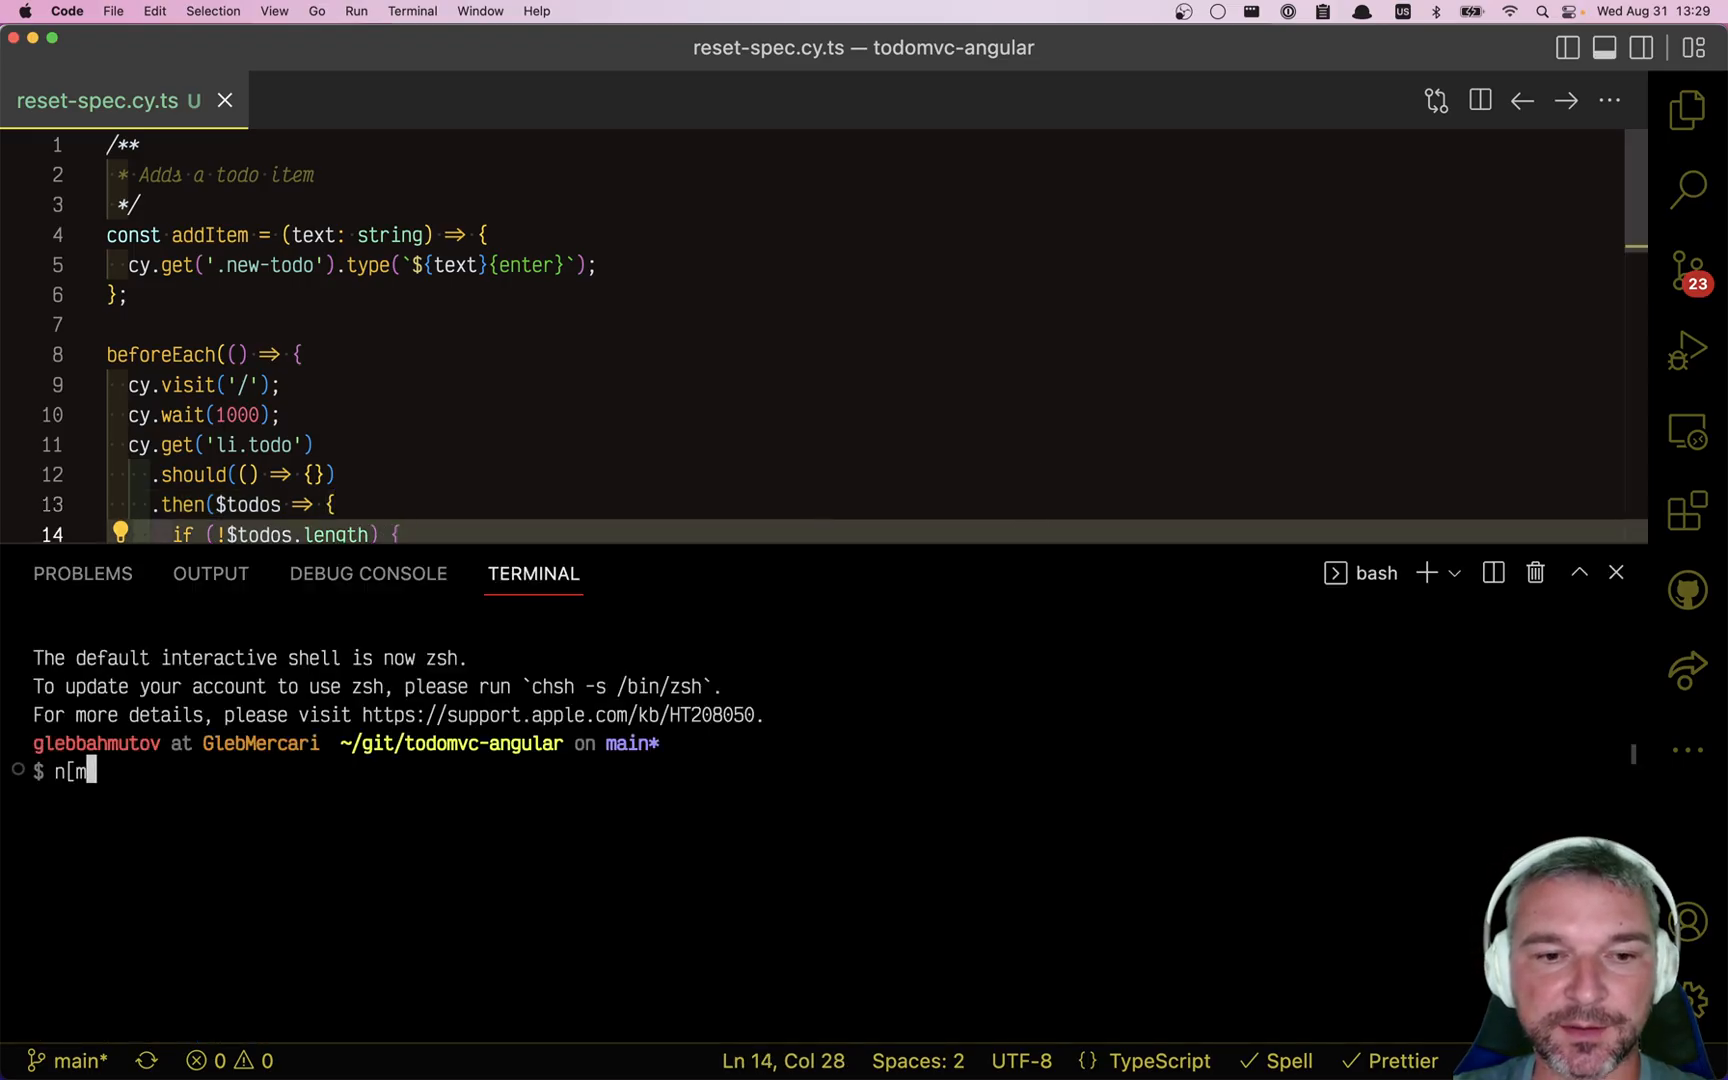
Install cypress-if via npm i -D and add import 'cypress-if' as line 1.
type("npm i -D cypr")
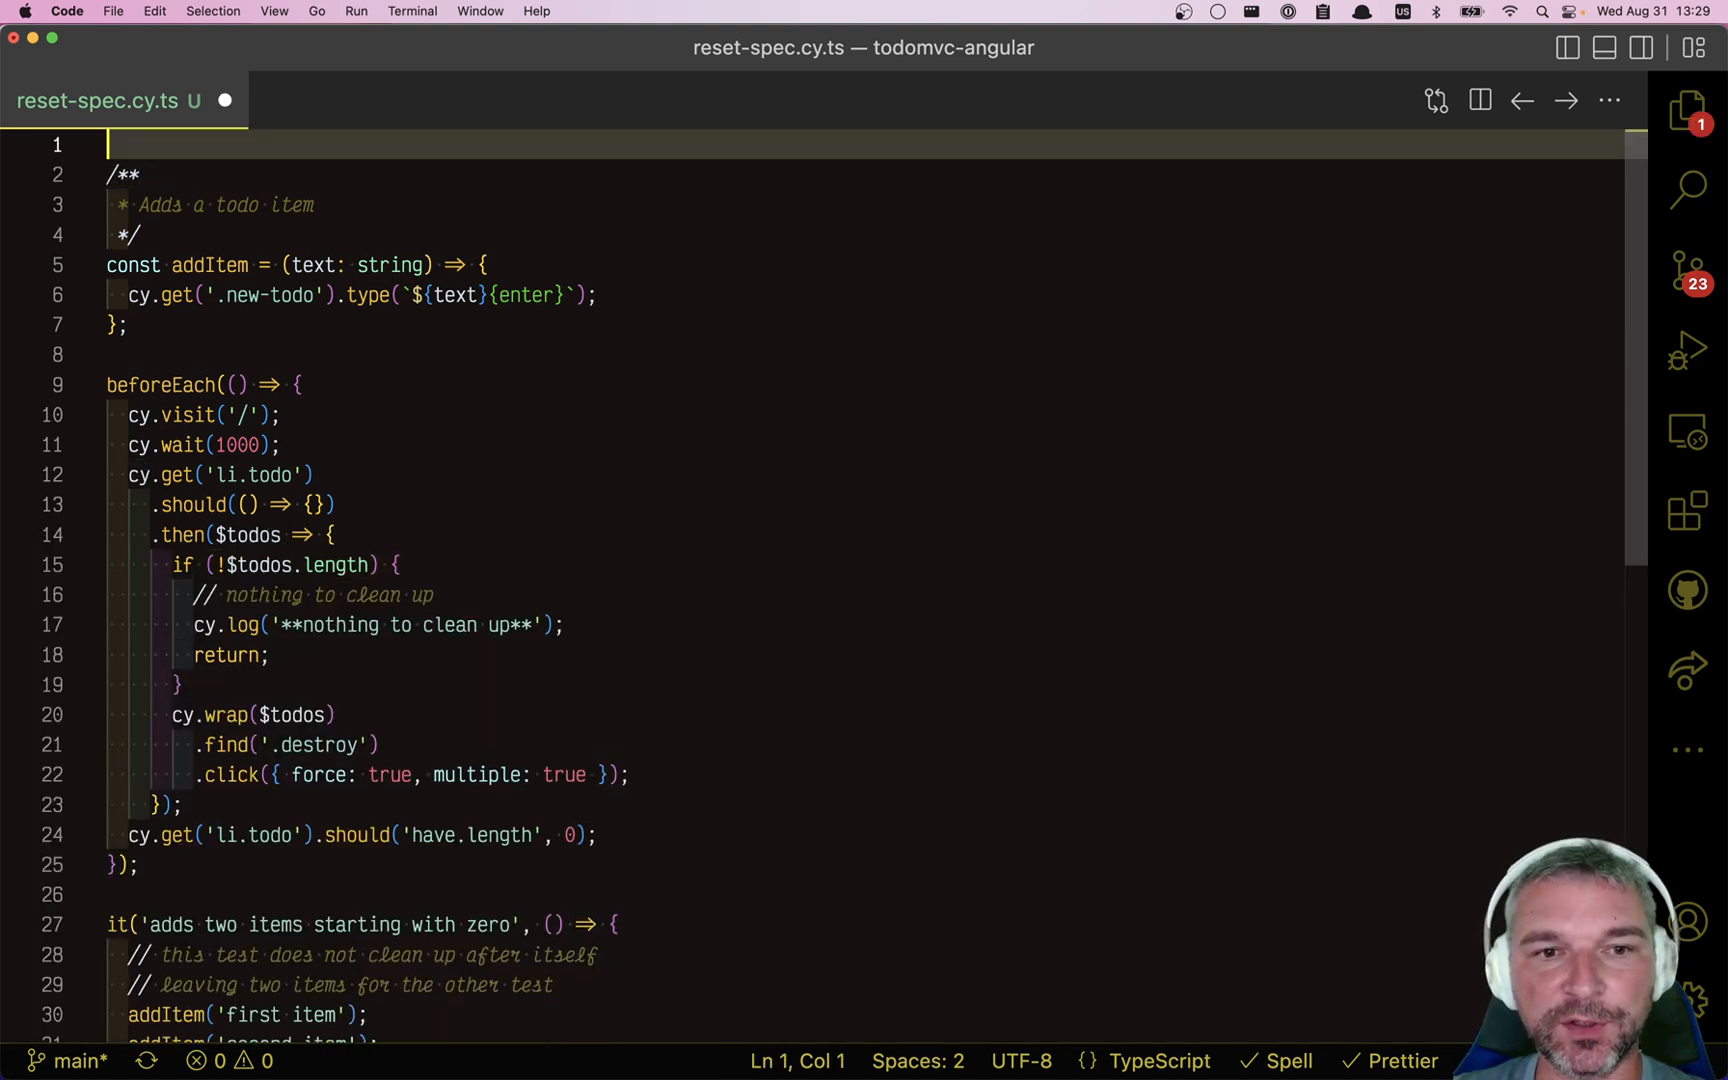
type("import '")
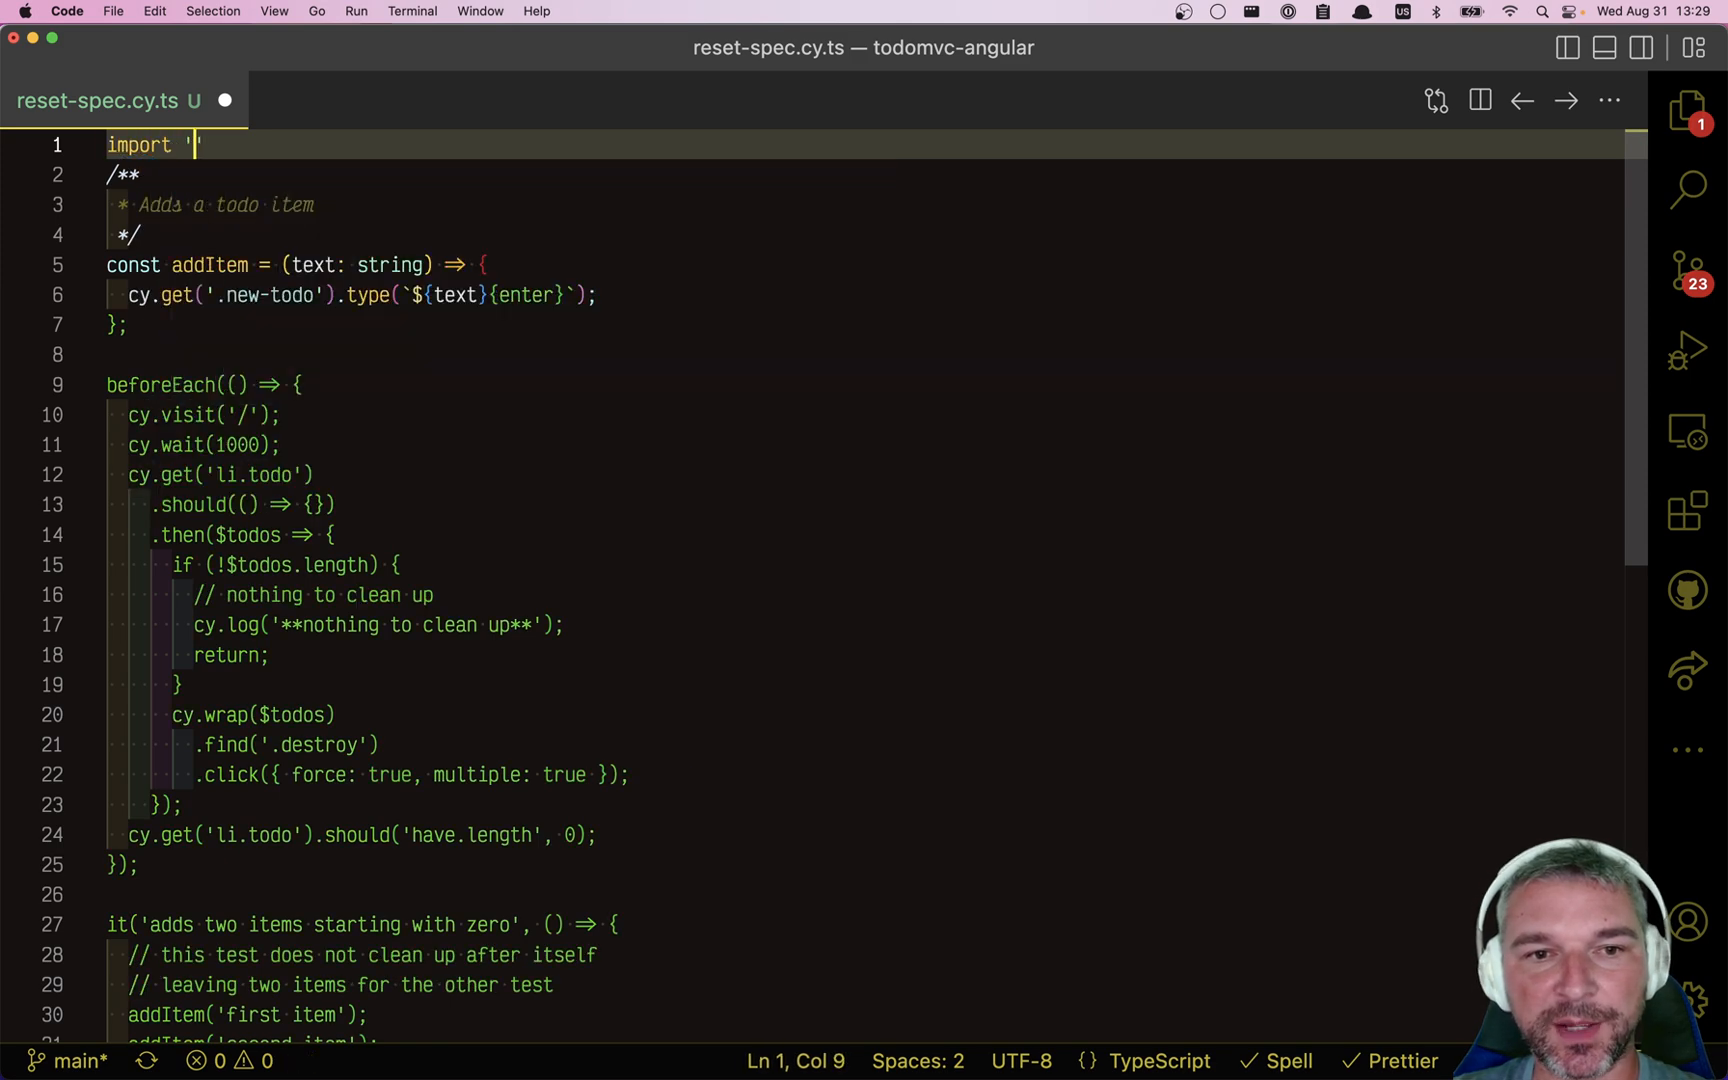
type("cypress-if")
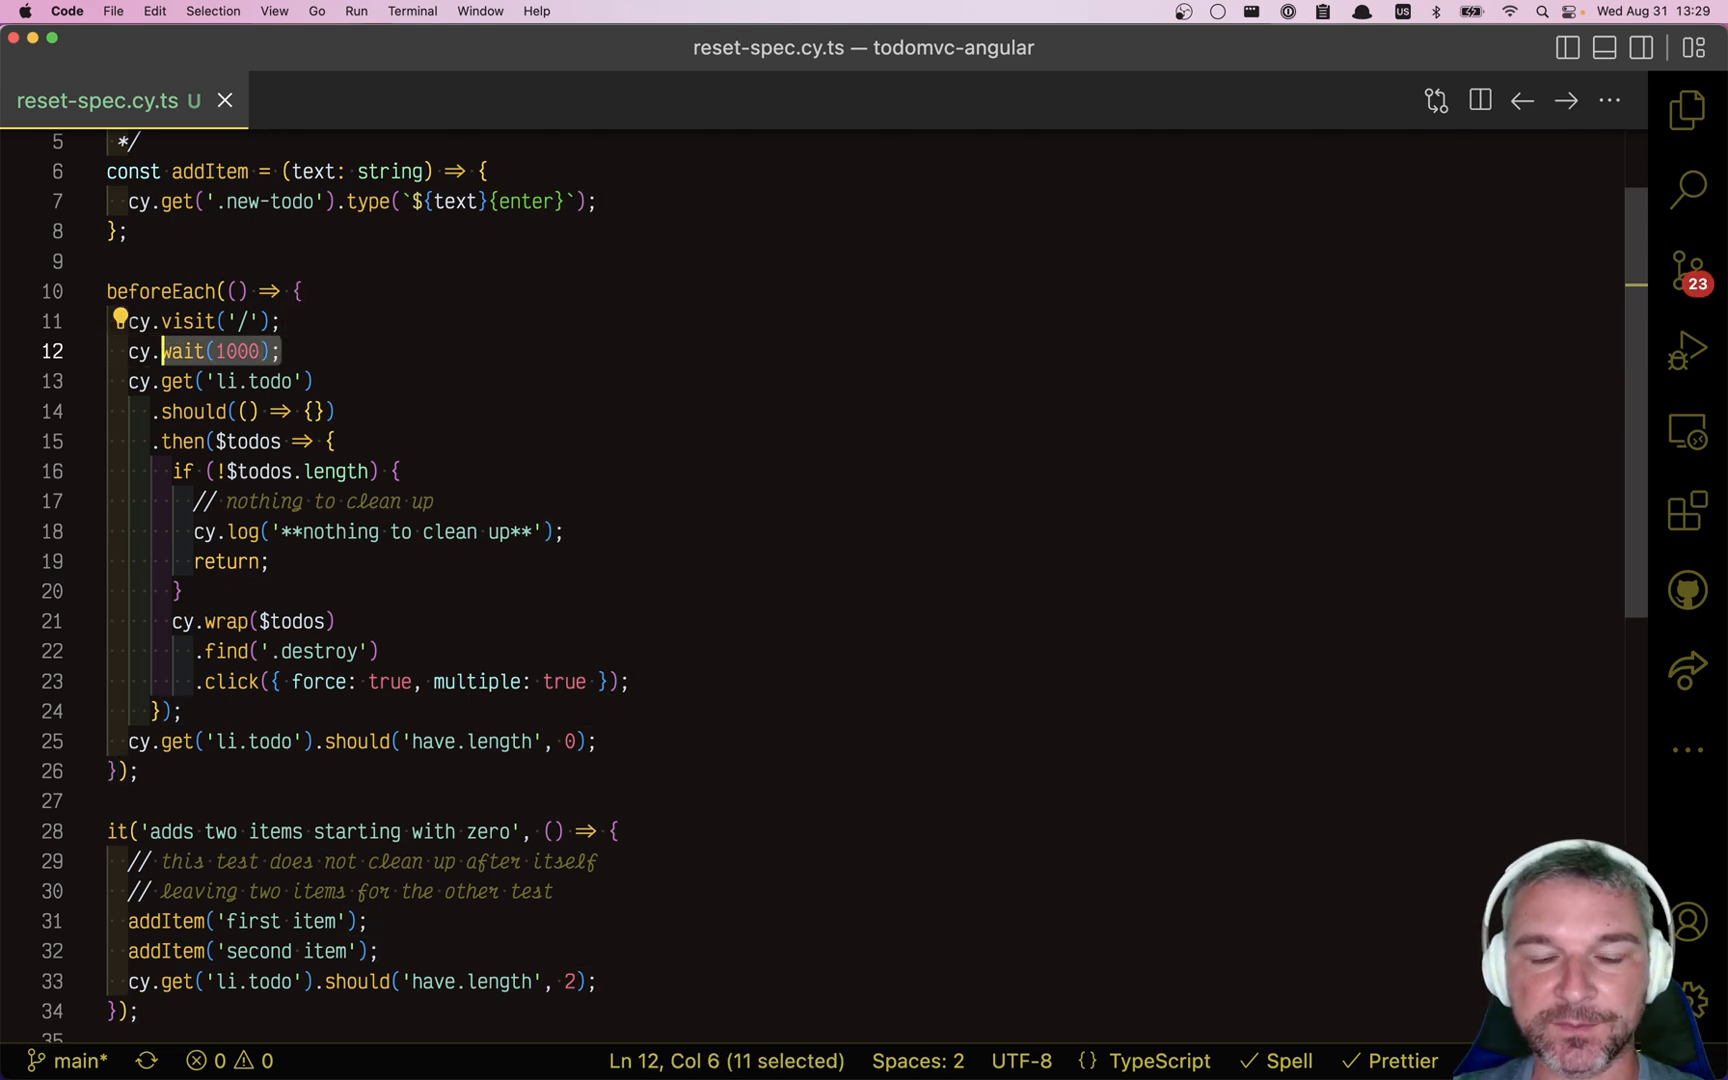
Replace cy.wait(1000) with cy.get('#app').should('have.class', 'loaded').
type("cy.get('#app').")
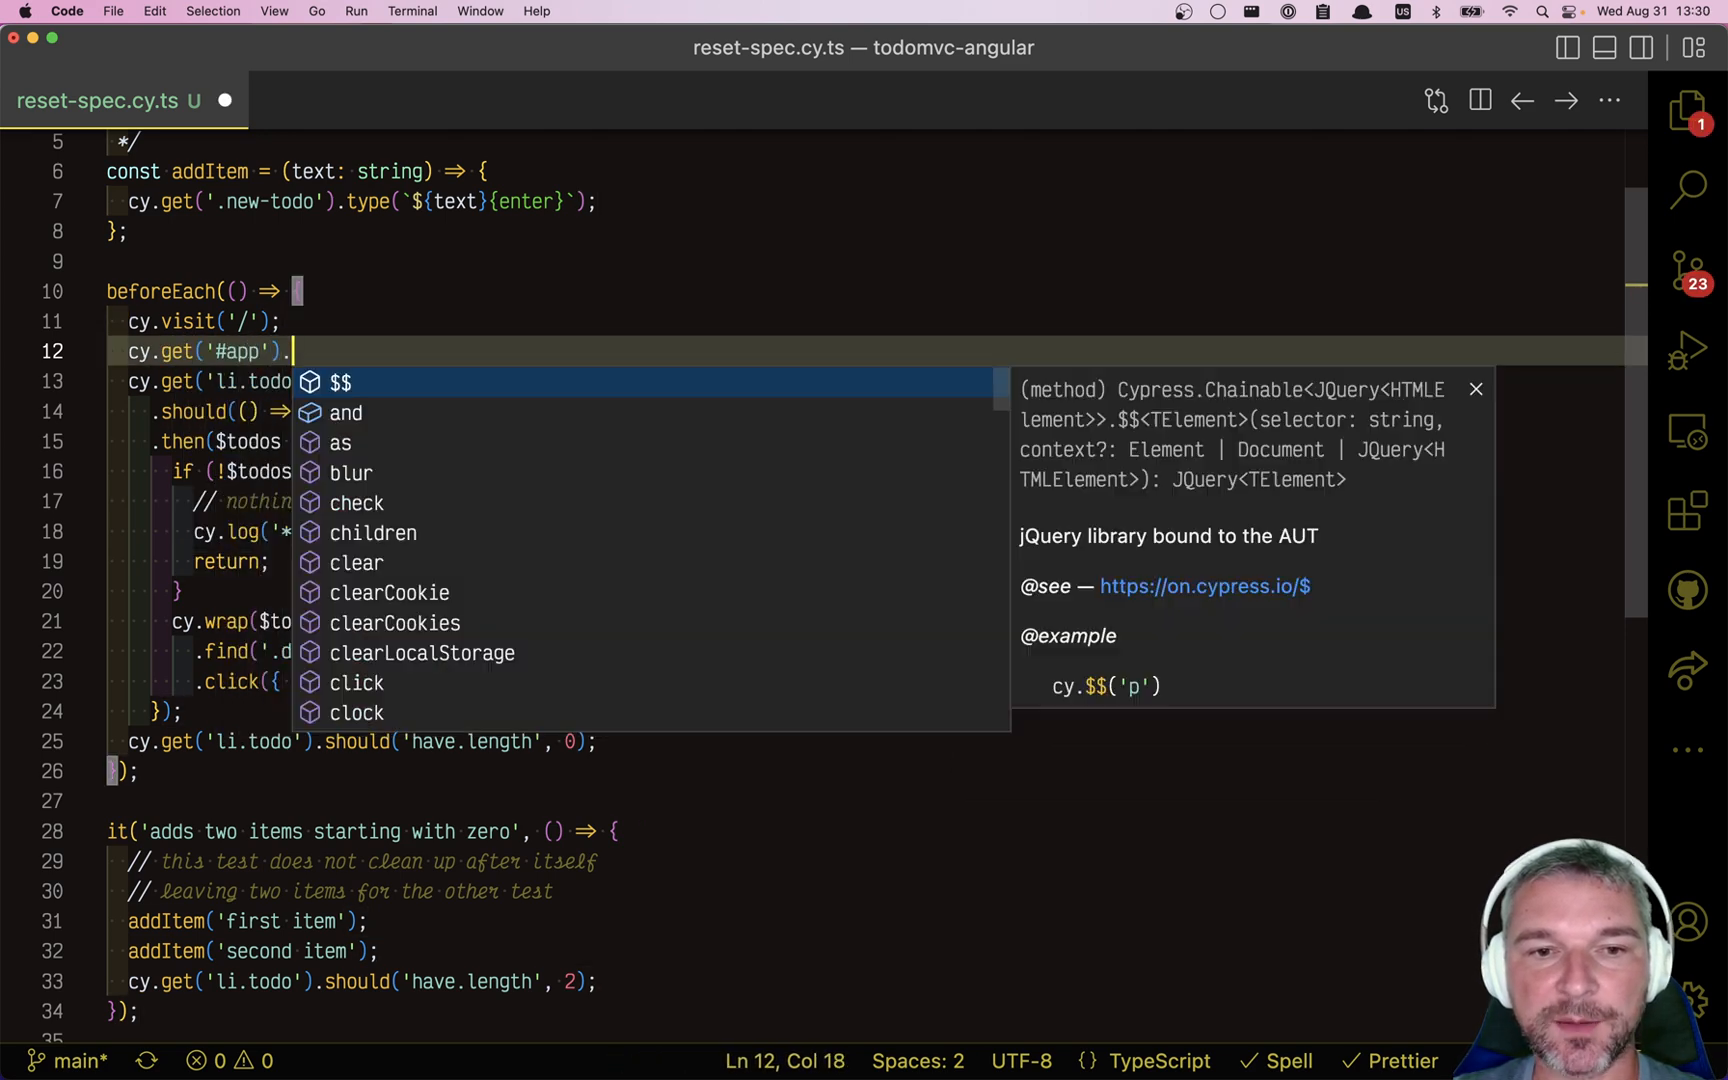
type("should('have.class', 'loaded');")
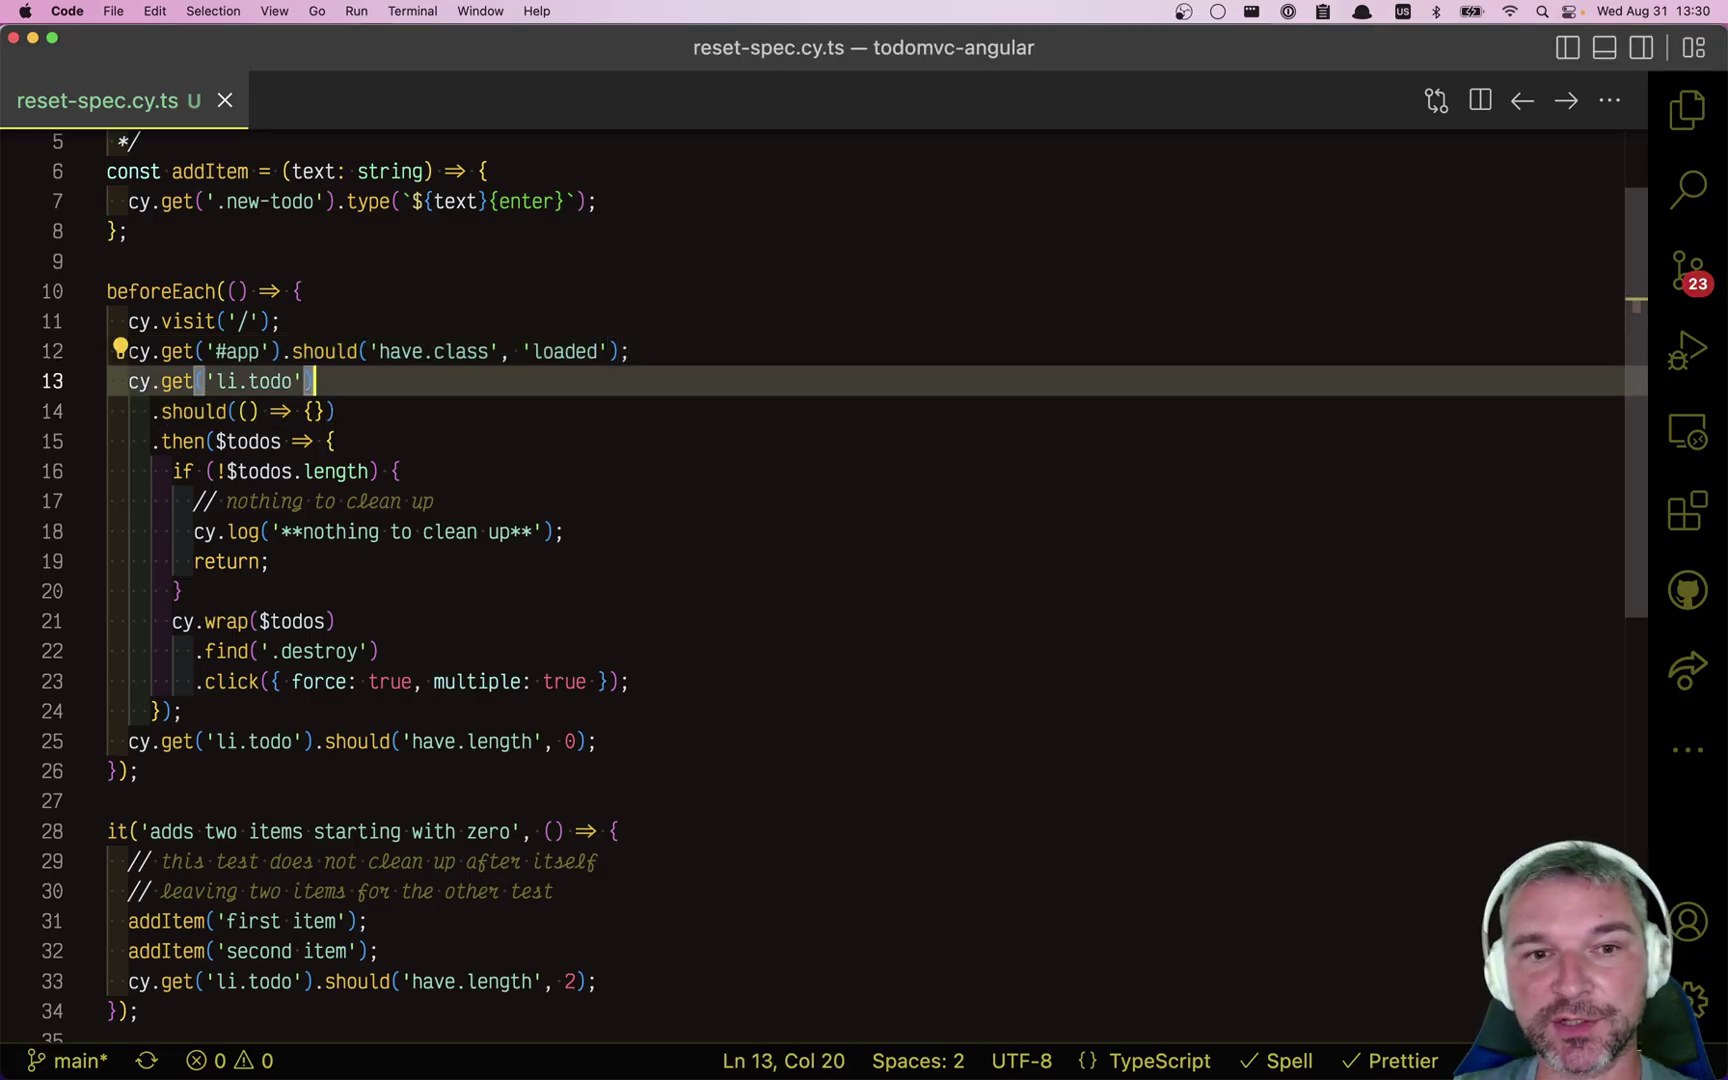
Get 'li.todo .destroy', chain .if() and .click({ force: true, multiple: true }).
type("\" \"")
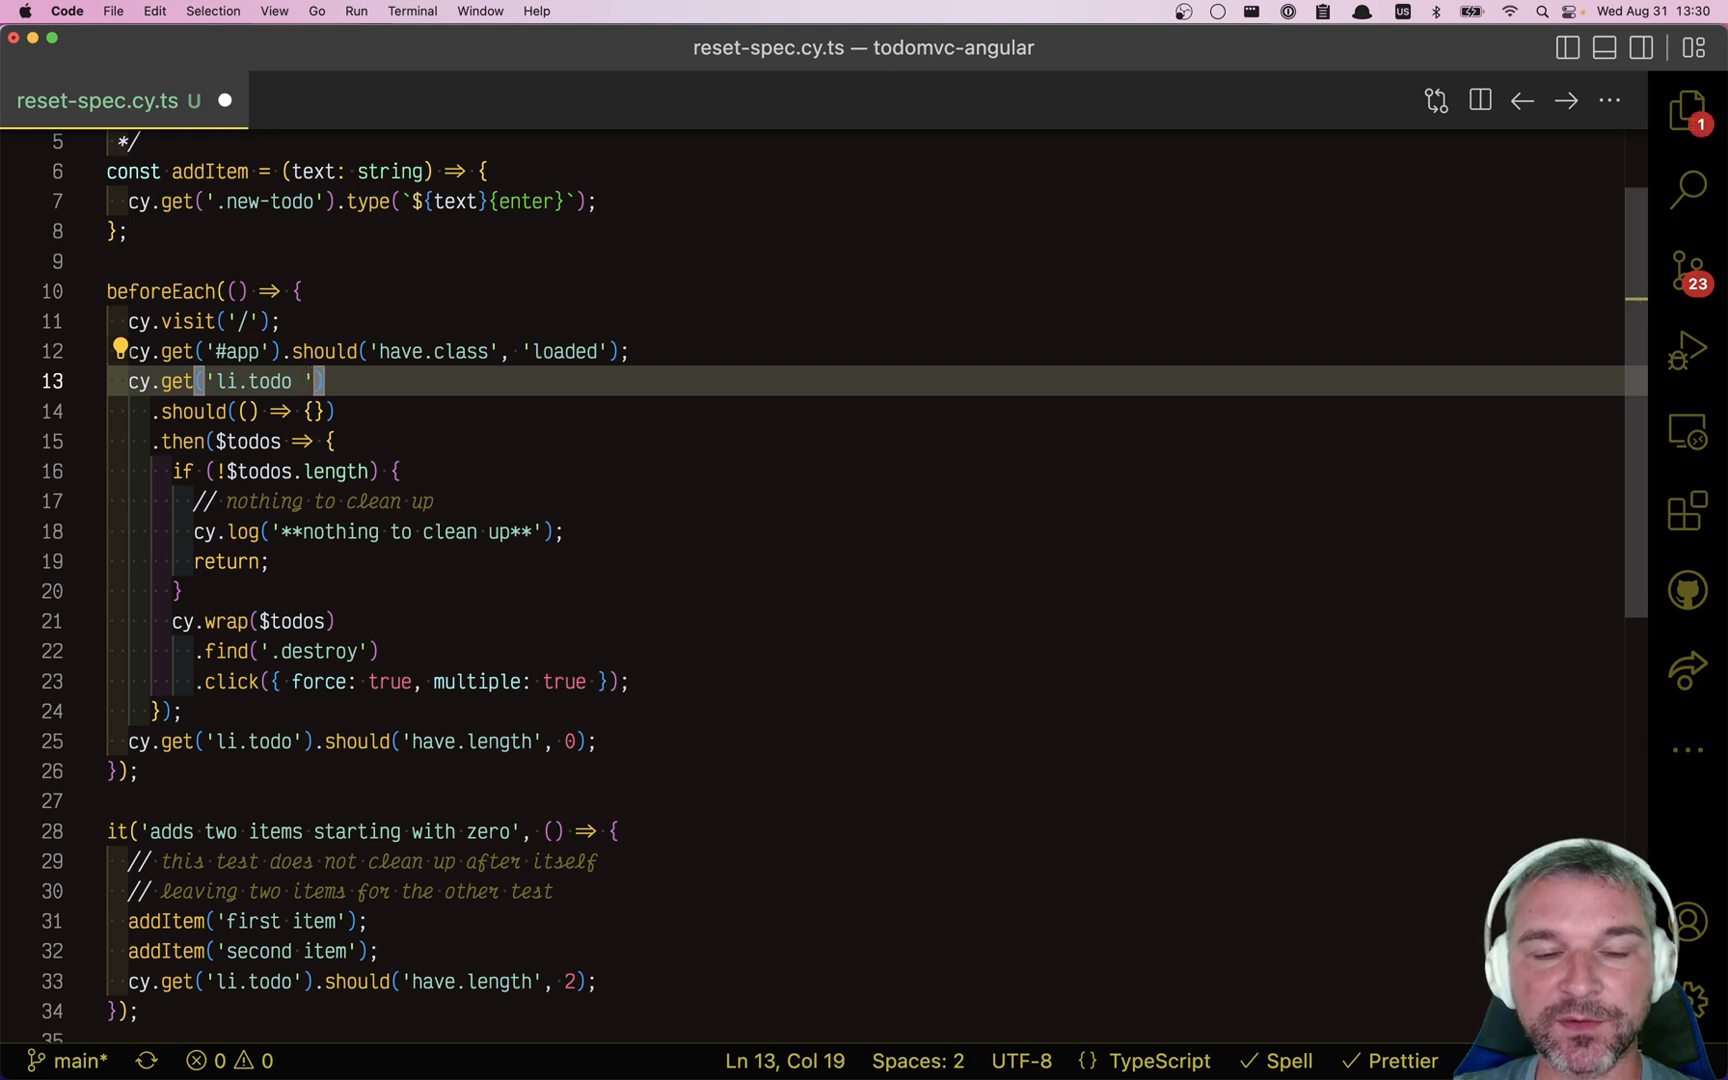
type(".destroy")
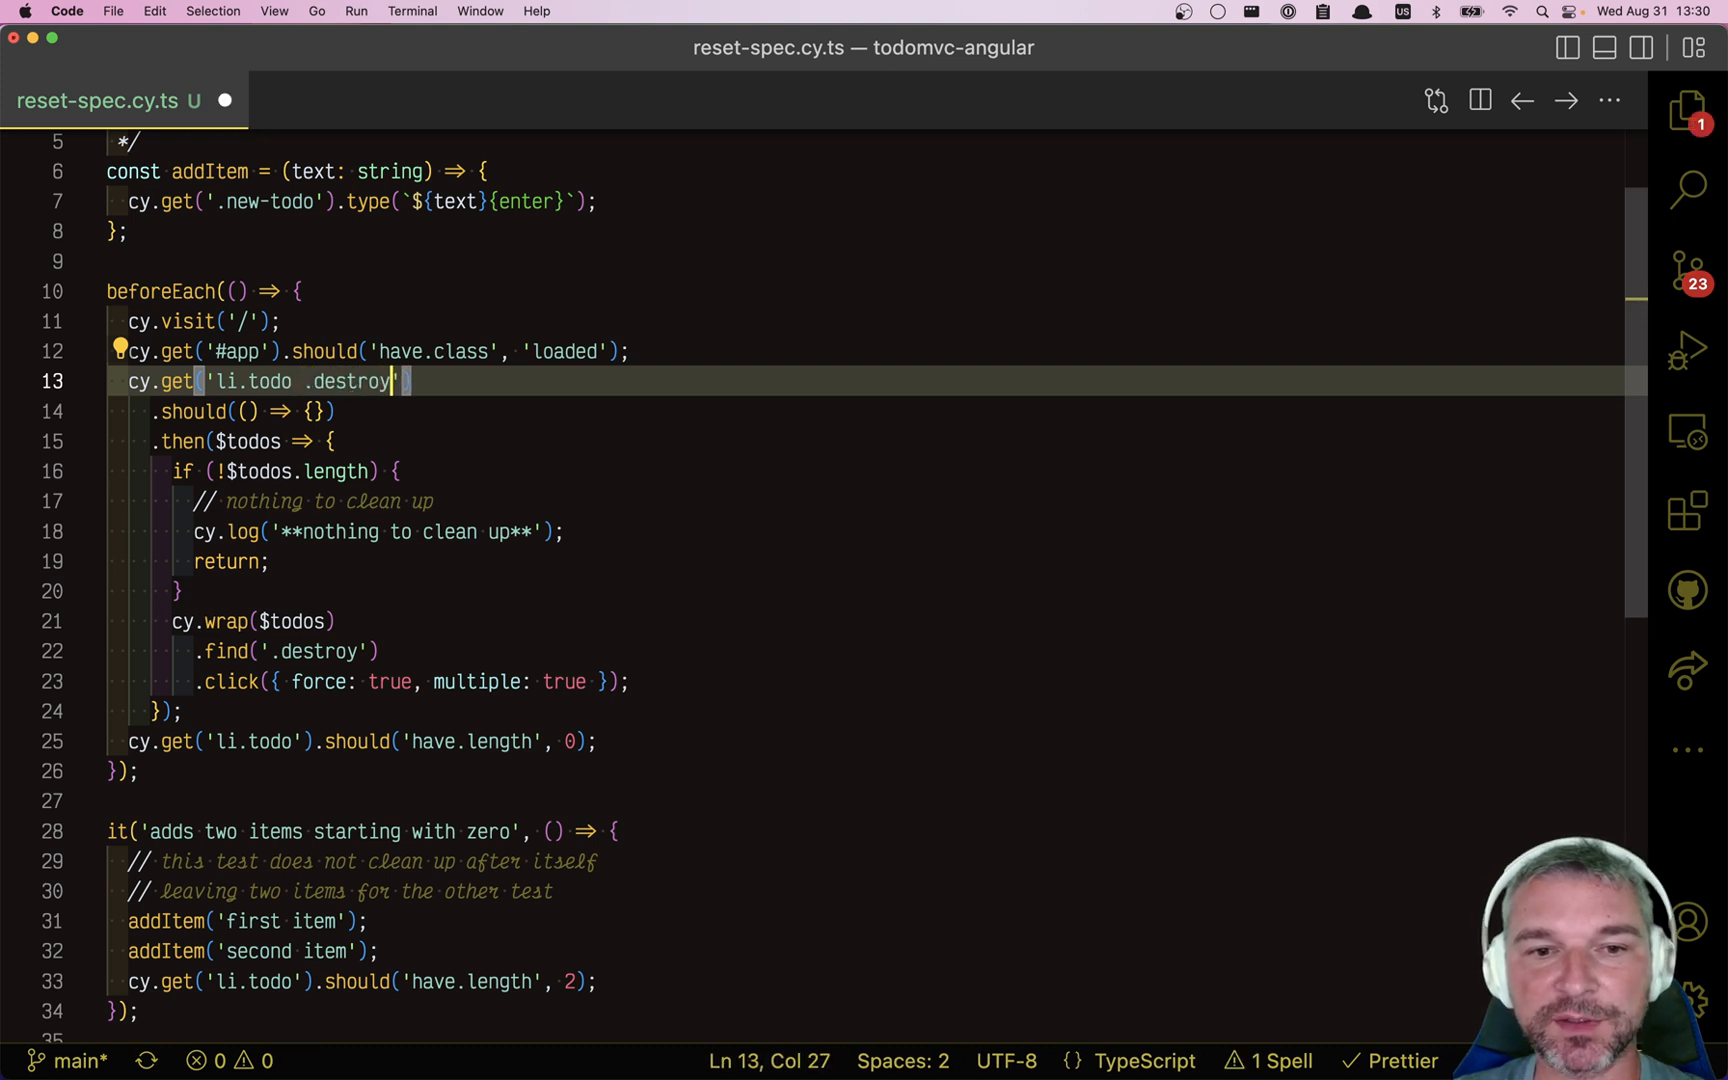
type(".if(")
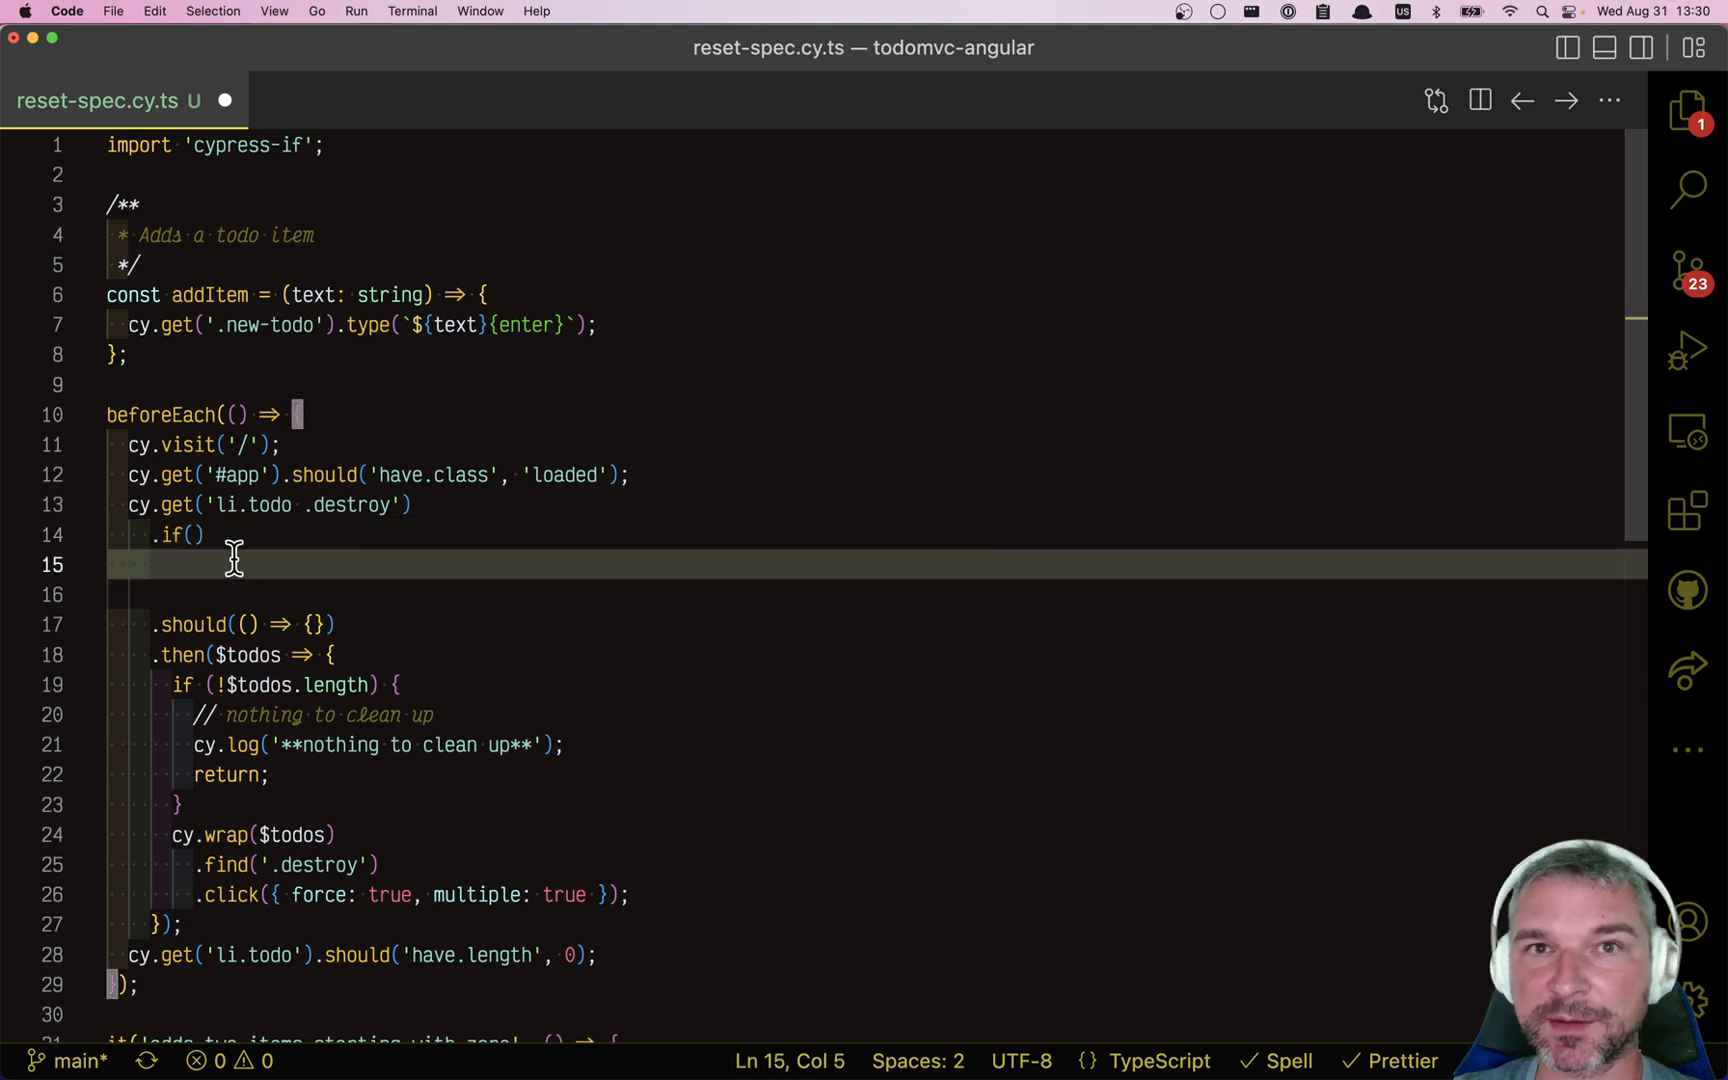
type("visib")
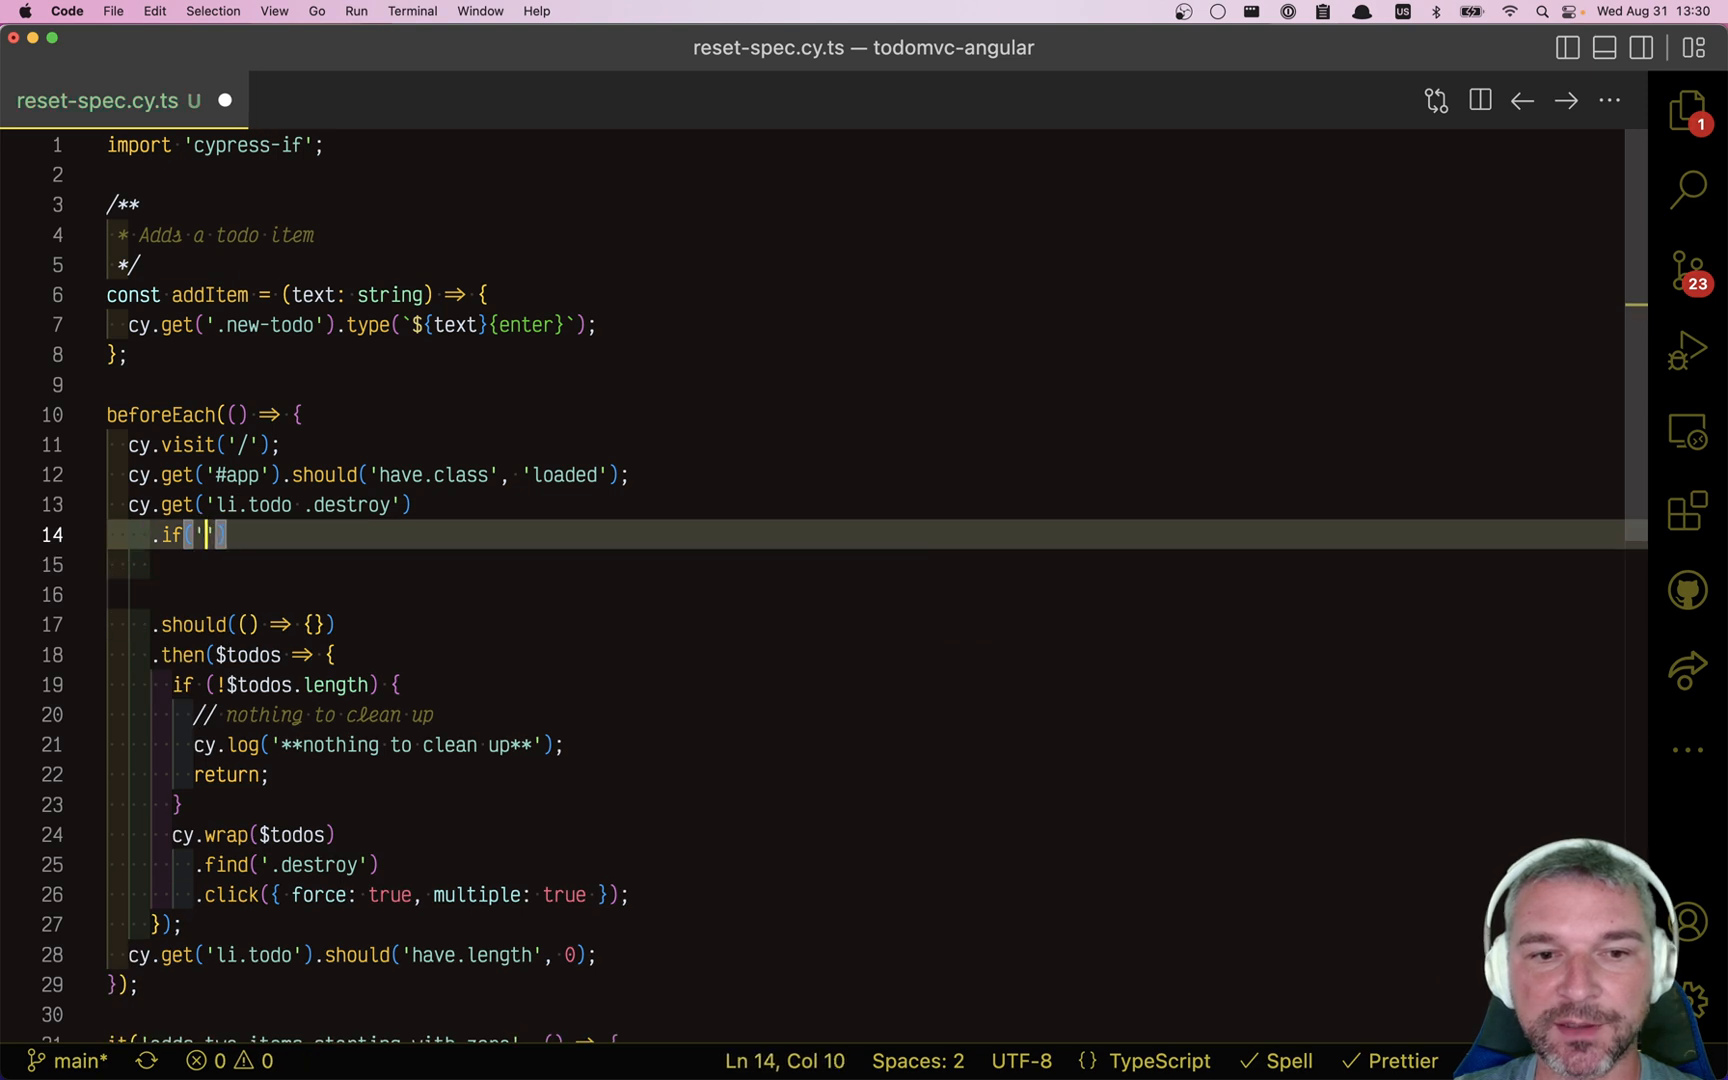
type("chec")
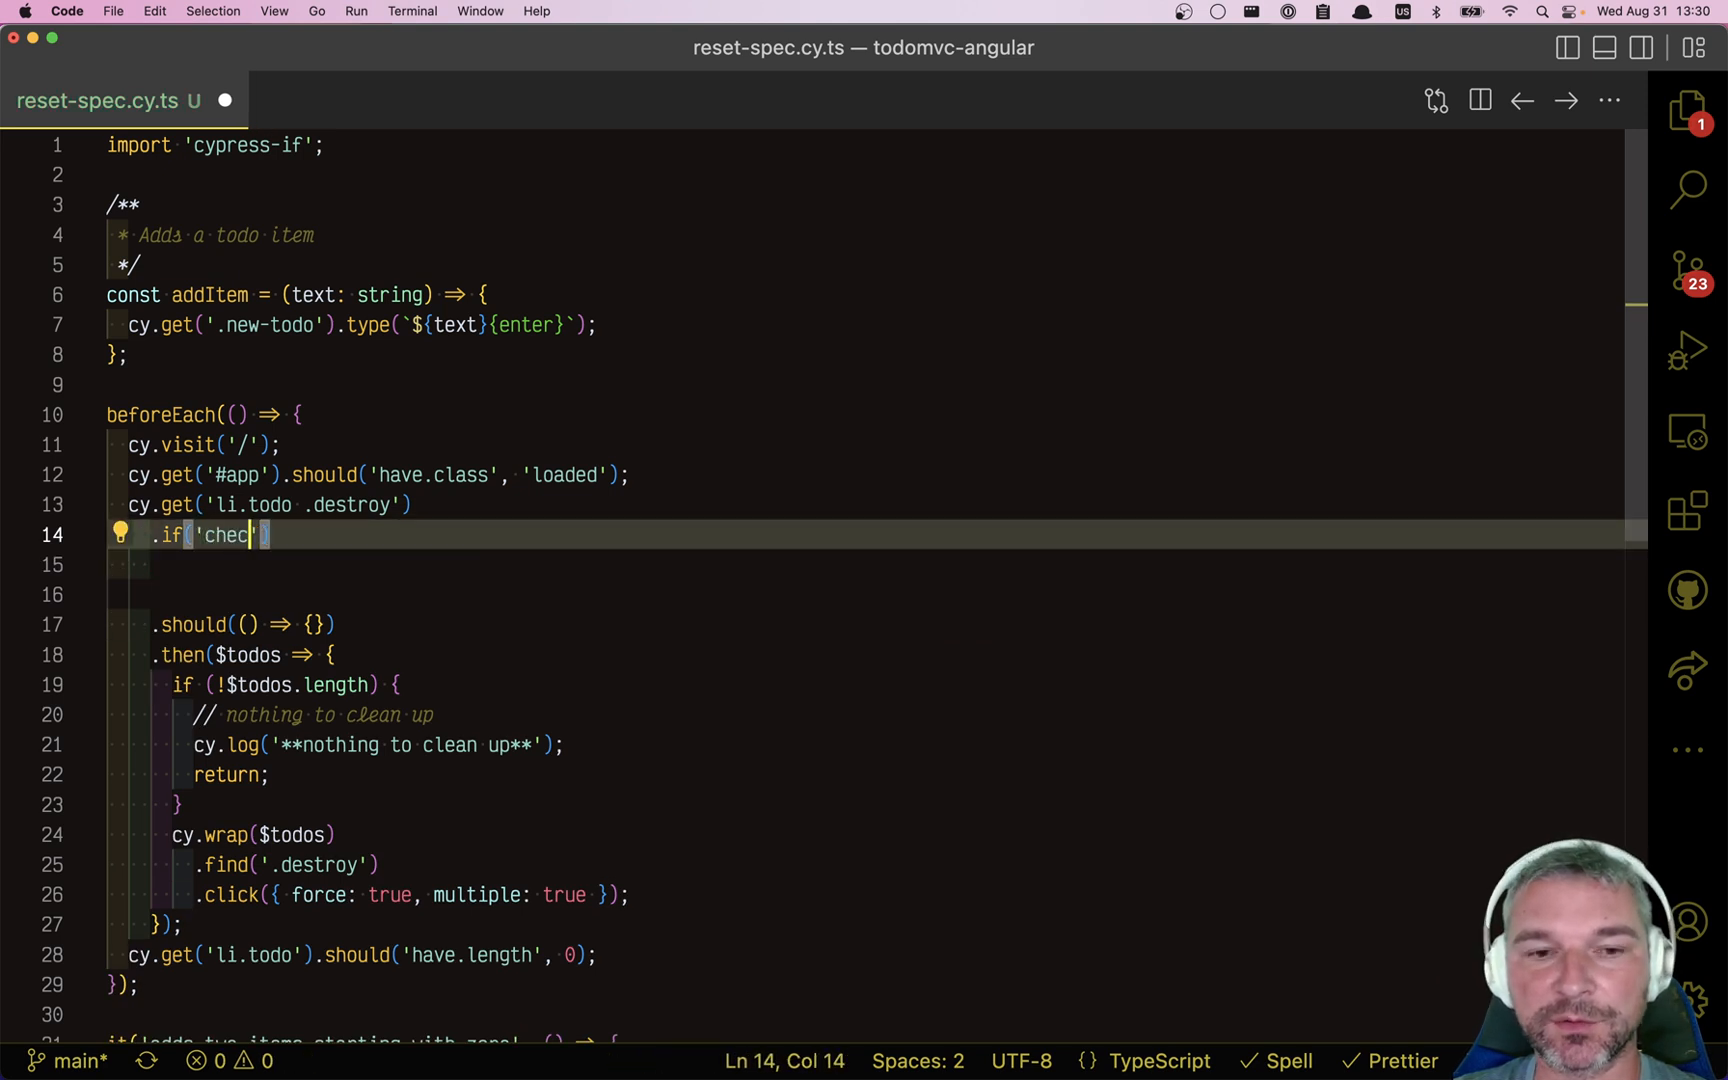
key("Backspace")
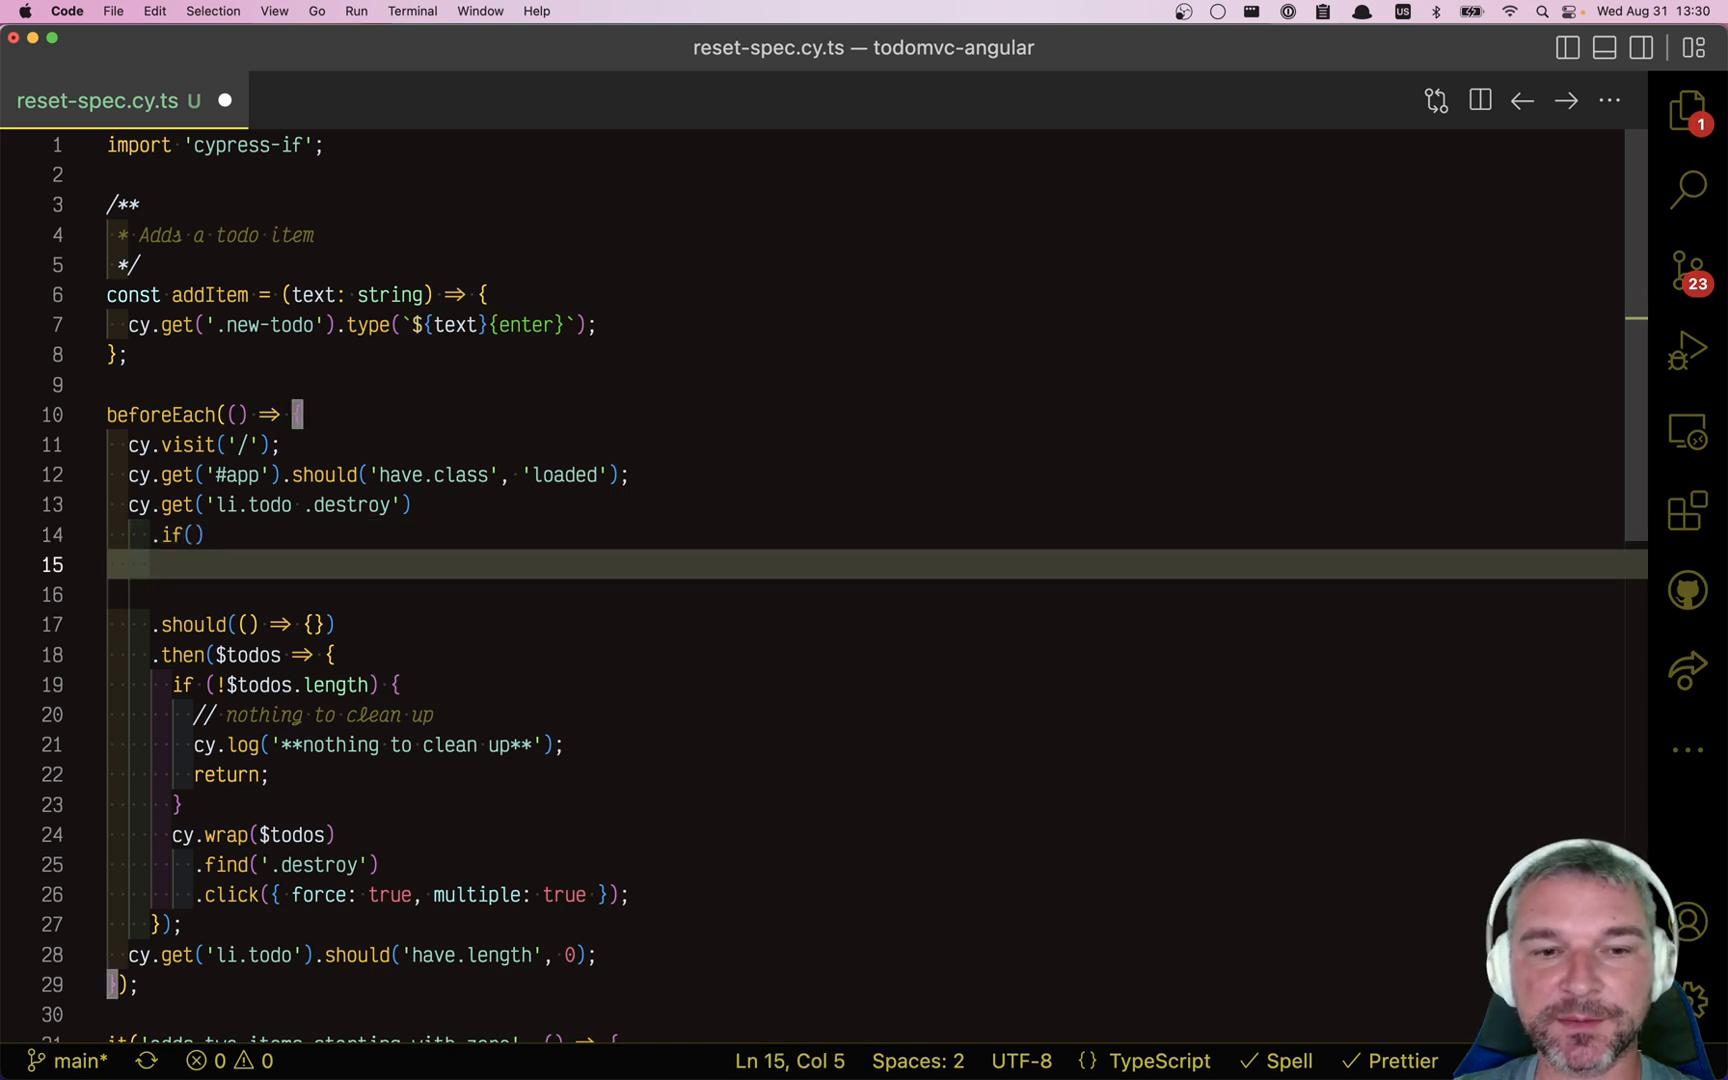
type(".click(")
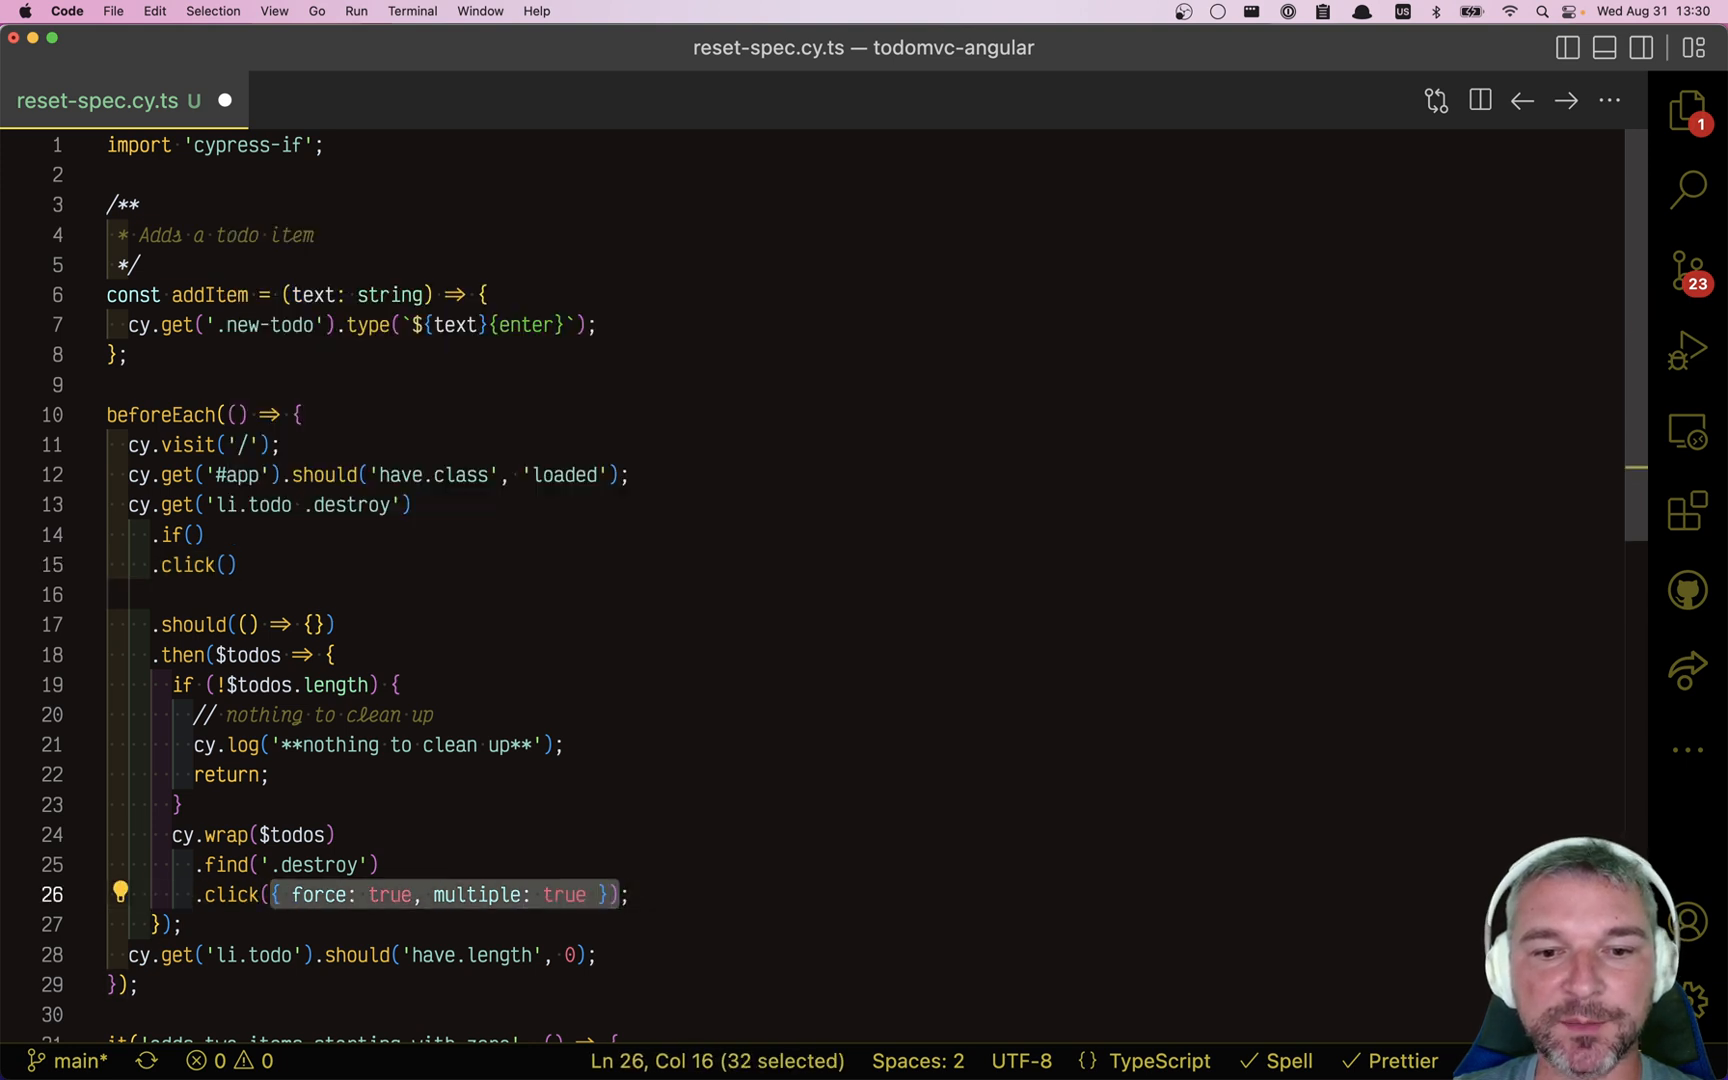
type("{ force: true, multiple: true }")
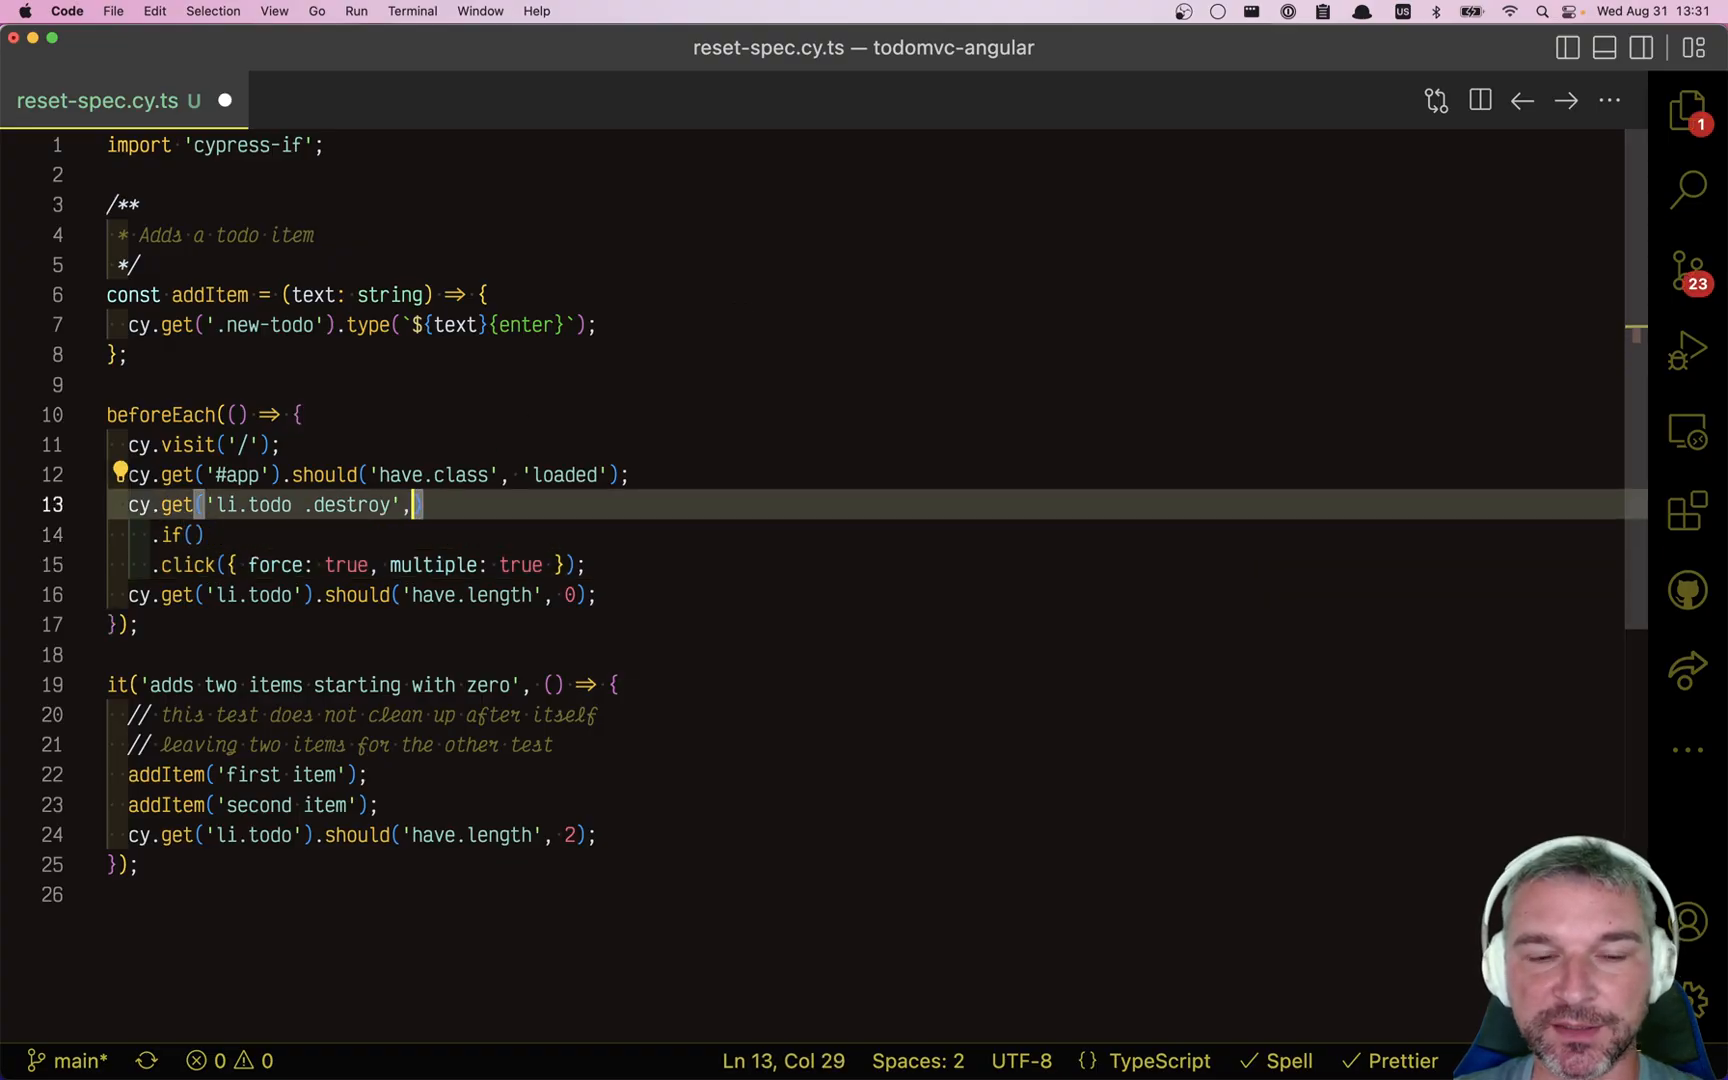
Pass { timeout: 0 } to the destroy-button cy.get and begin an .else() log branch.
type("{timeout: 0}")
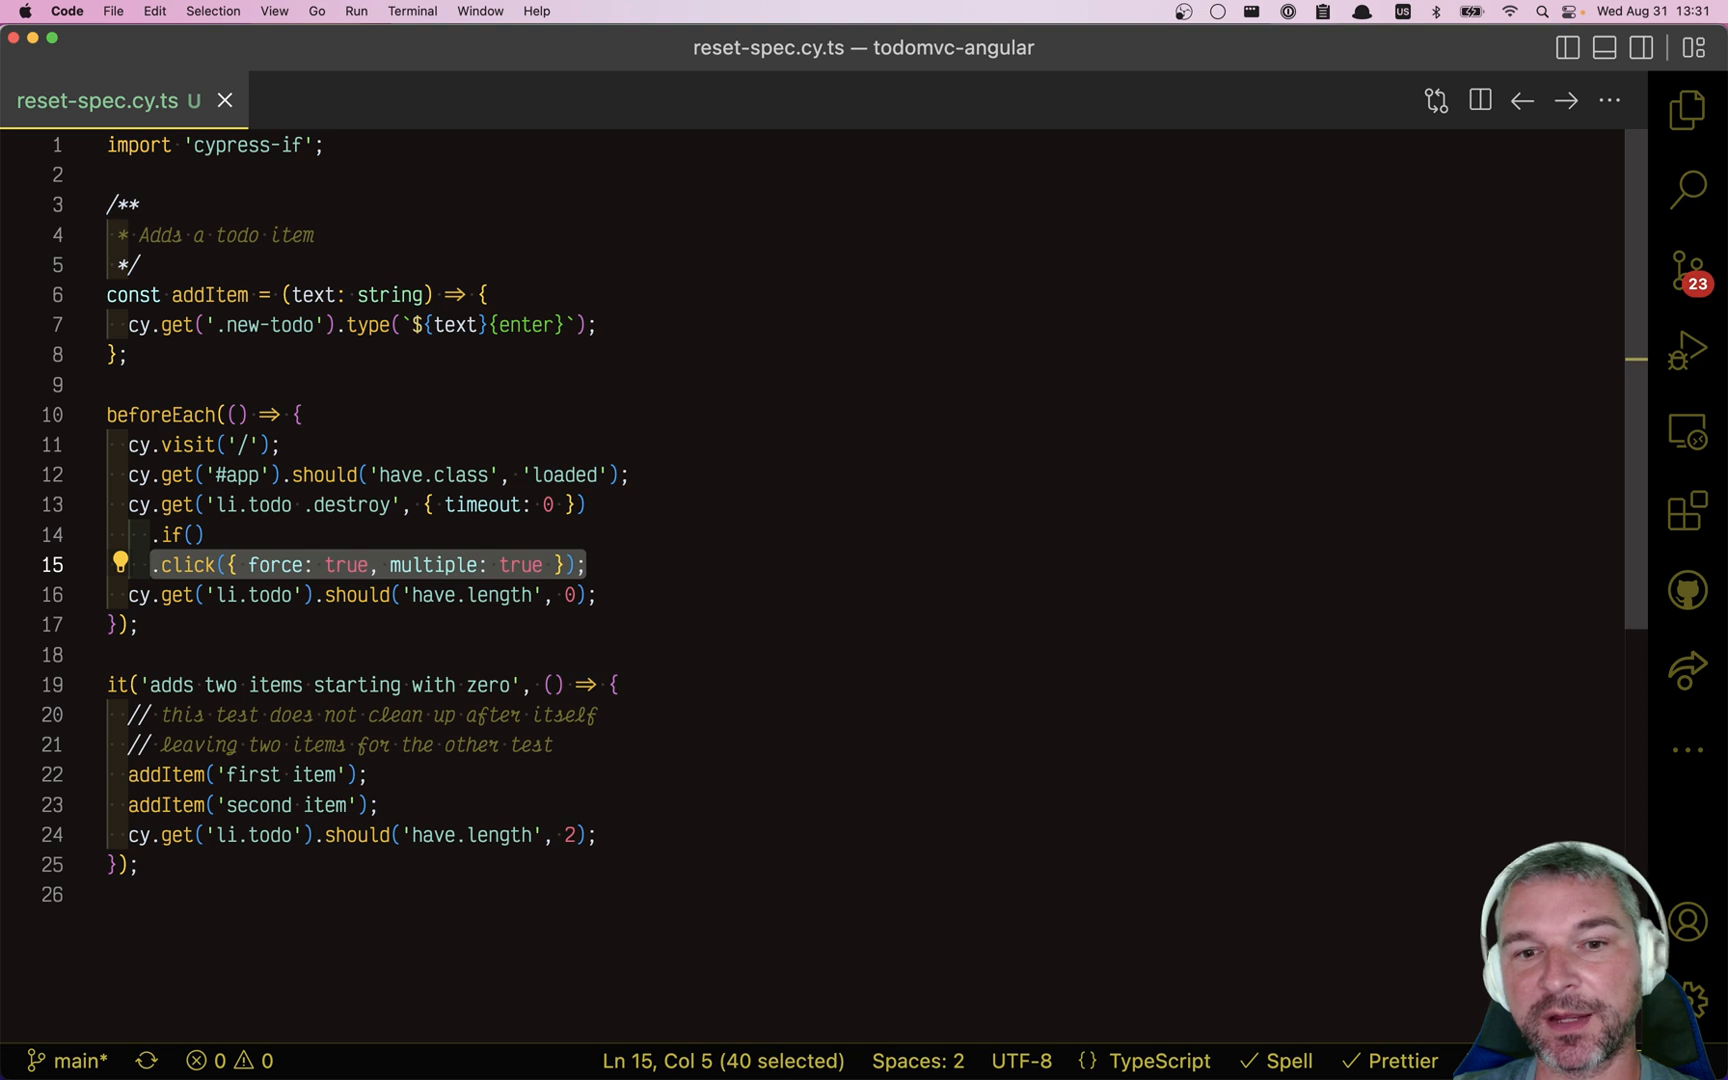
type(".else(")
type(".log('*")
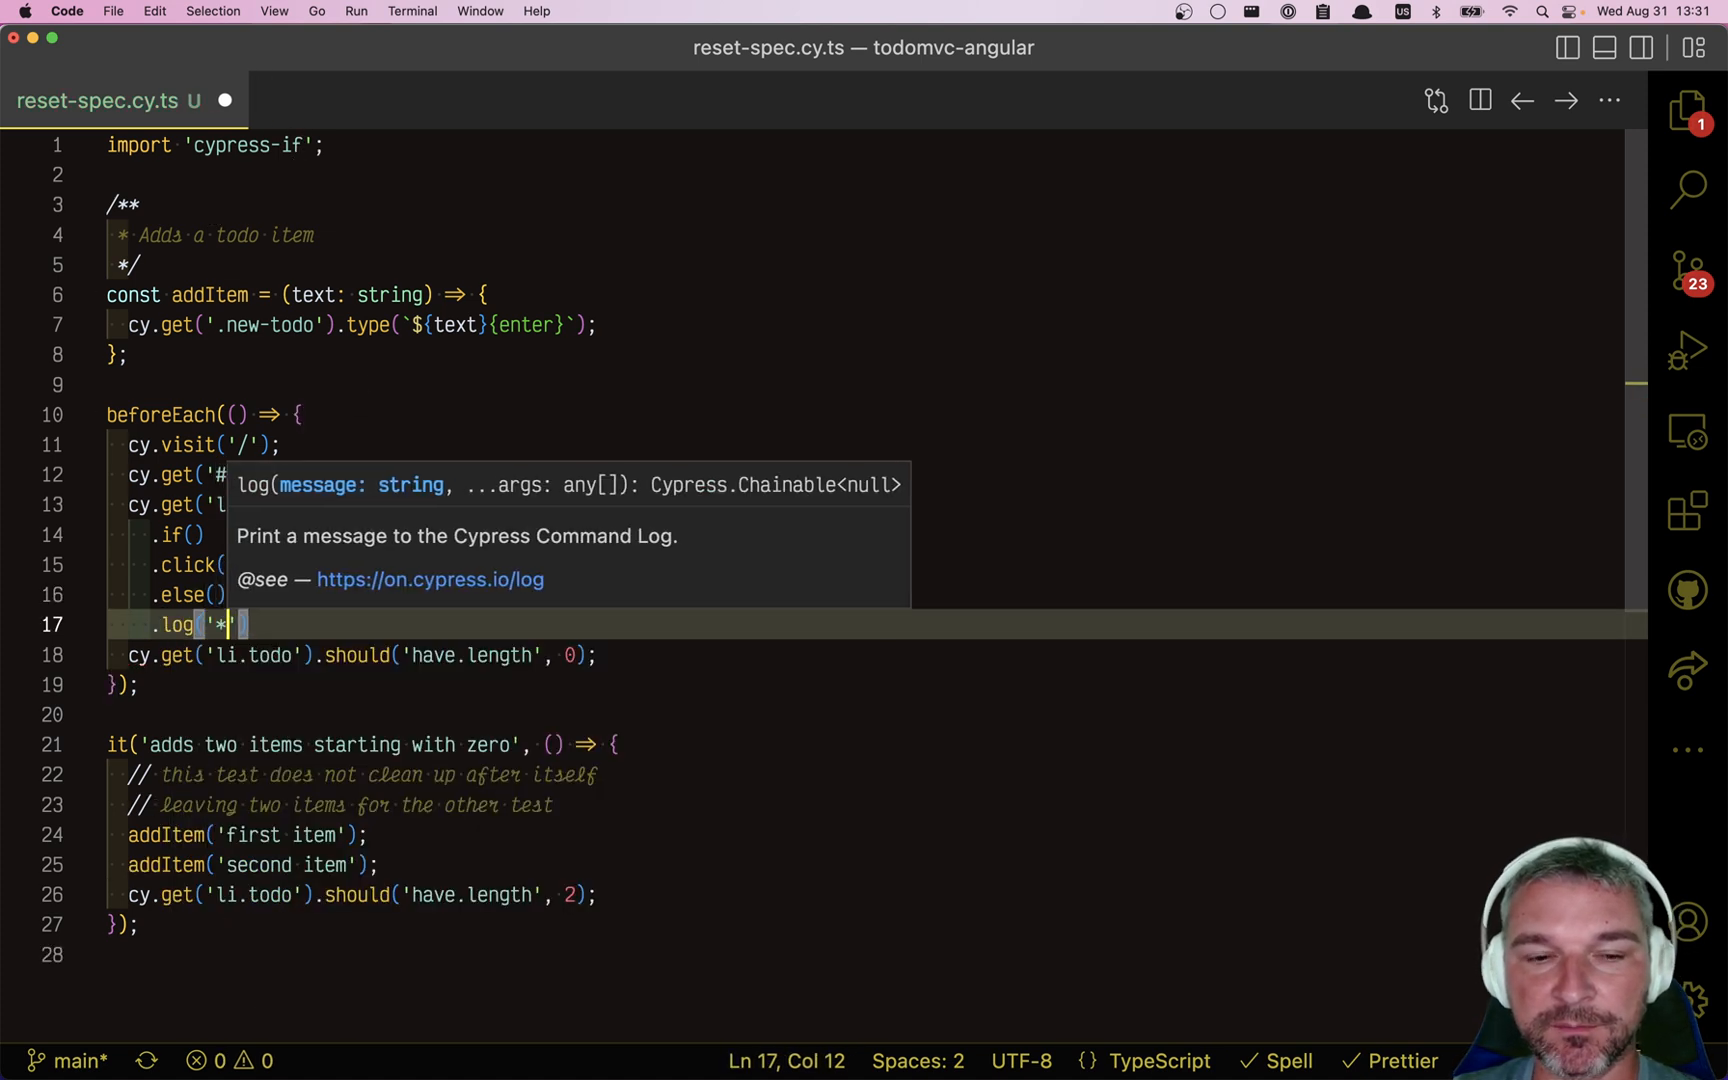
Type '*nothing to clean up' as the .else().log() message.
type("*nothing to clean u")
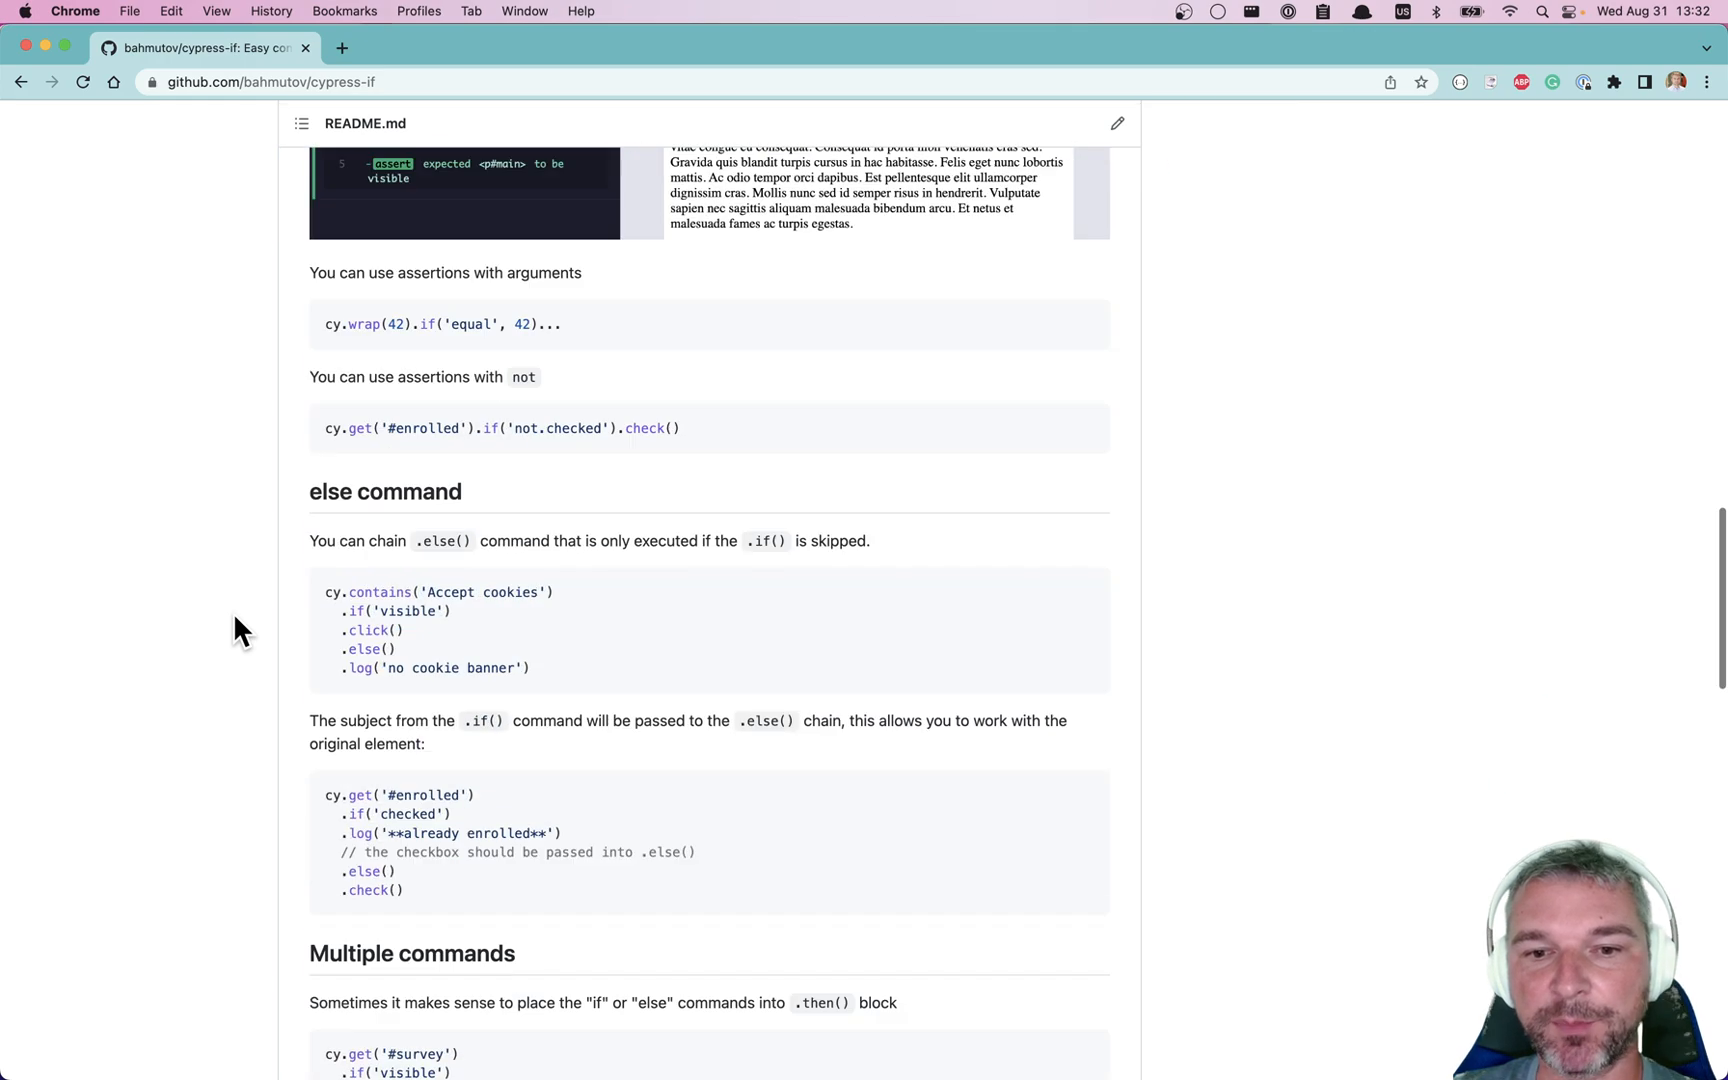
Scroll the cypress-if README to the else and Debugging sections, then back up.
scroll("down", 3)
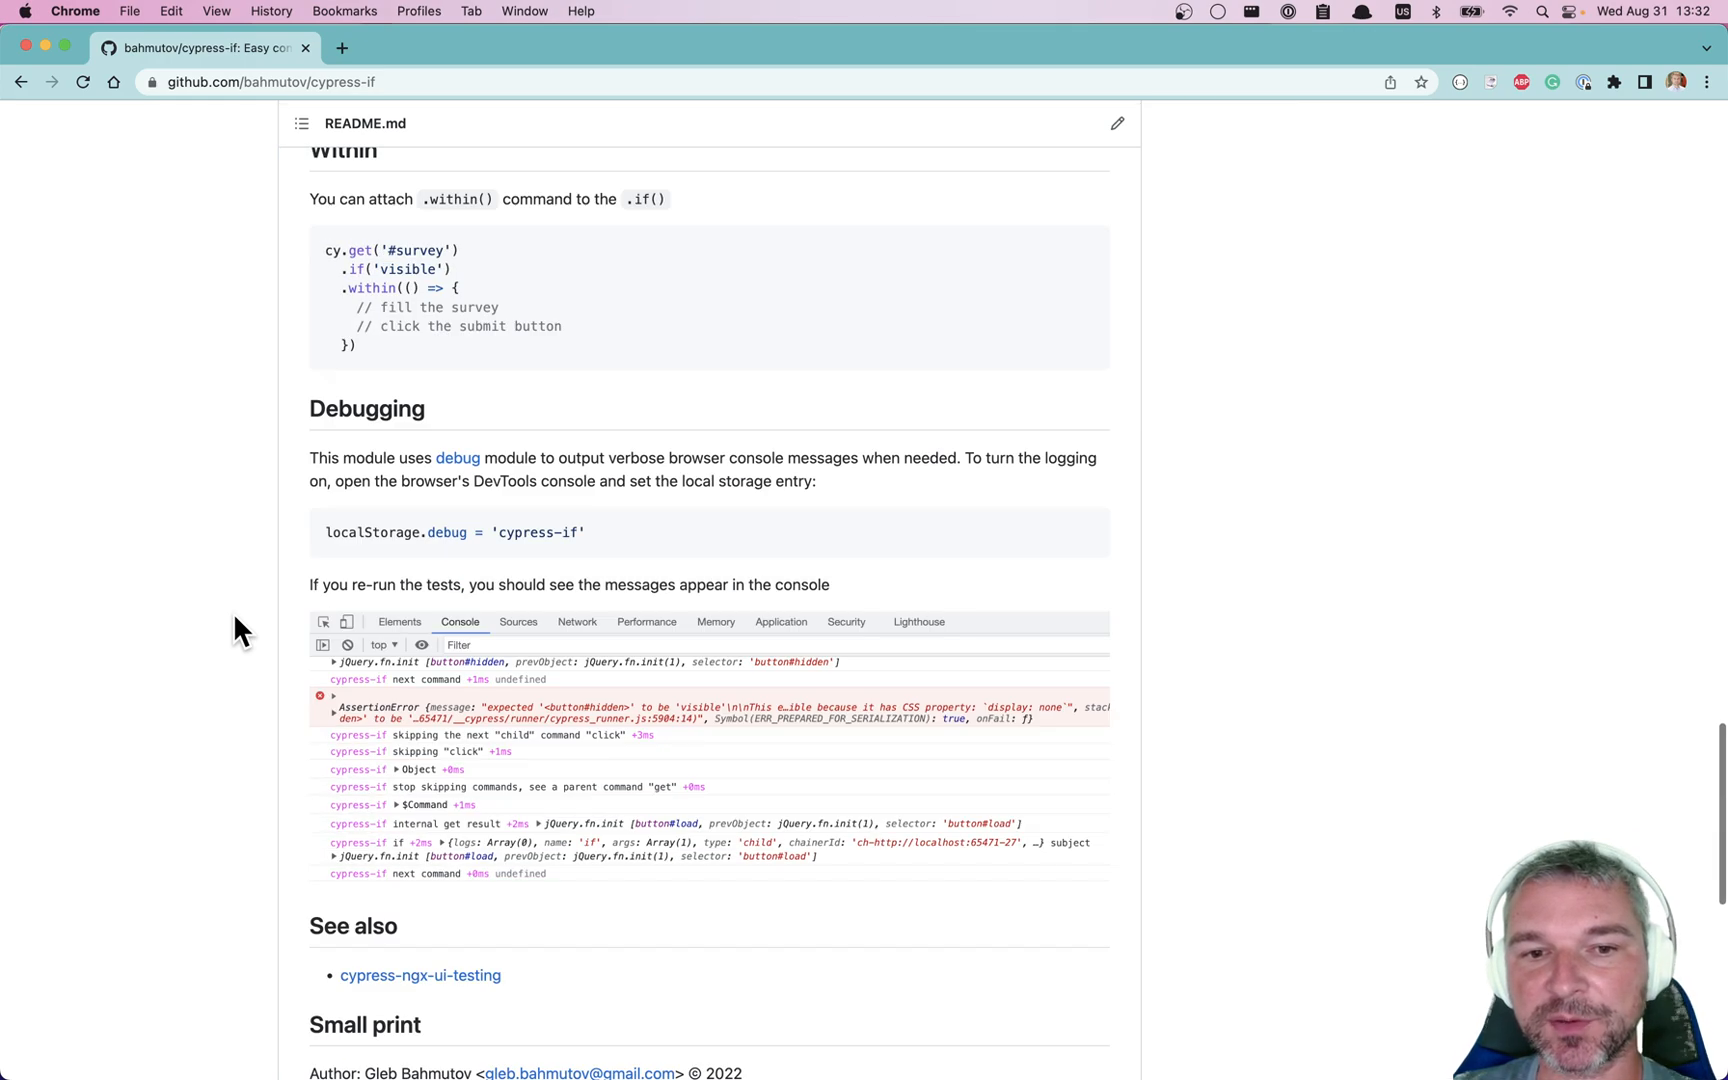
scroll("up", 3)
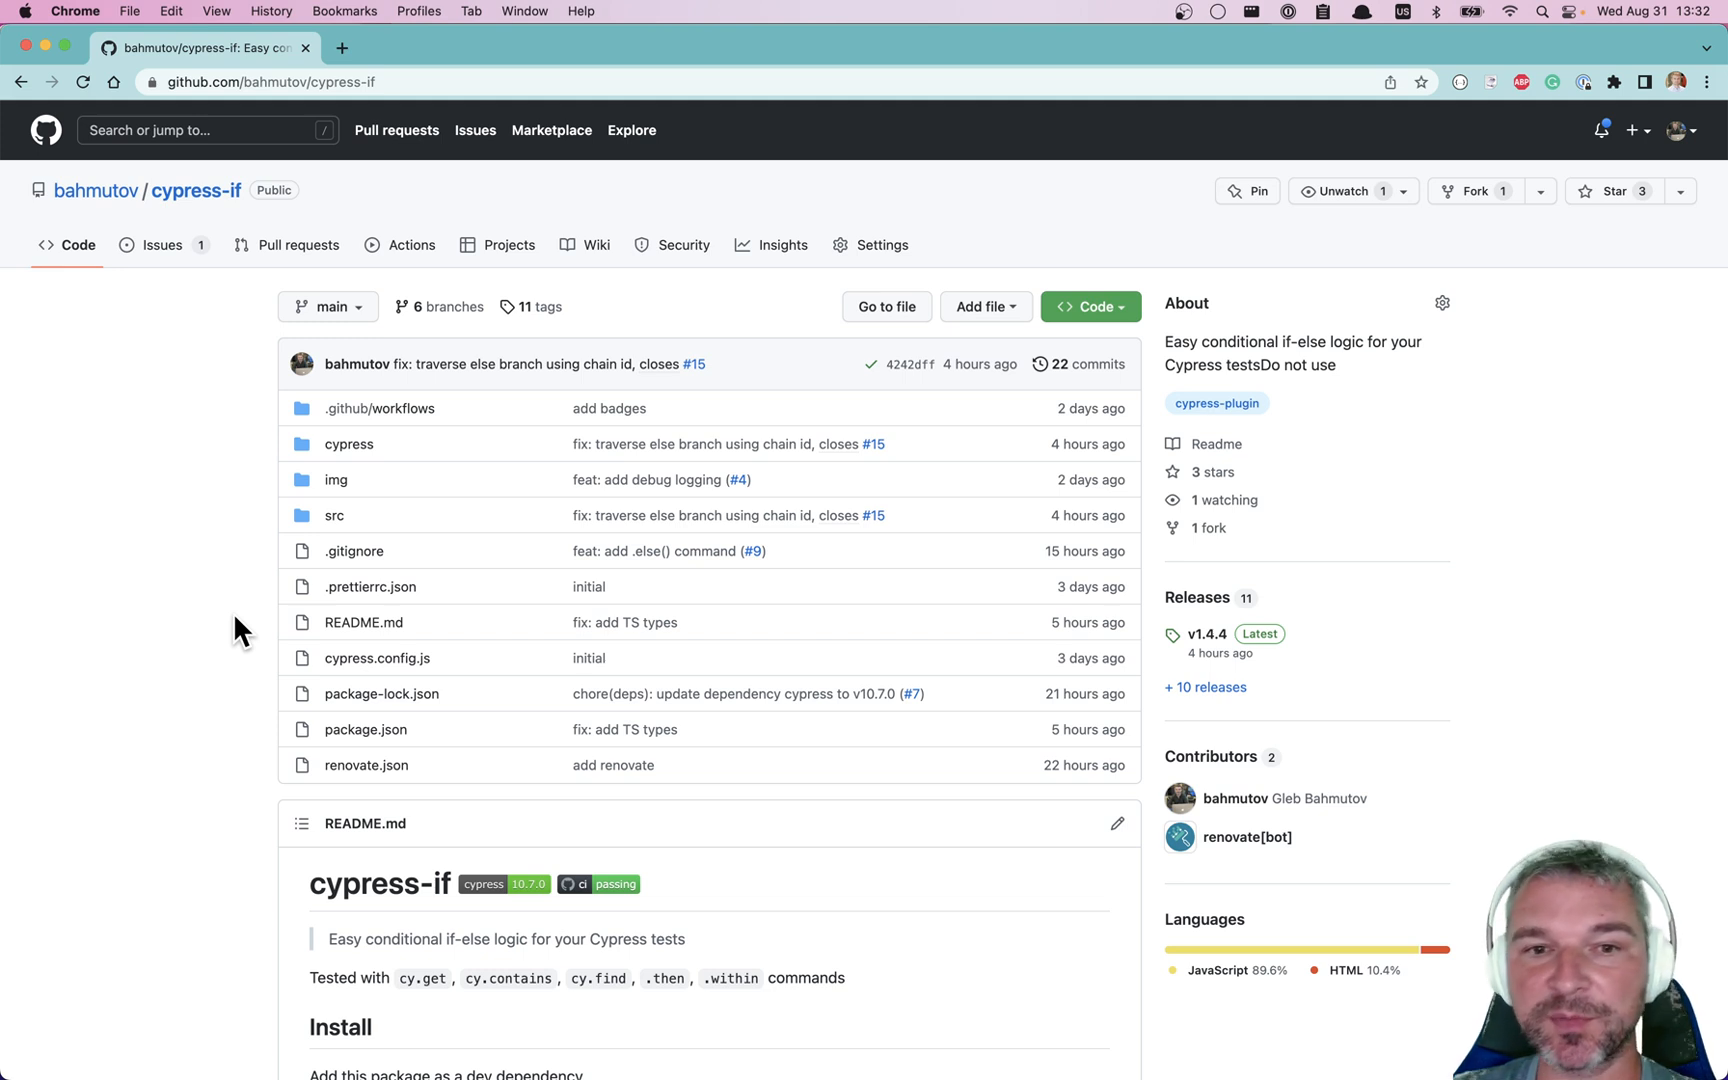
mouse_move(247, 540)
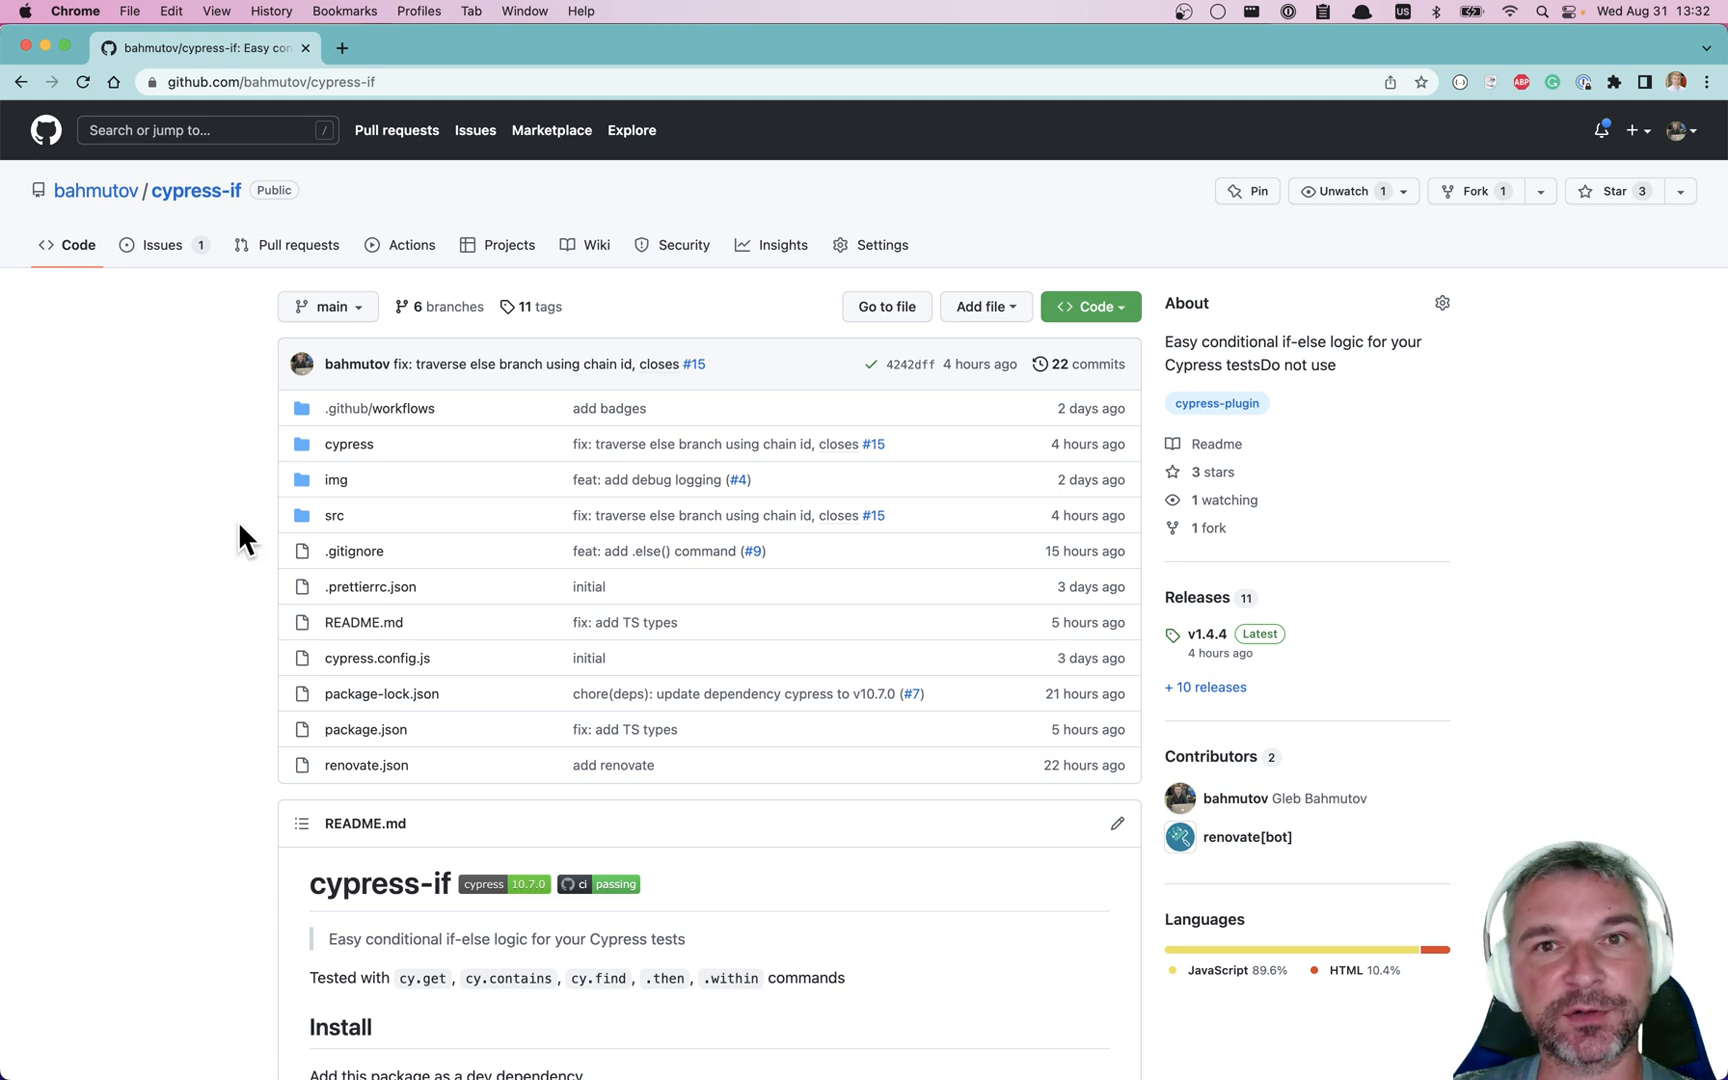